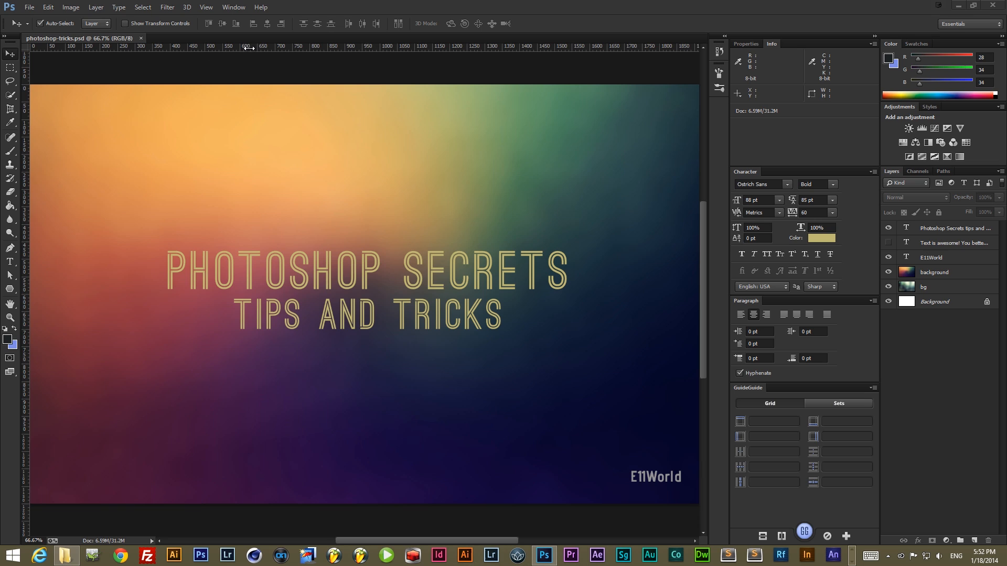
{"action": "mouse_move", "coordinate": [304, 72]}
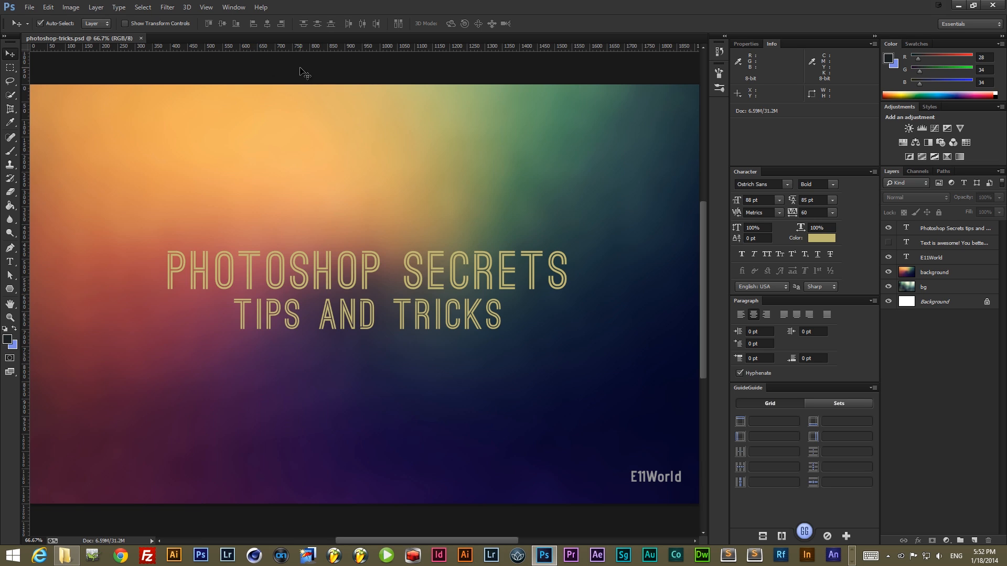
{"action": "mouse_move", "coordinate": [331, 67]}
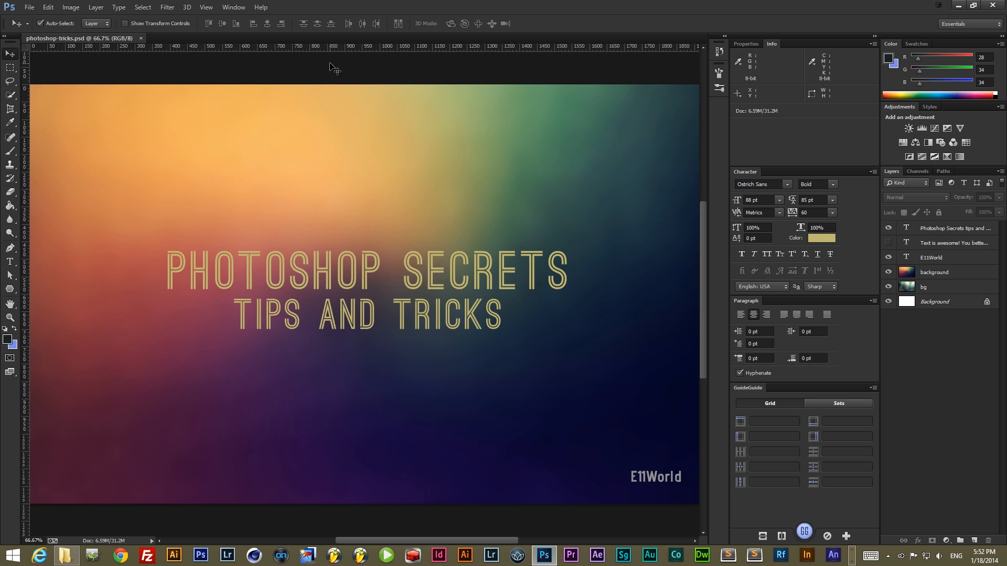
{"action": "mouse_move", "coordinate": [359, 50]}
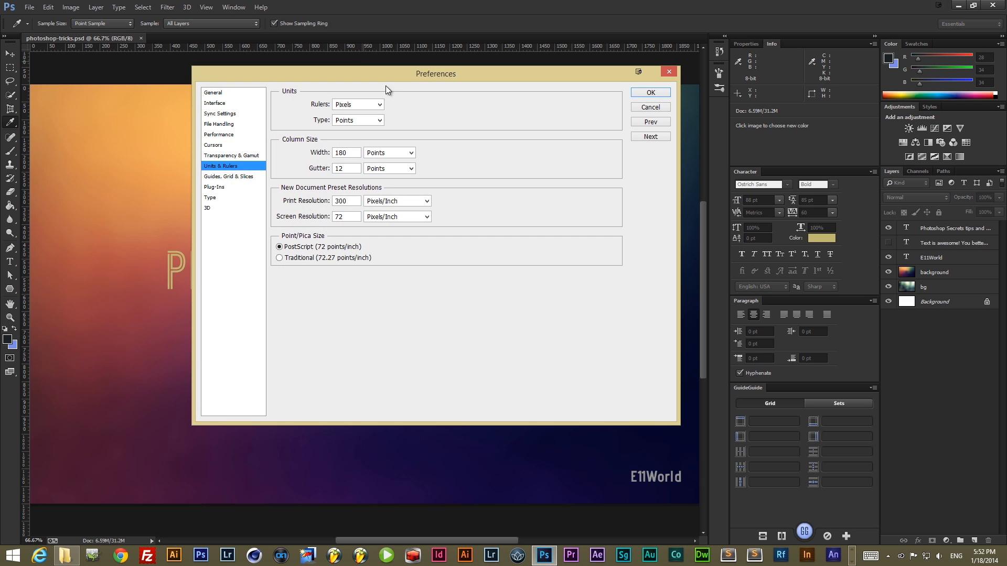
{"action": "mouse_move", "coordinate": [403, 52]}
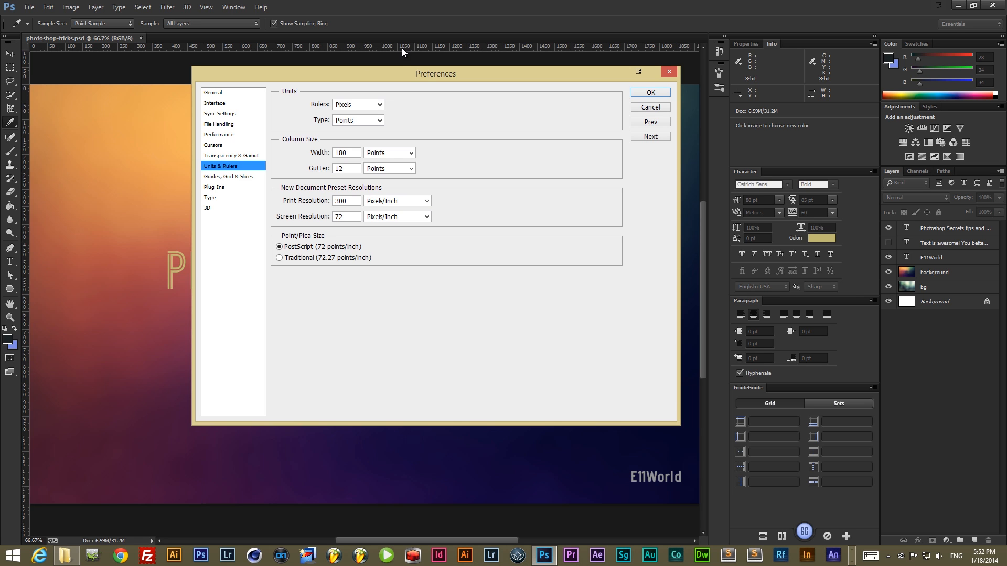
{"action": "mouse_move", "coordinate": [234, 165]}
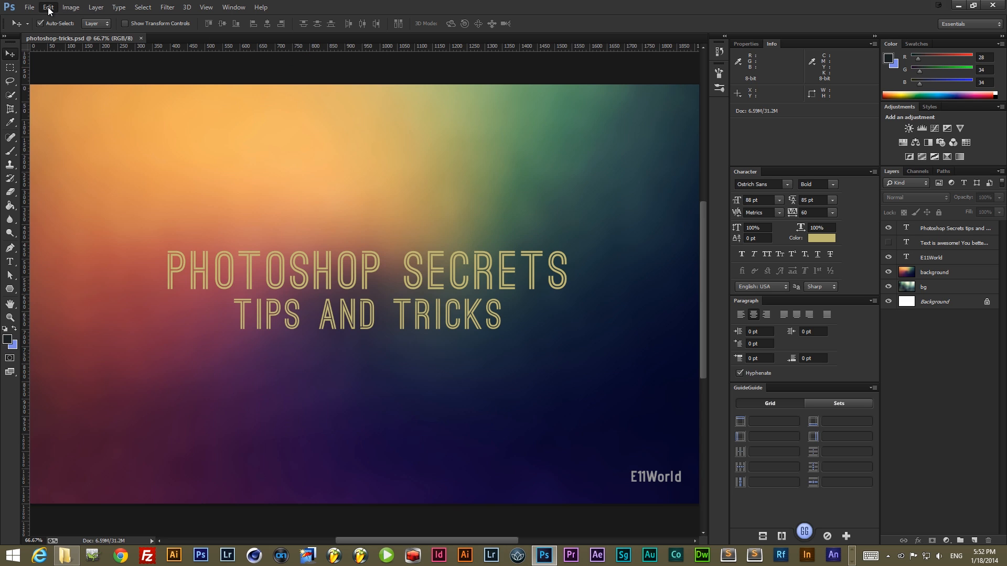
Open General preferences and turn off requiring a modifier key to cycle tools.
{"action": "left_click", "coordinate": [48, 7]}
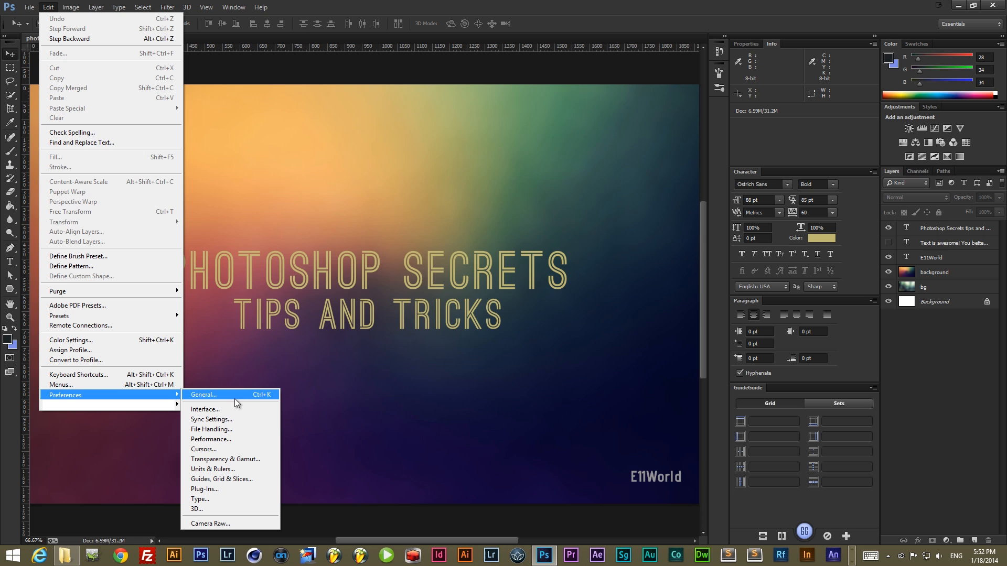
{"action": "mouse_move", "coordinate": [256, 401]}
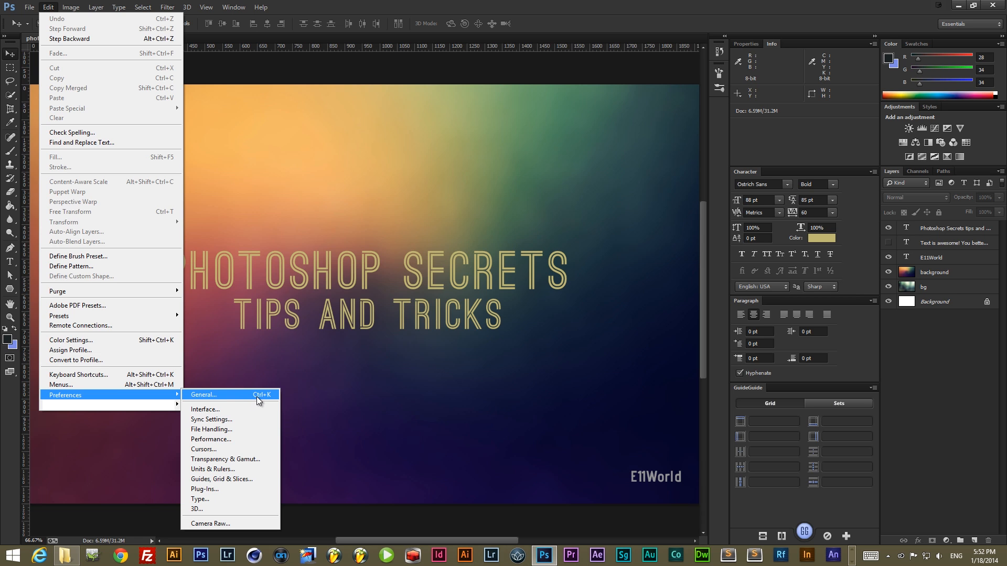
{"action": "left_click", "coordinate": [203, 395]}
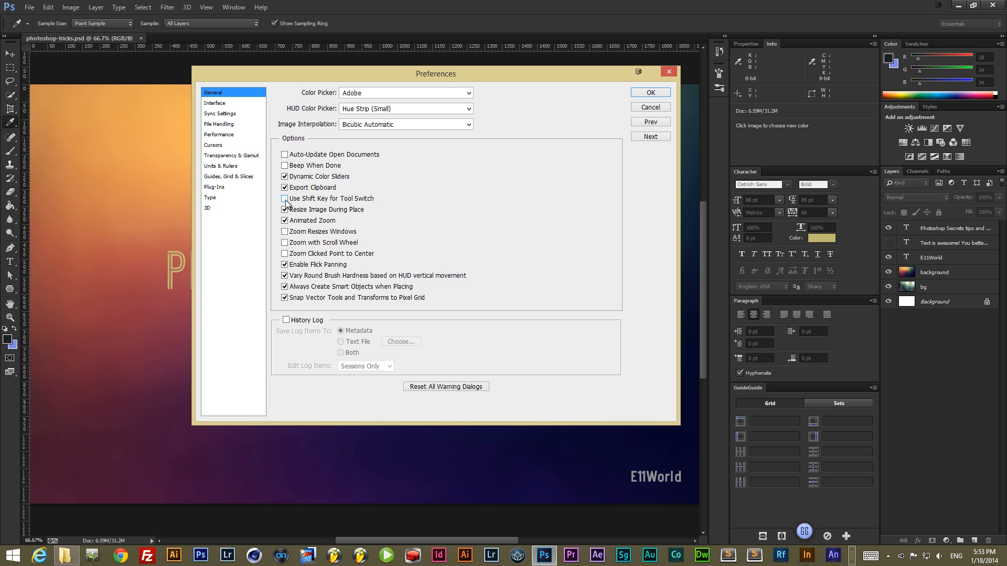
{"action": "mouse_move", "coordinate": [284, 198]}
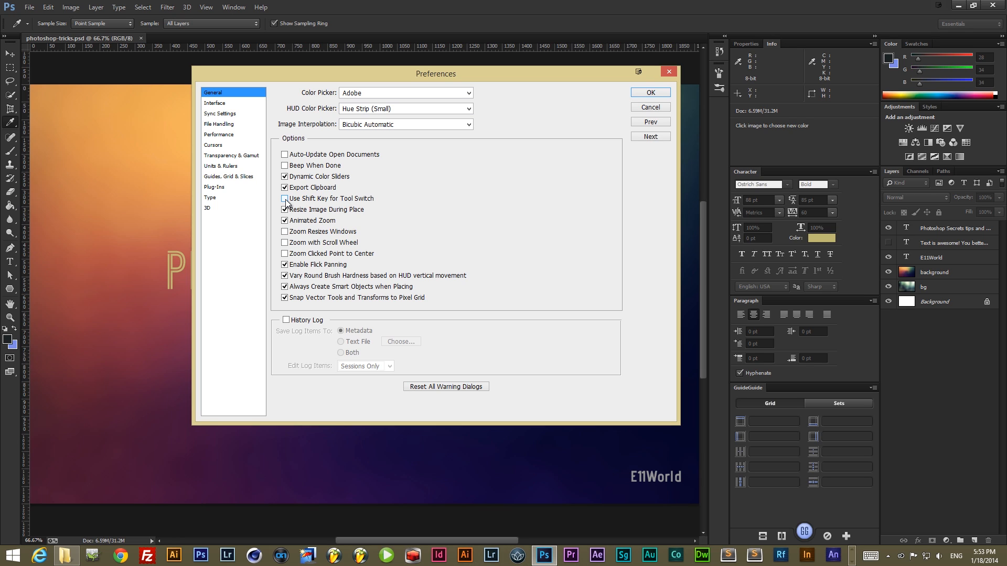
{"action": "left_click", "coordinate": [285, 198]}
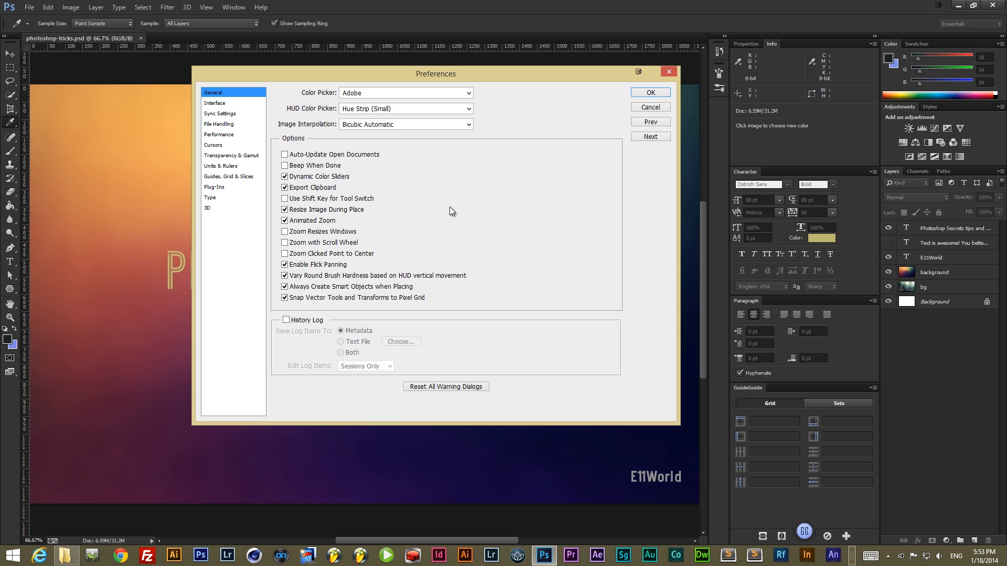
{"action": "mouse_move", "coordinate": [467, 216]}
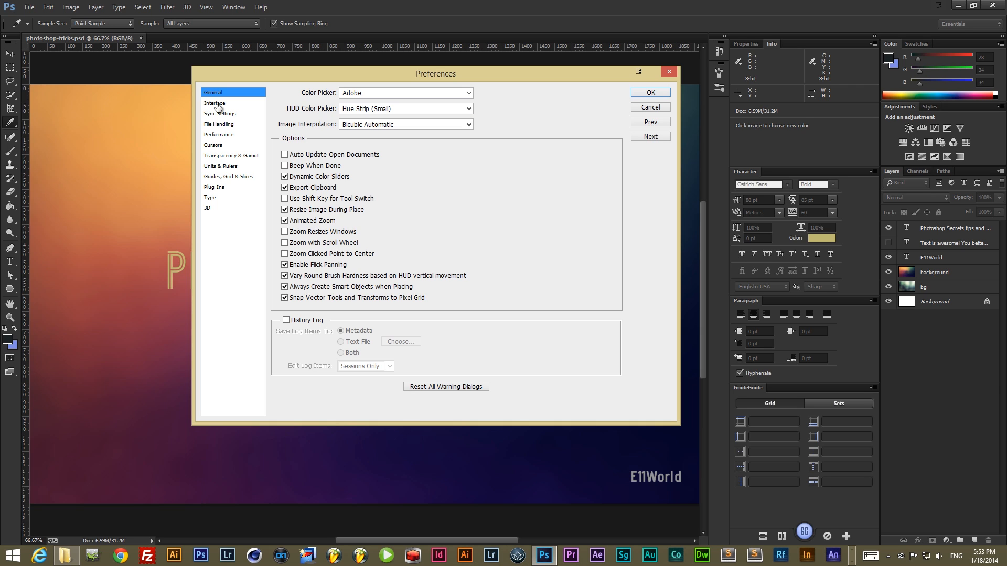
Switch the Preferences dialog to the File Handling page.
{"action": "left_click", "coordinate": [219, 124]}
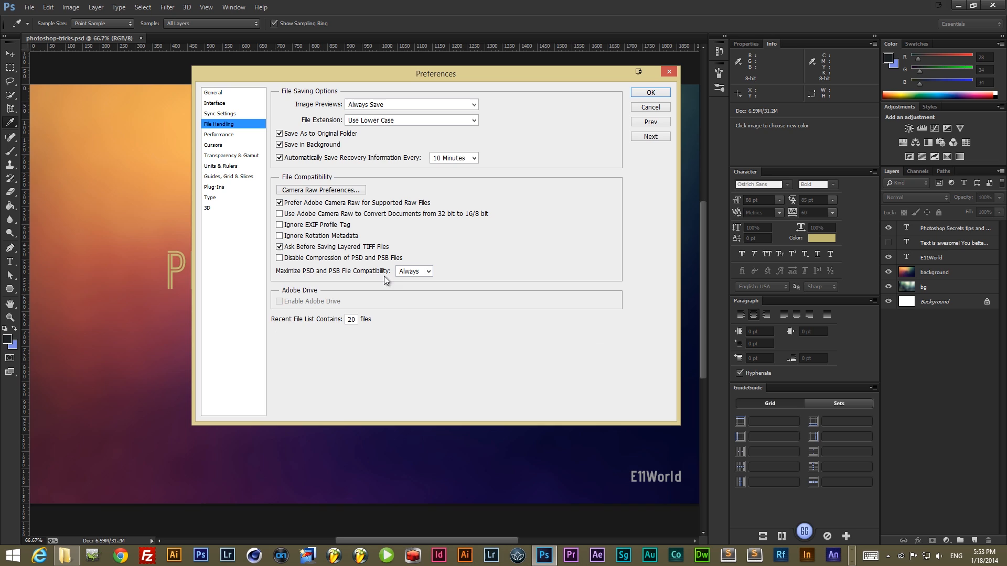
{"action": "mouse_move", "coordinate": [411, 271]}
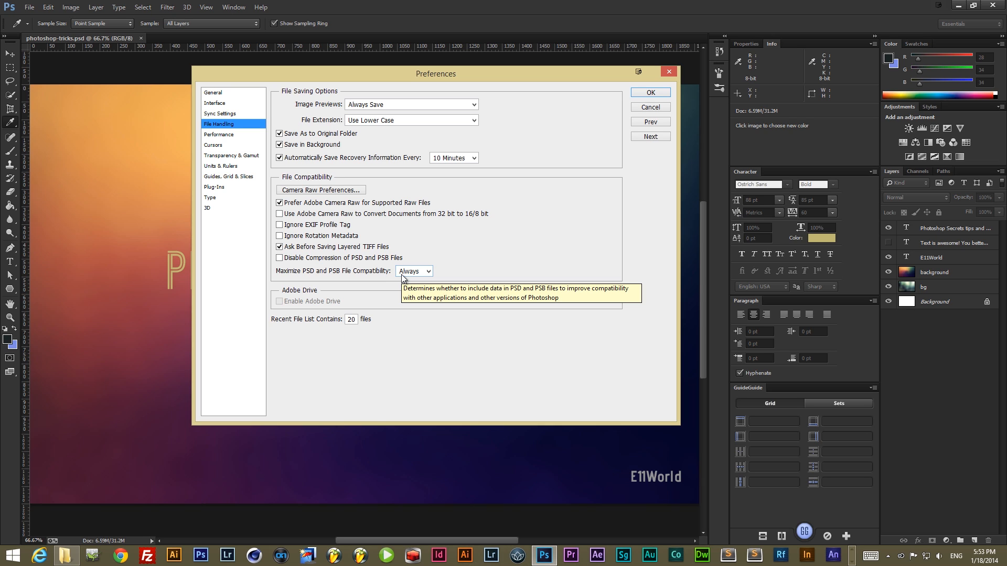
{"action": "mouse_move", "coordinate": [449, 277]}
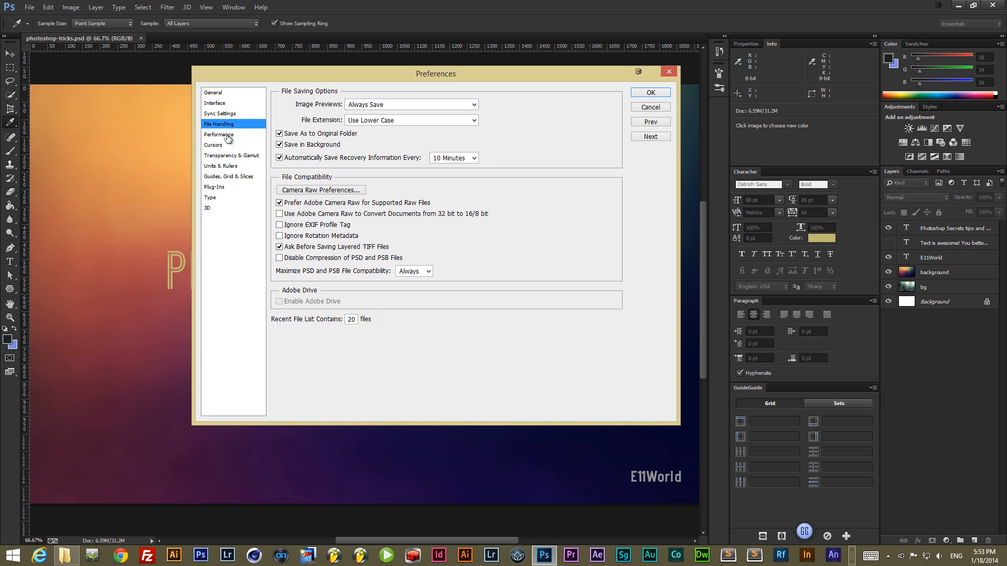
View the Performance page, opening and cancelling the Advanced graphics processor settings.
{"action": "left_click", "coordinate": [218, 135]}
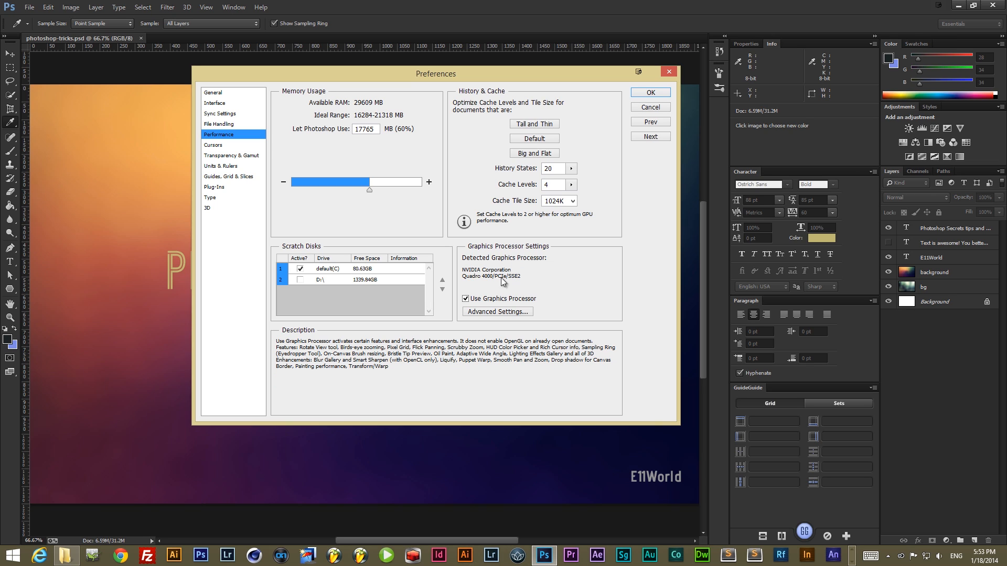
{"action": "mouse_move", "coordinate": [549, 278]}
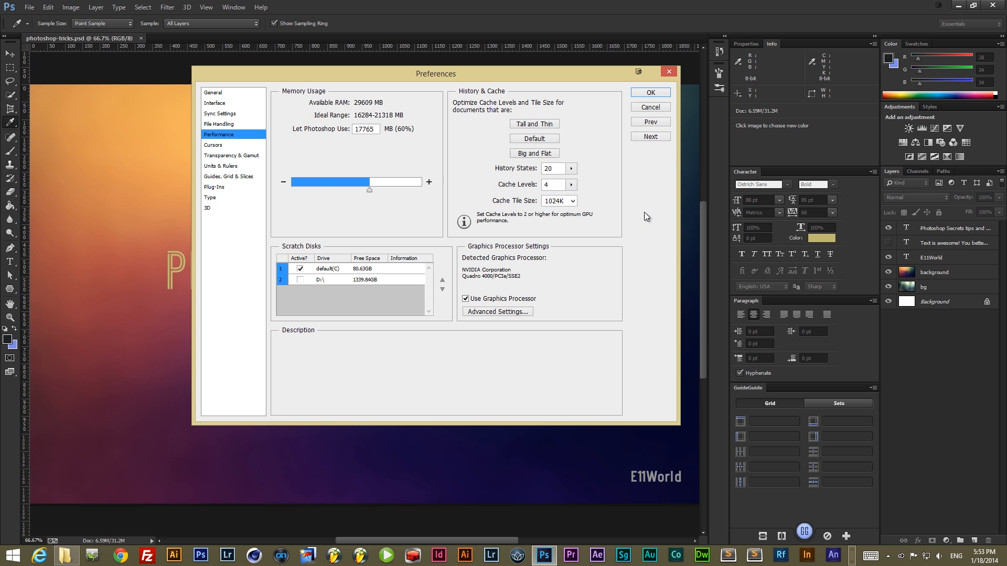
{"action": "left_click", "coordinate": [497, 312]}
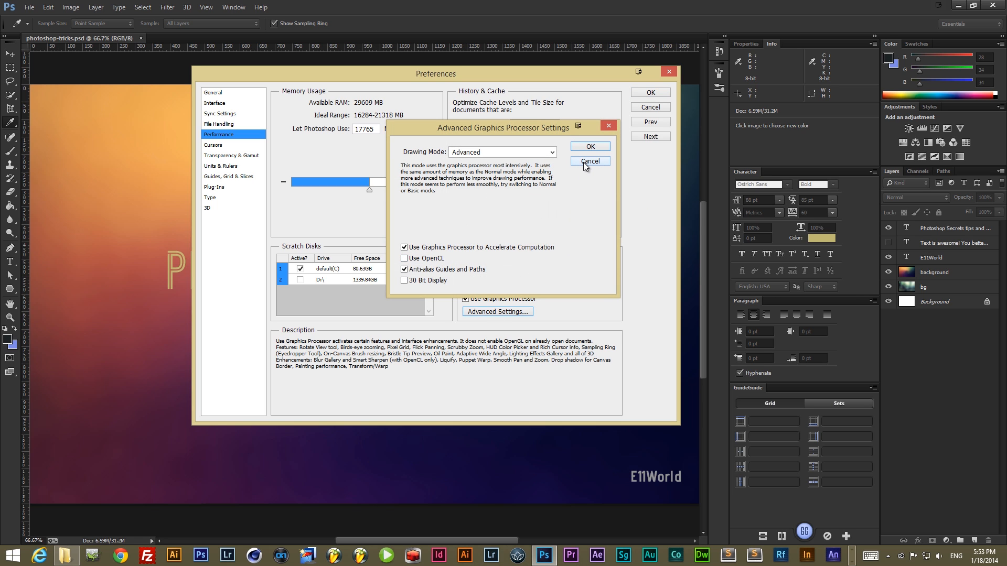
{"action": "left_click", "coordinate": [589, 161]}
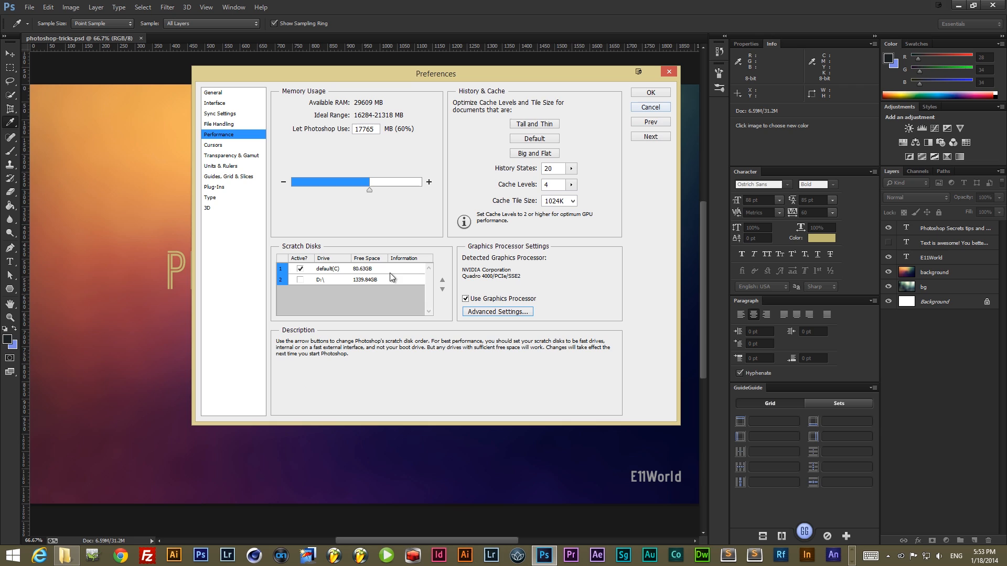
{"action": "mouse_move", "coordinate": [593, 170]}
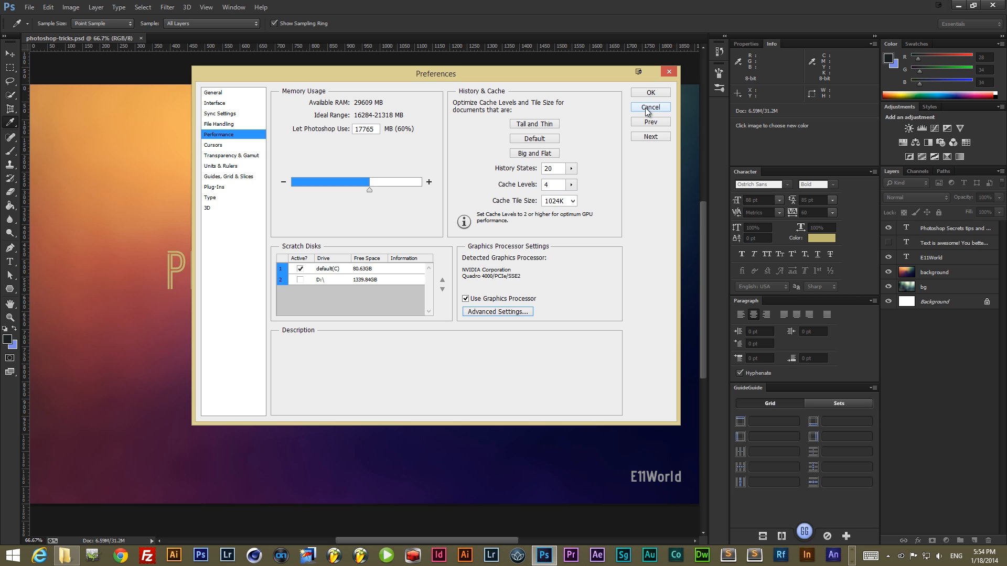
Cancel the Preferences dialog to return to the title design.
{"action": "left_click", "coordinate": [649, 107]}
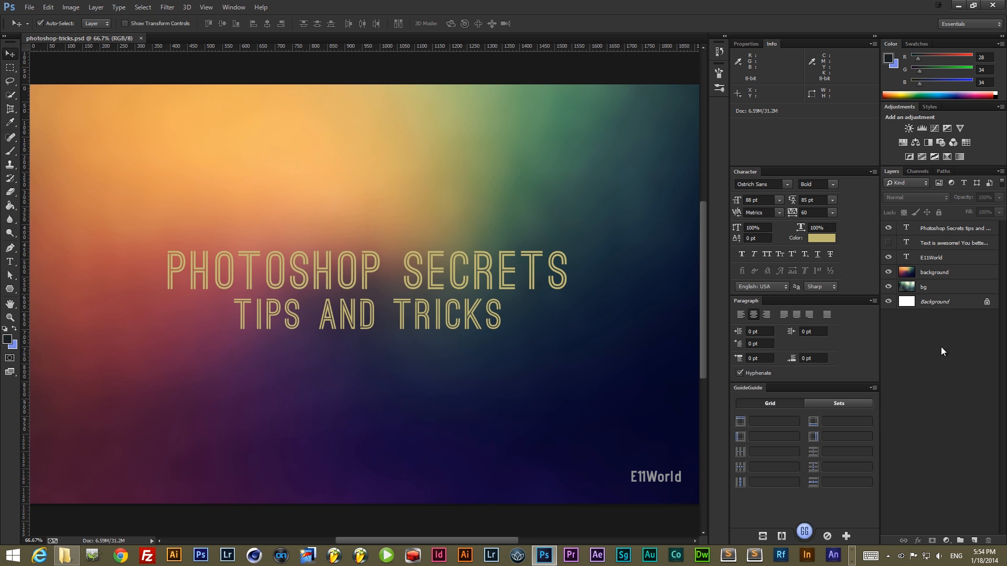
{"action": "mouse_move", "coordinate": [924, 305]}
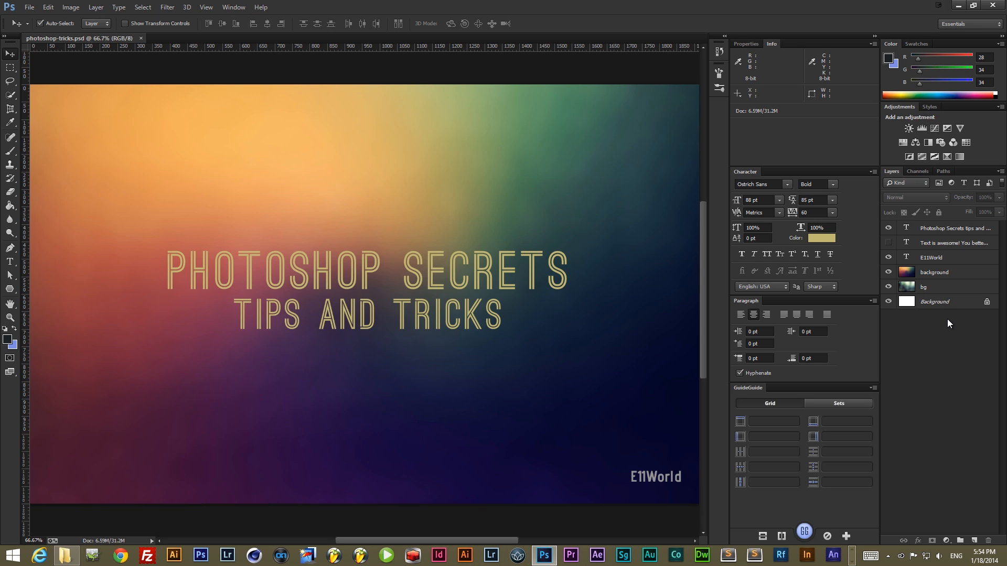
{"action": "mouse_move", "coordinate": [935, 363]}
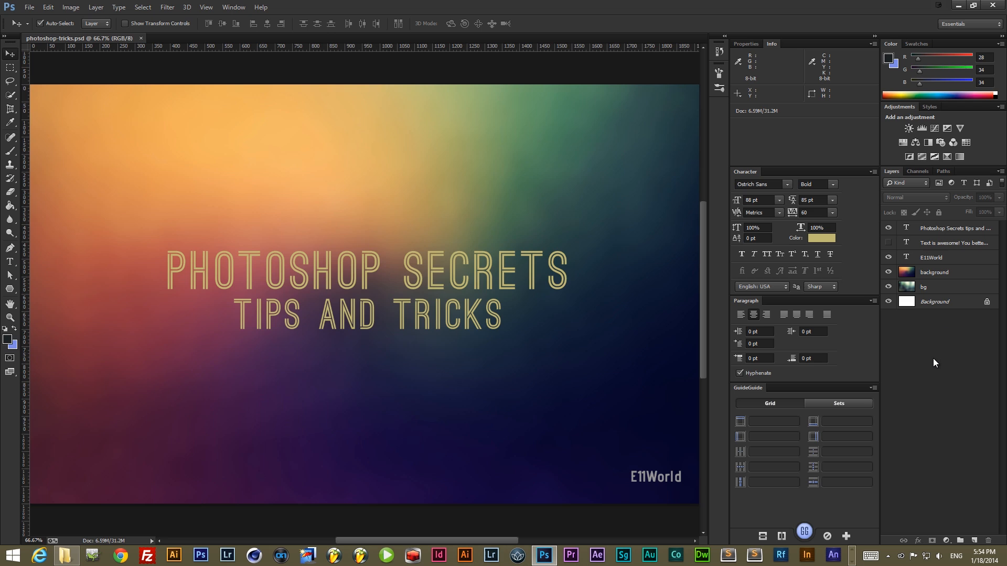
Set a new document to 1280×720 px at 96 ppi, dismissing the preset-saving dialog.
{"action": "left_click", "coordinate": [29, 7]}
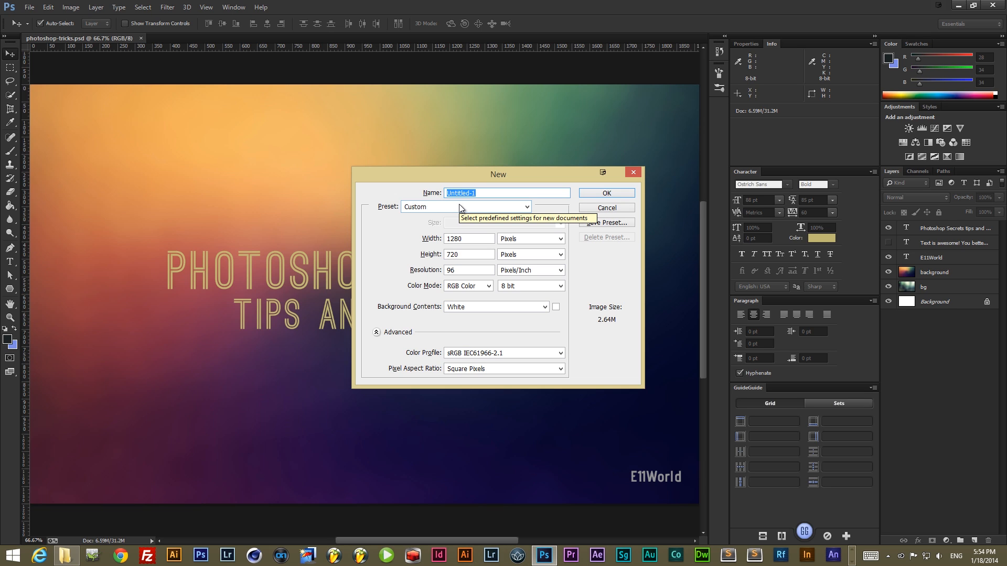
{"action": "mouse_move", "coordinate": [467, 209]}
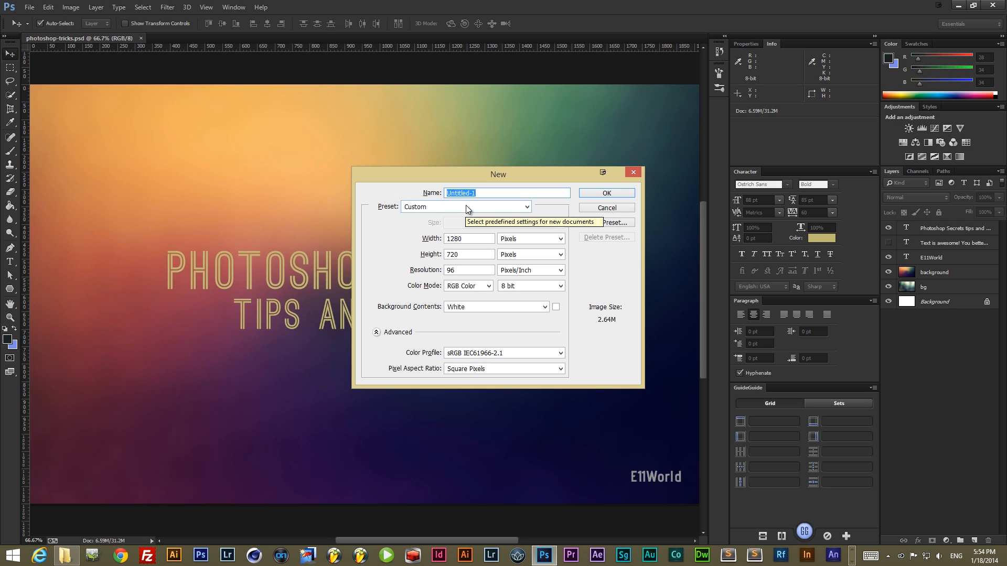
{"action": "left_click", "coordinate": [545, 307]}
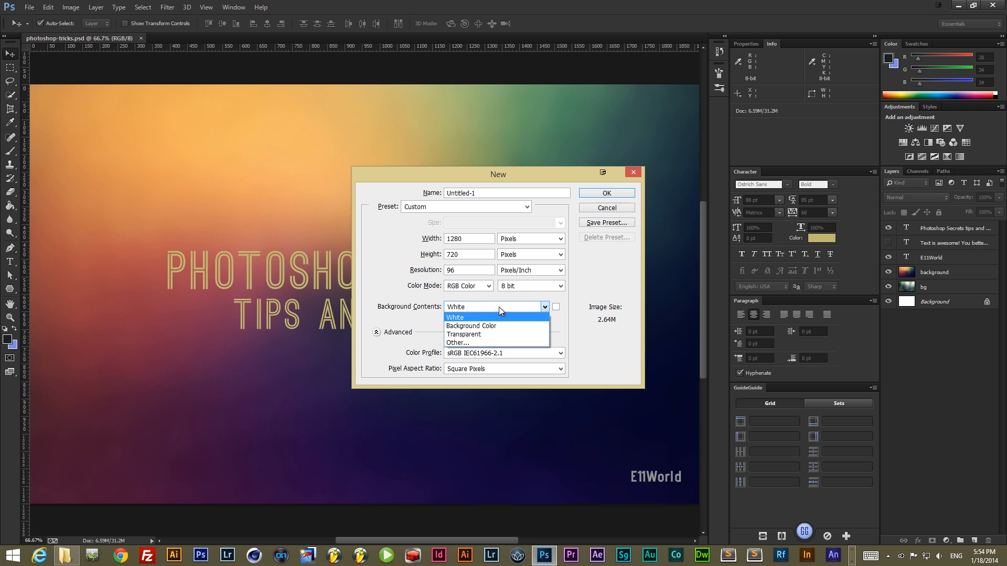
{"action": "mouse_move", "coordinate": [560, 314]}
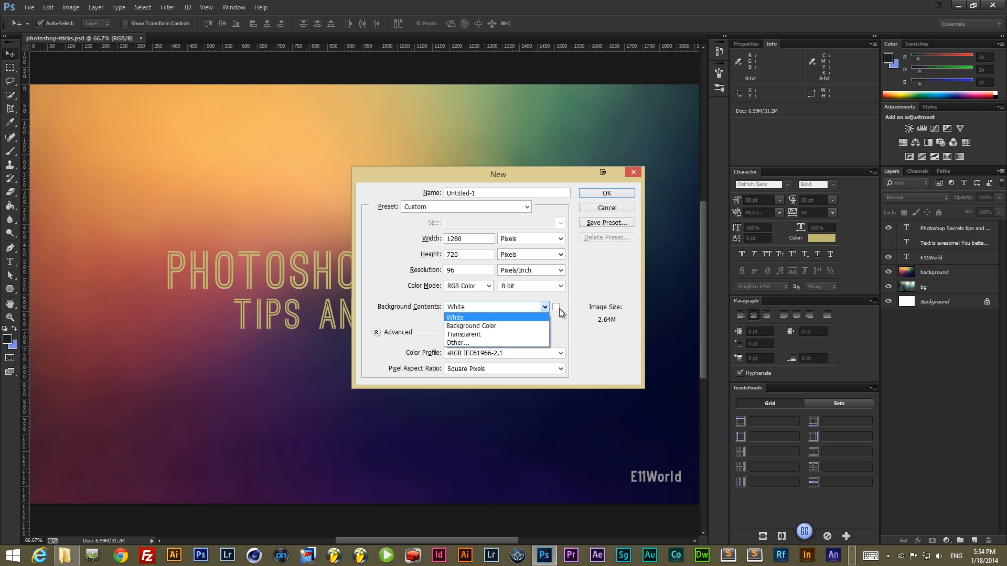
{"action": "left_click", "coordinate": [555, 307]}
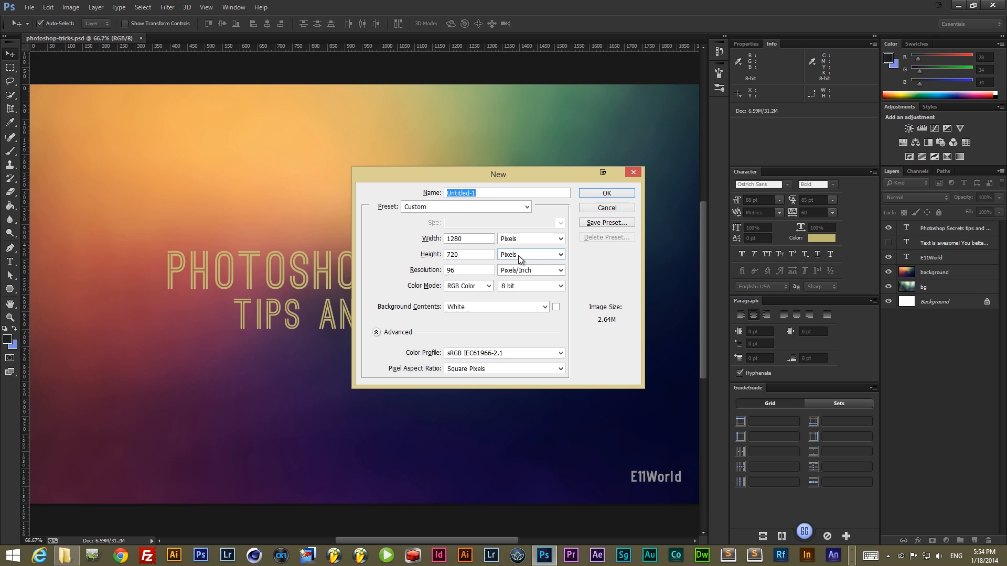
{"action": "mouse_move", "coordinate": [570, 285]}
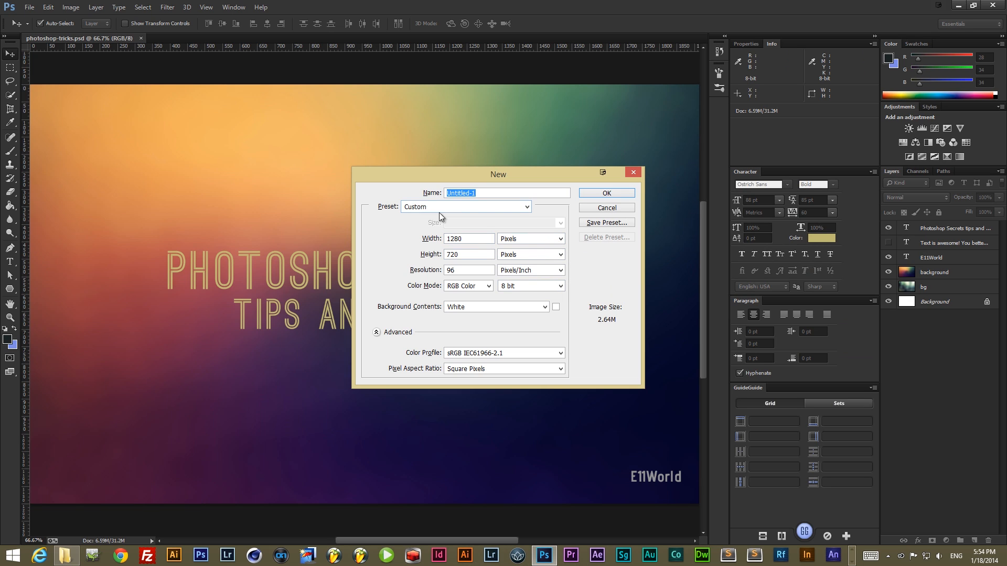
{"action": "mouse_move", "coordinate": [510, 211]}
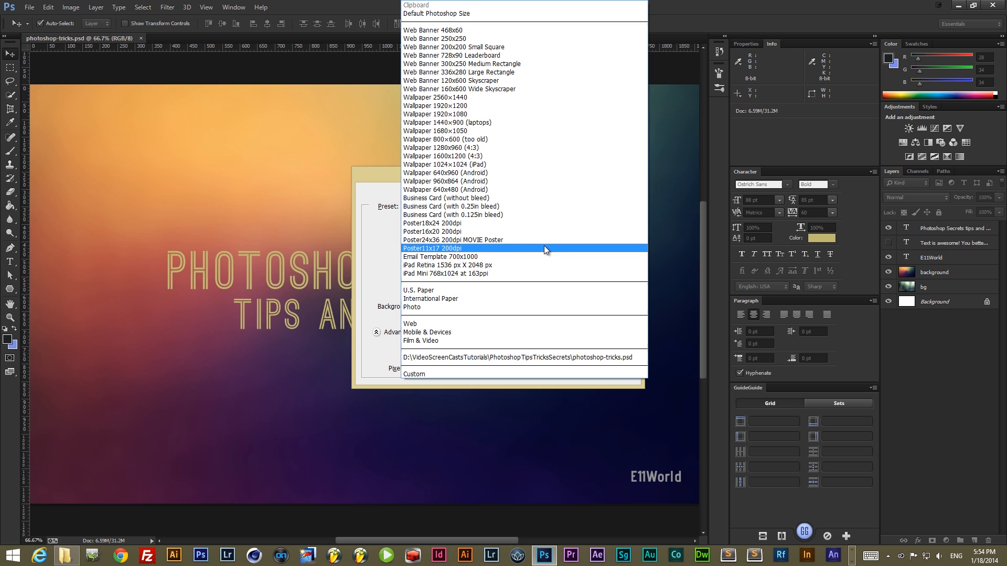
{"action": "mouse_move", "coordinate": [491, 180]}
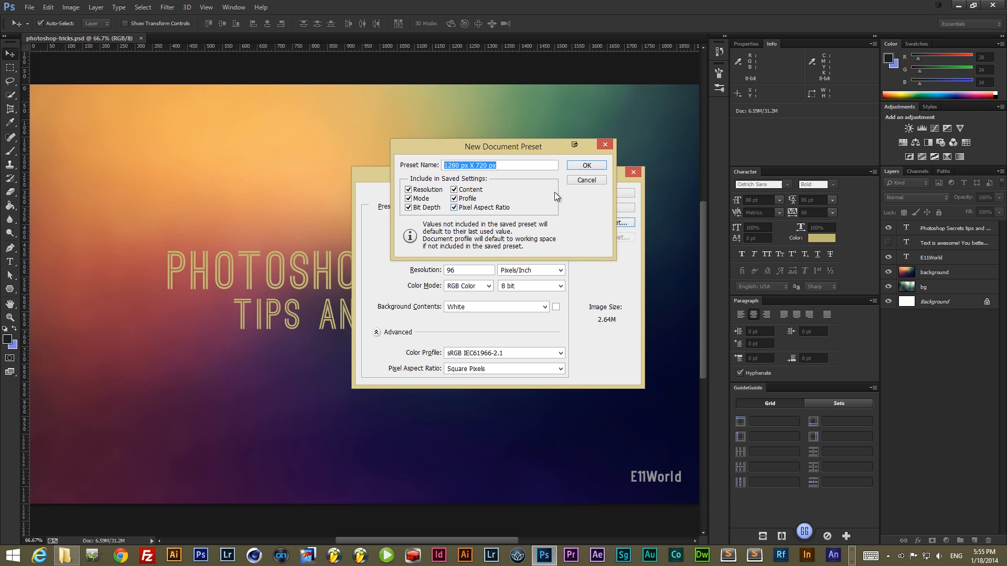
{"action": "left_click", "coordinate": [586, 180]}
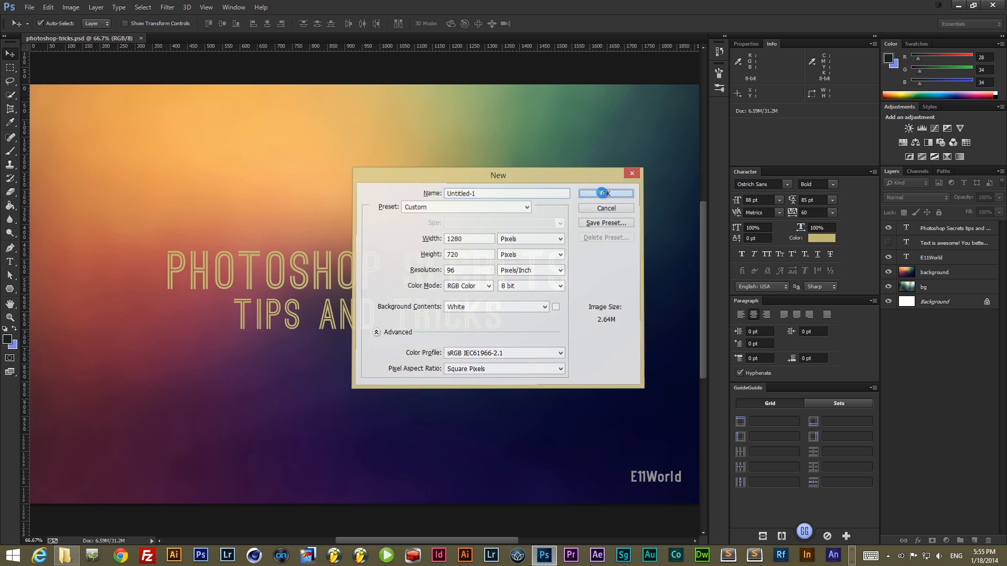
Create the blank Untitled-1 document, skip the New Layer dialog, return to photoshop-tricks.psd.
{"action": "left_click", "coordinate": [604, 194]}
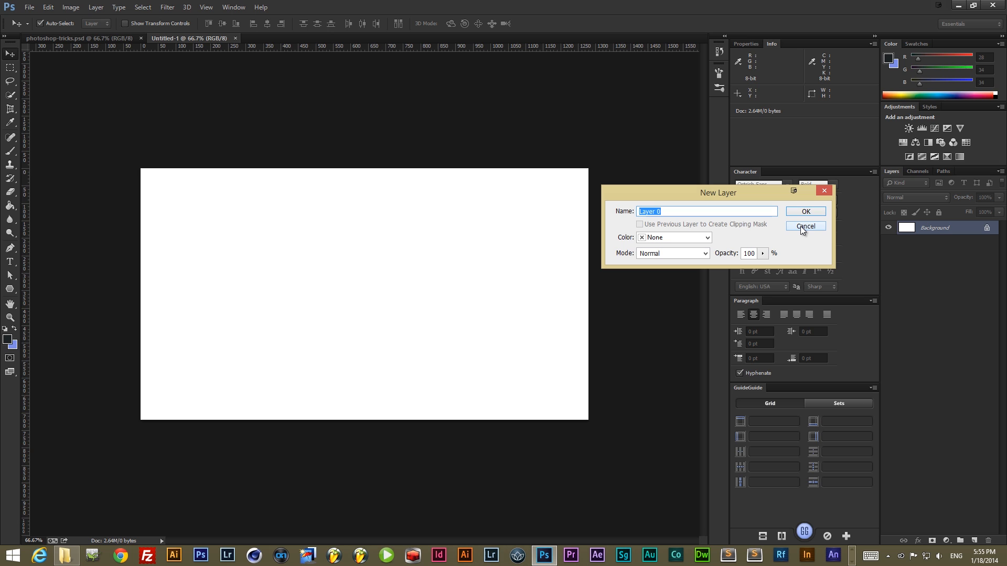
{"action": "left_click", "coordinate": [804, 226]}
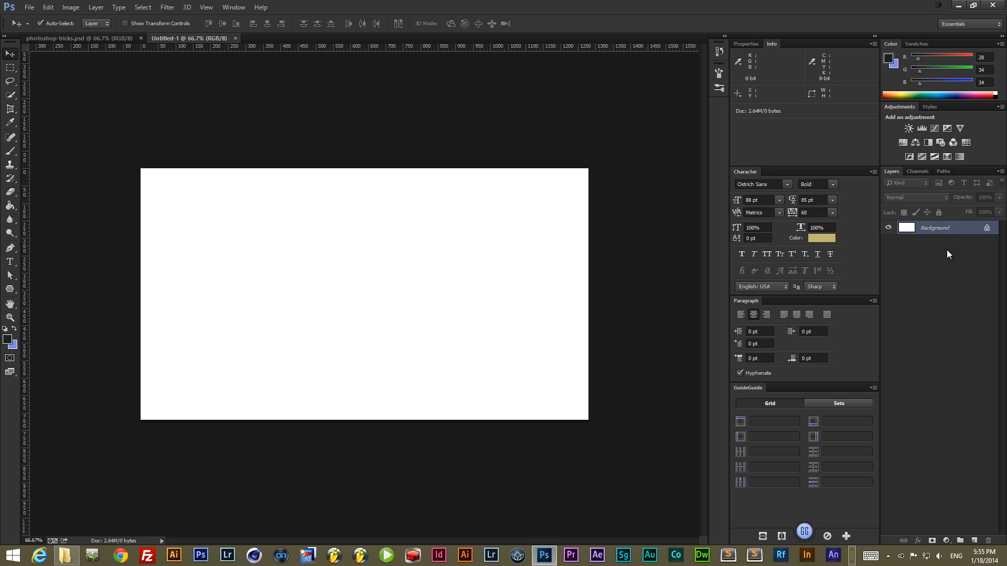
{"action": "left_click", "coordinate": [75, 38]}
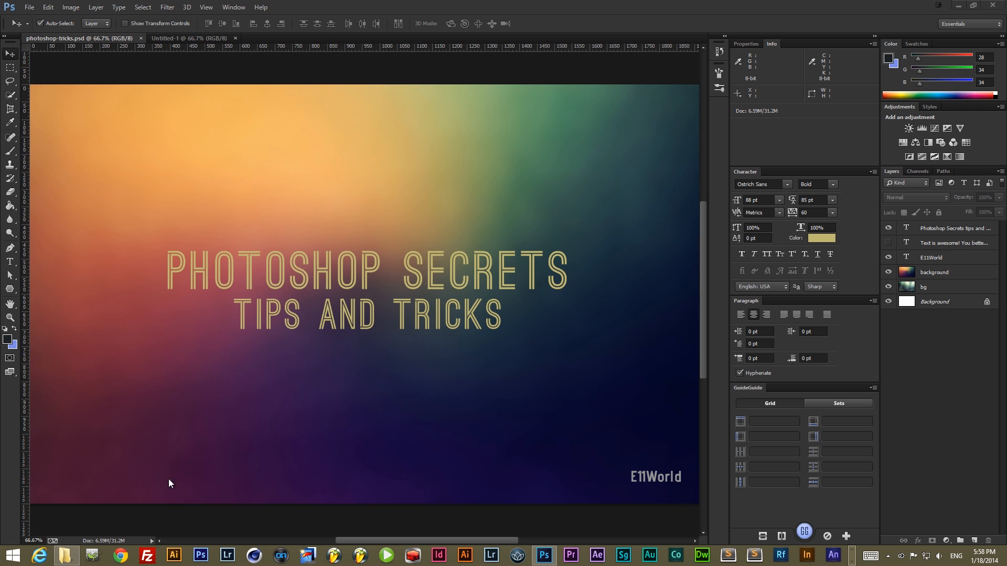
In File Explorer, enter Adobe Photoshop CS6 Settings and bring up Open with for New Doc Sizes.psp.
{"action": "left_click", "coordinate": [65, 555]}
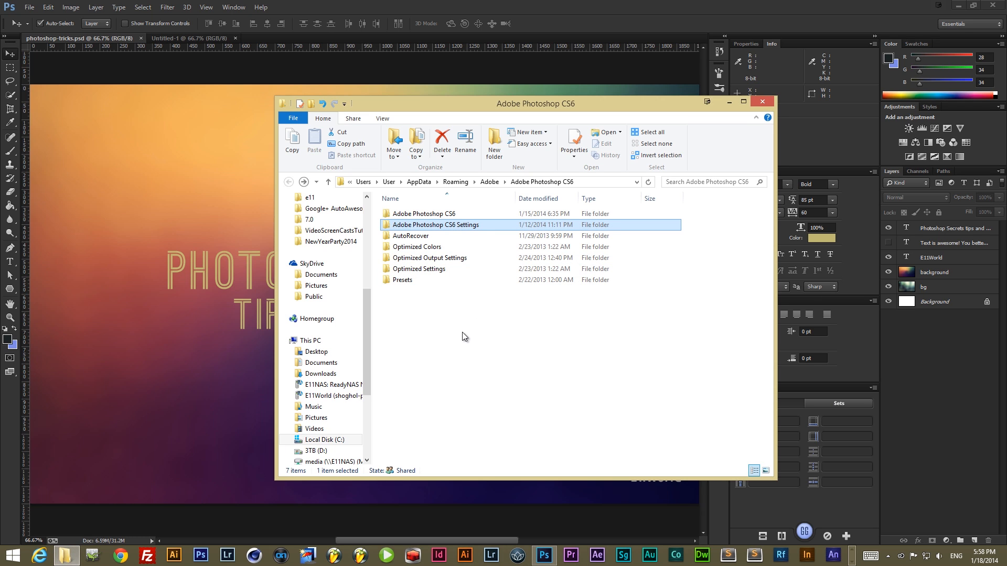
{"action": "left_click", "coordinate": [469, 182]}
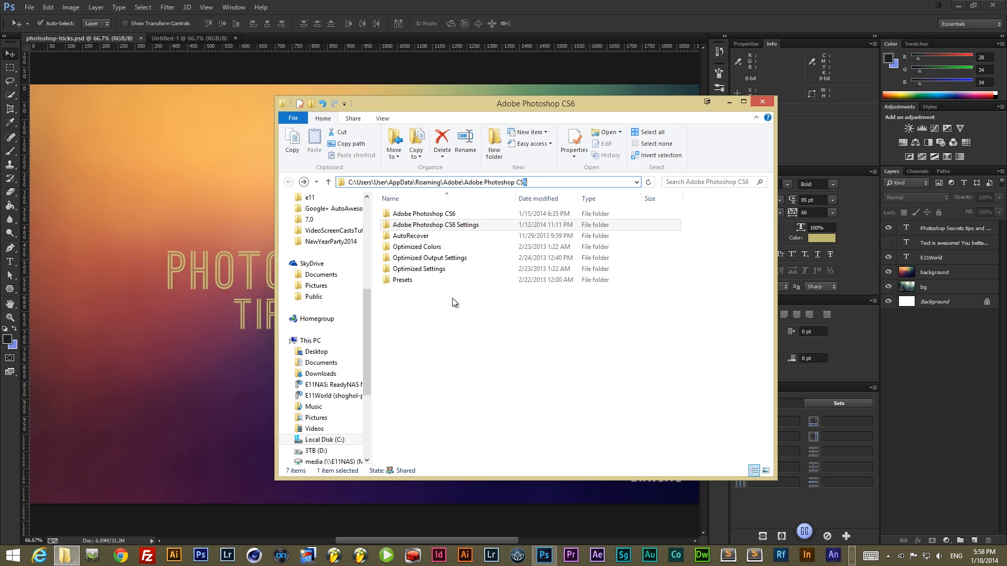
{"action": "left_click", "coordinate": [436, 225]}
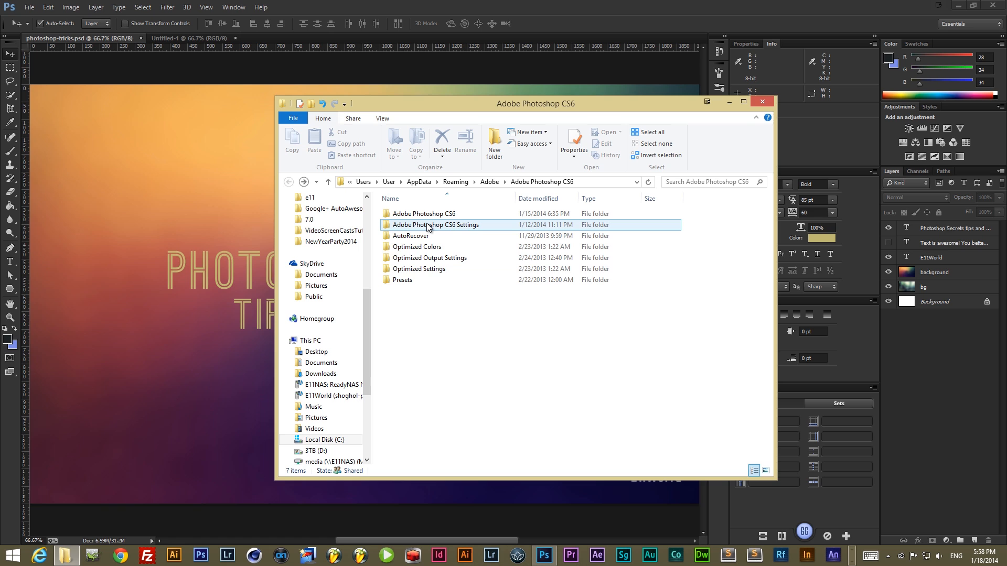
{"action": "double_click", "coordinate": [435, 225]}
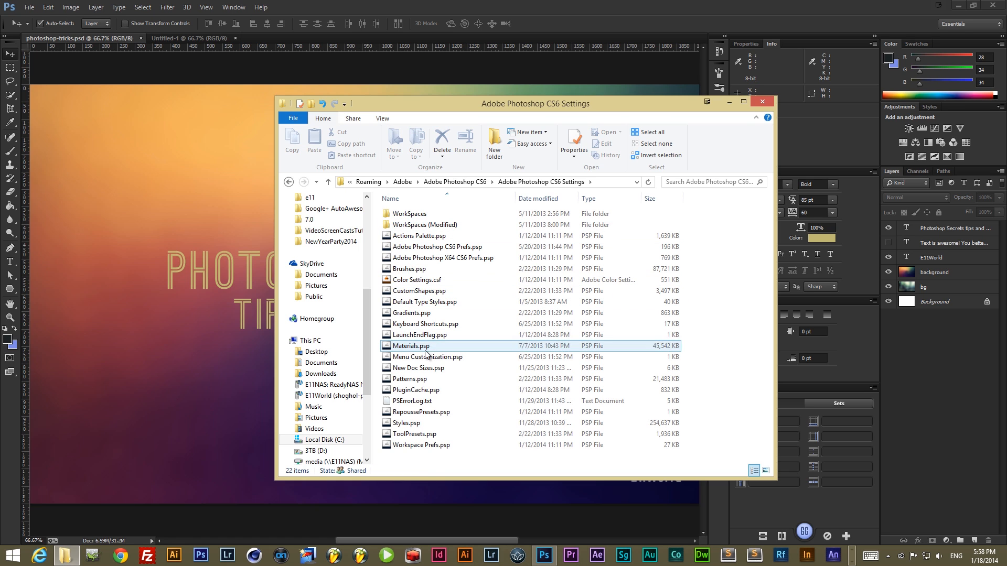
{"action": "left_click", "coordinate": [418, 368]}
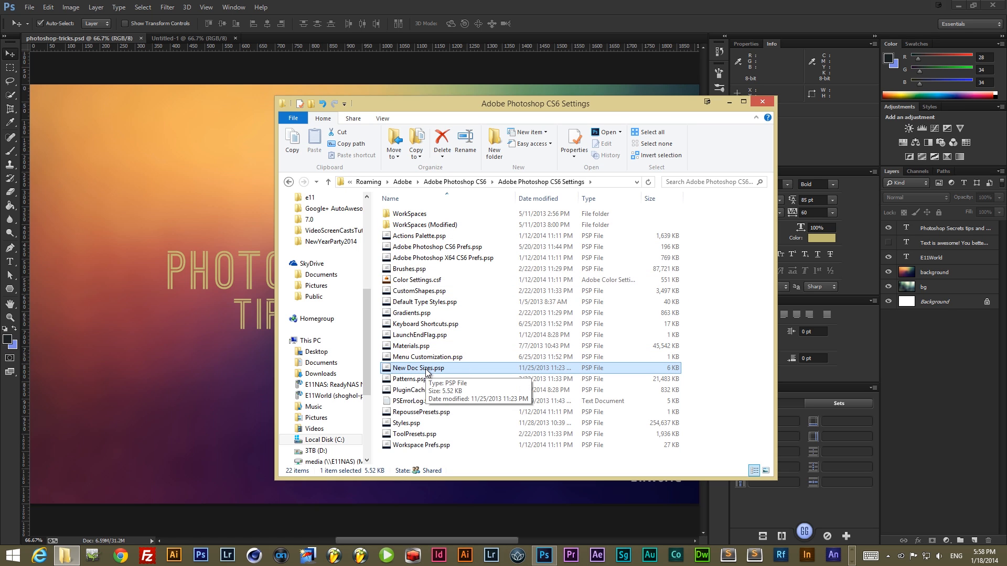
{"action": "right_click", "coordinate": [418, 368]}
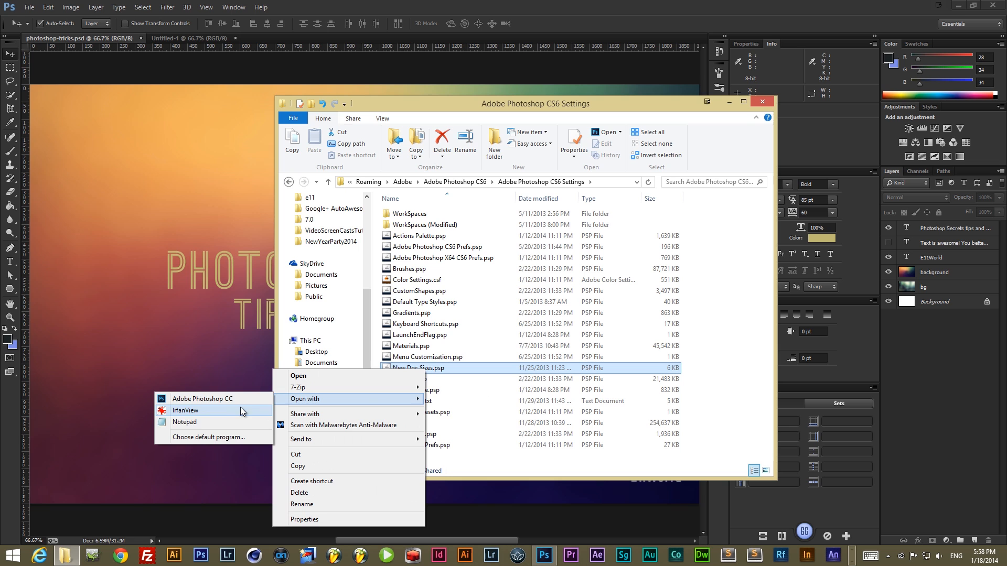
Open New Doc Sizes.psp in Notepad to read the preset document sizes.
{"action": "left_click", "coordinate": [184, 421]}
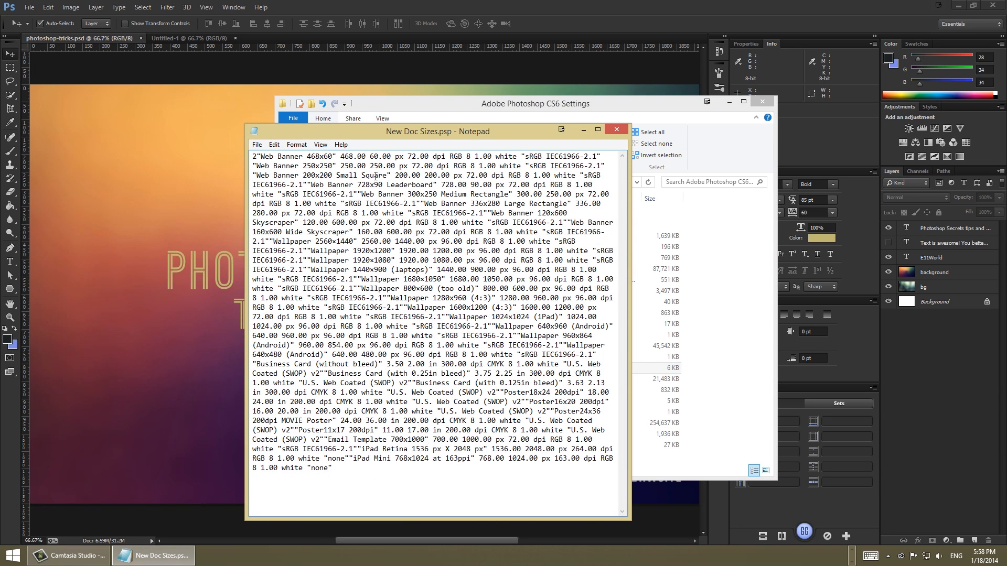
{"action": "mouse_move", "coordinate": [261, 155]}
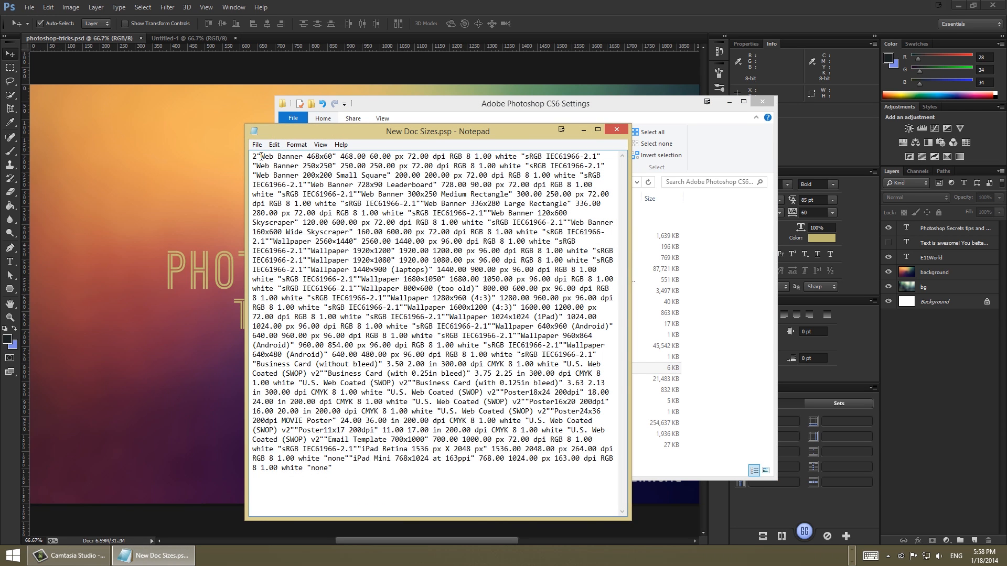
{"action": "triple_click", "coordinate": [385, 156]}
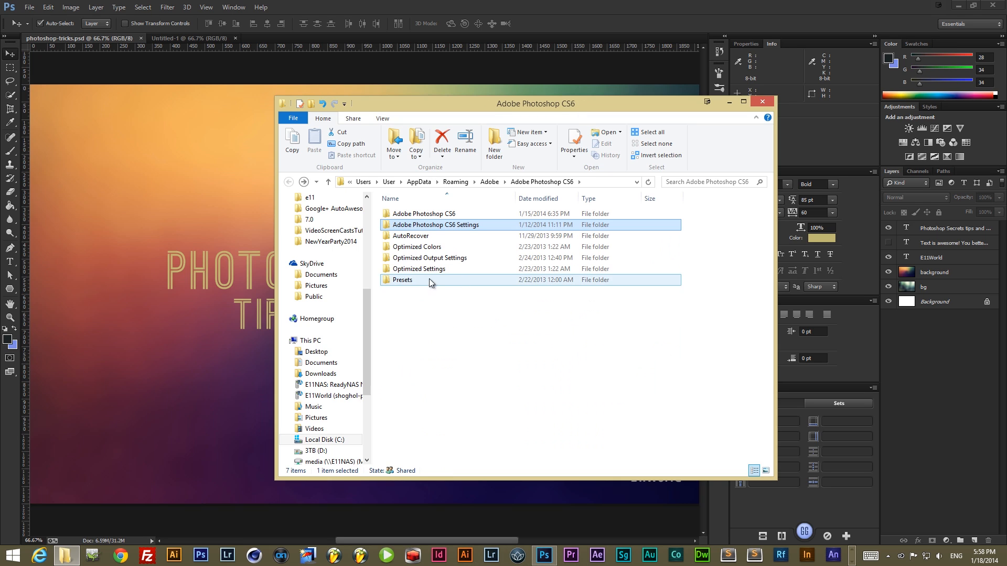
Open the Presets folder inside Adobe Photoshop CS6.
{"action": "double_click", "coordinate": [401, 280]}
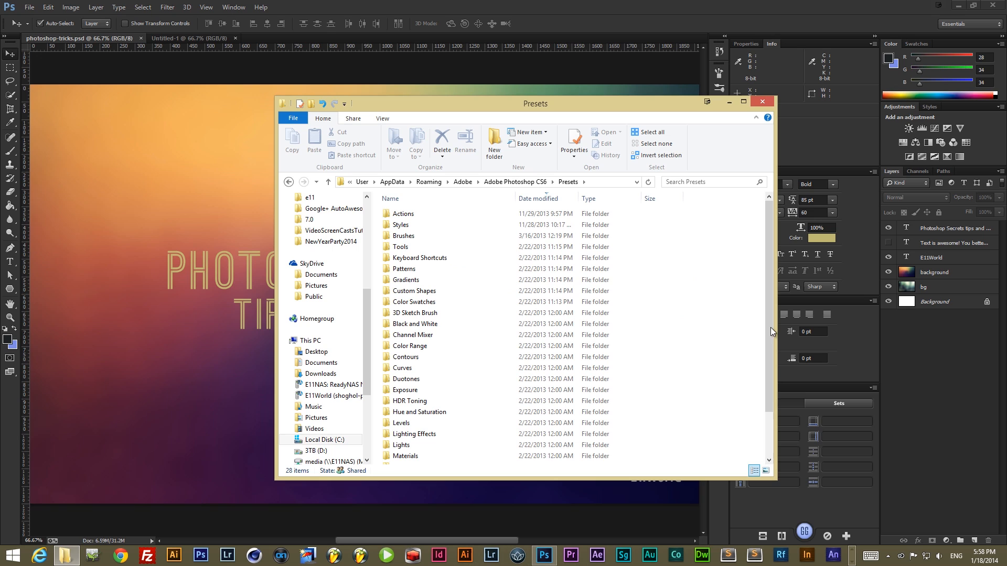
{"action": "mouse_move", "coordinate": [710, 327]}
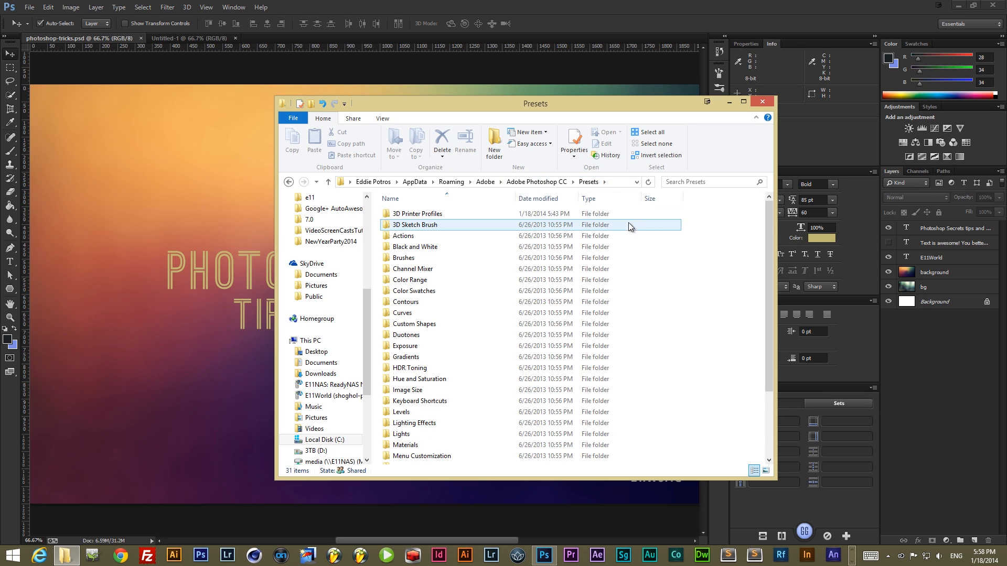
Switch from File Explorer back to the Photoshop title design.
{"action": "left_click", "coordinate": [762, 101]}
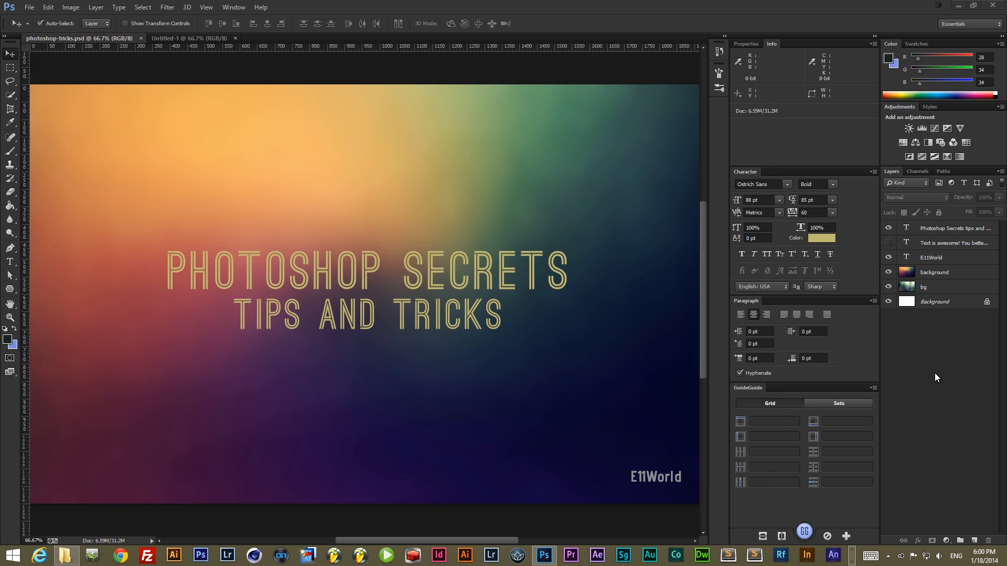
{"action": "mouse_move", "coordinate": [512, 277]}
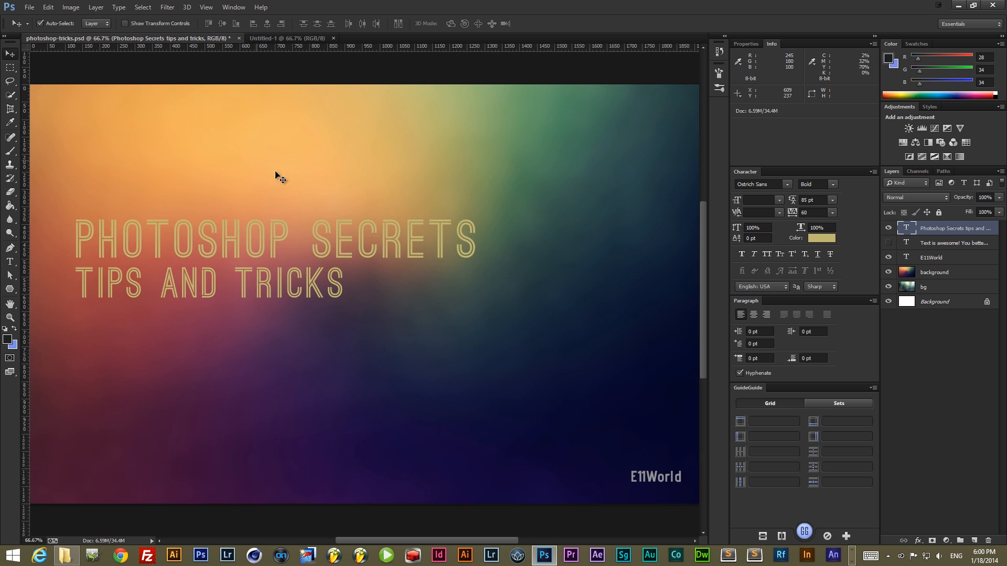
{"action": "mouse_move", "coordinate": [421, 231]}
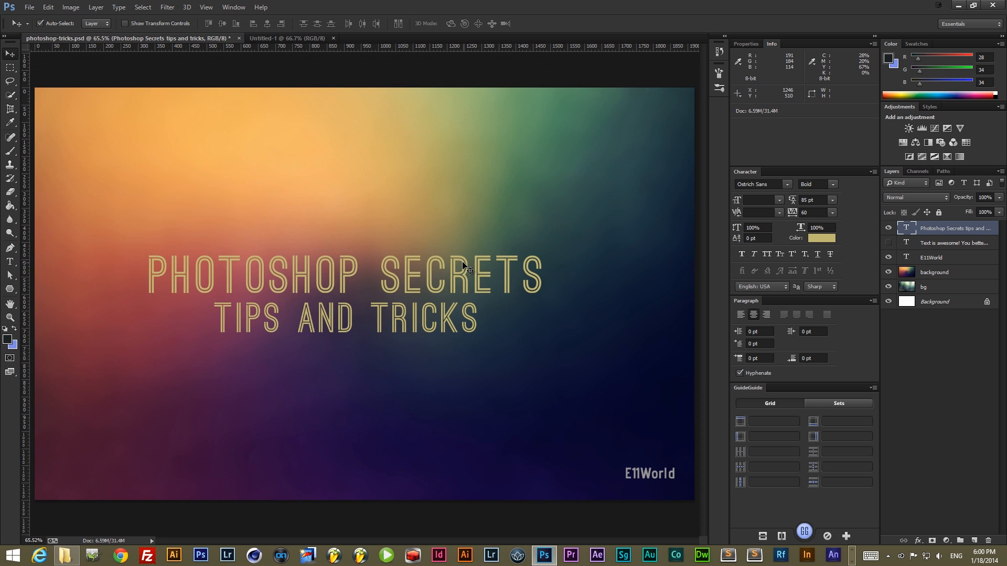
{"action": "mouse_move", "coordinate": [220, 377]}
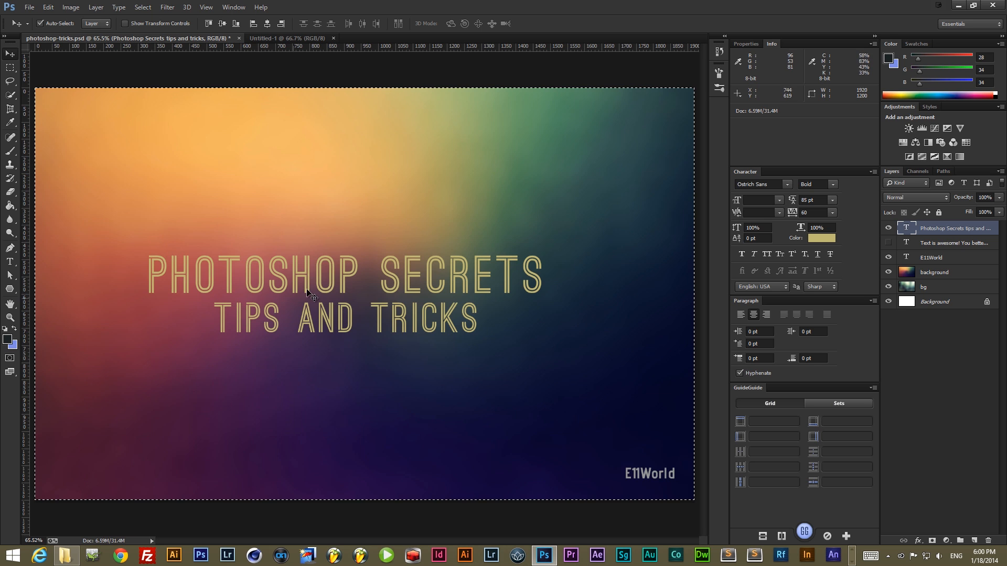
{"action": "mouse_move", "coordinate": [130, 67]}
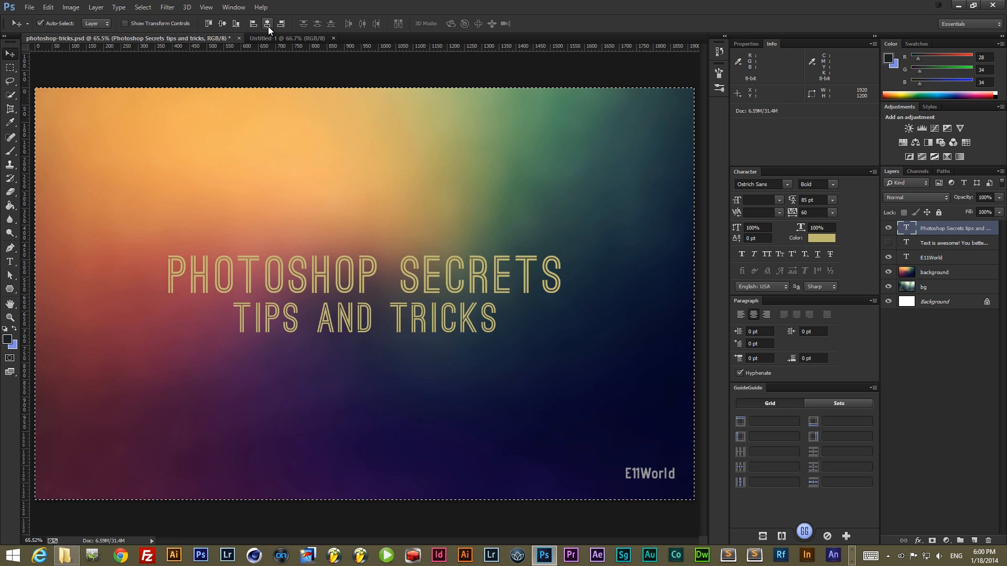
{"action": "mouse_move", "coordinate": [398, 142]}
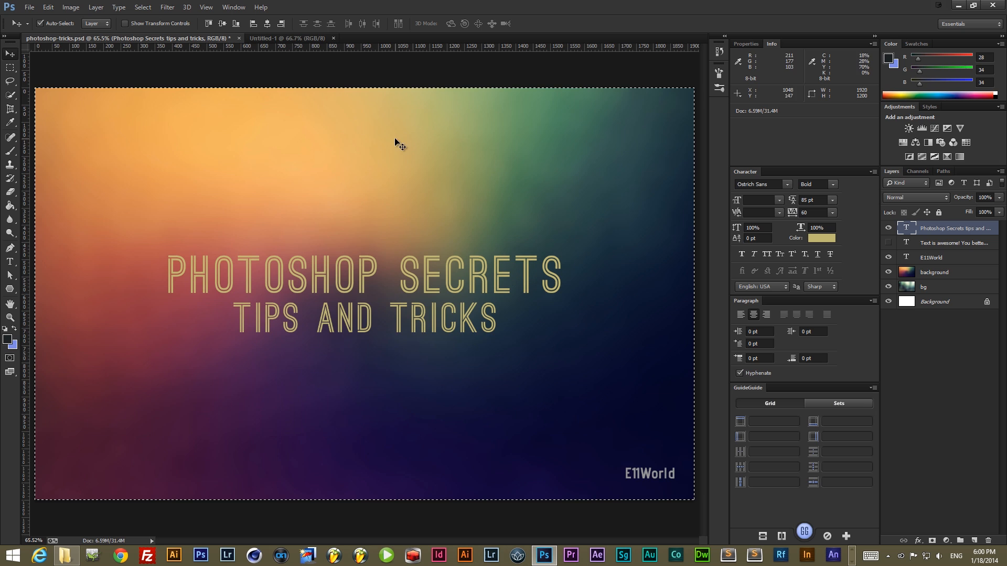
{"action": "left_click", "coordinate": [281, 24]}
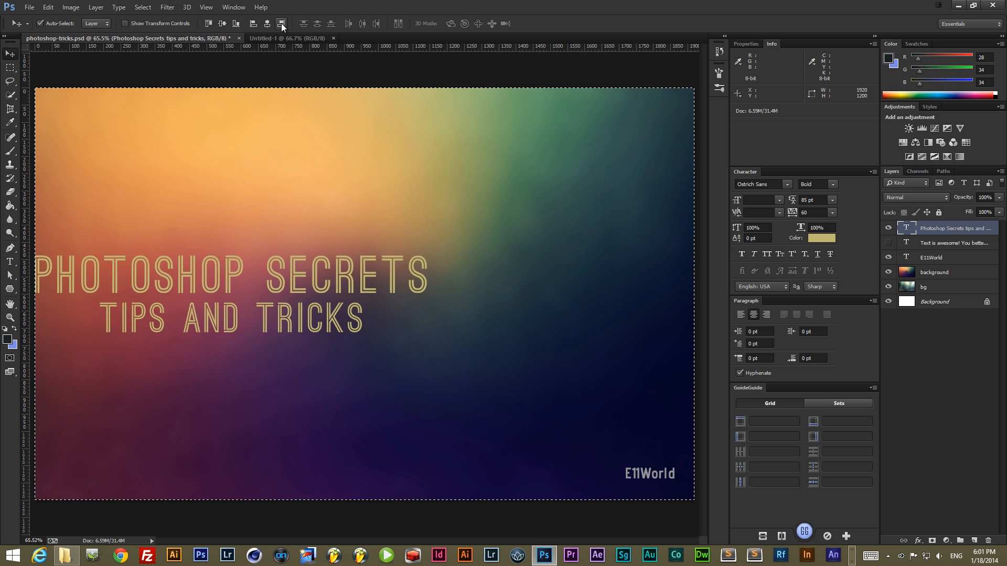
{"action": "left_click_drag", "start_coordinate": [231, 270], "coordinate": [495, 437]}
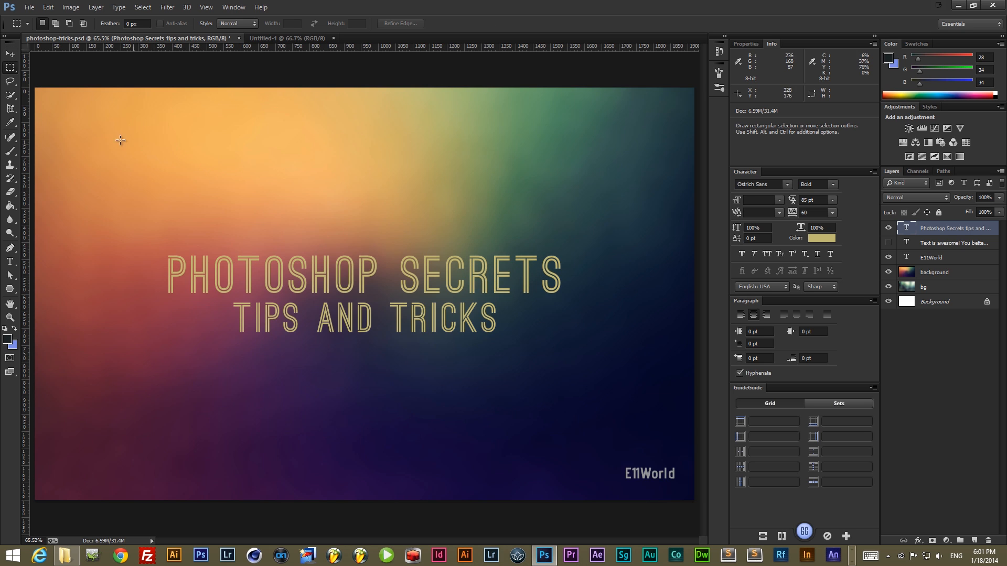
{"action": "left_click_drag", "start_coordinate": [118, 139], "coordinate": [456, 469]}
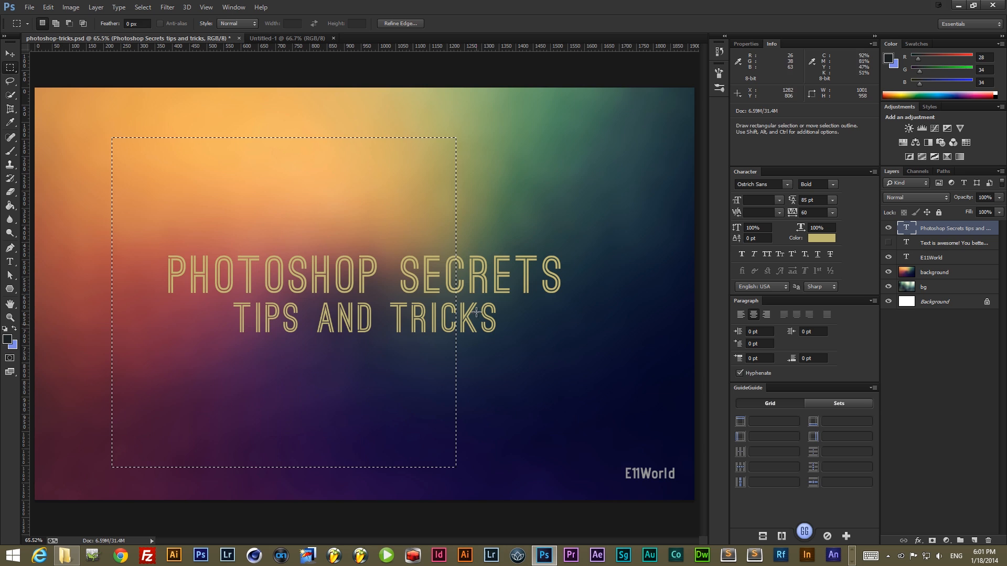
{"action": "left_click", "coordinate": [10, 54]}
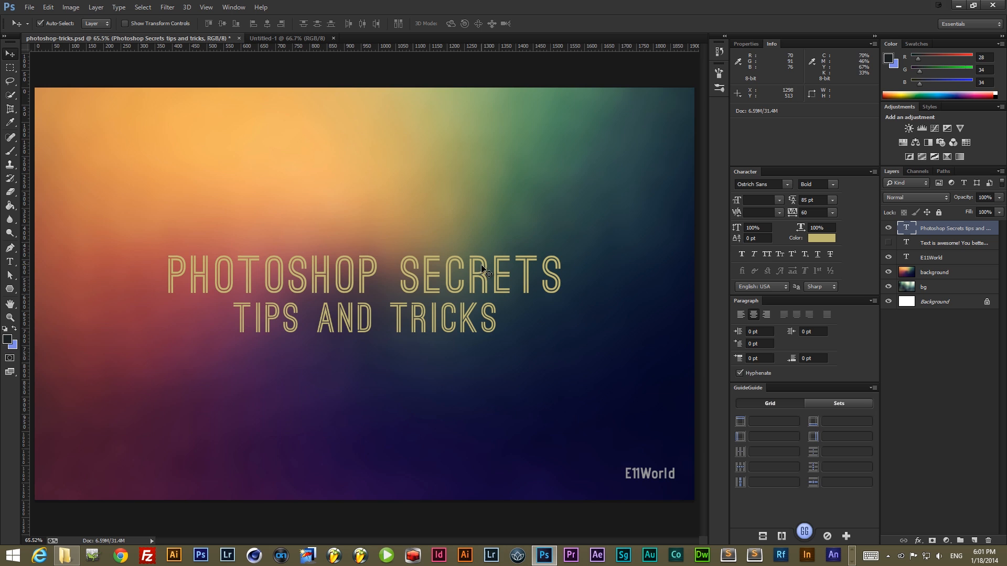
{"action": "mouse_move", "coordinate": [302, 98]}
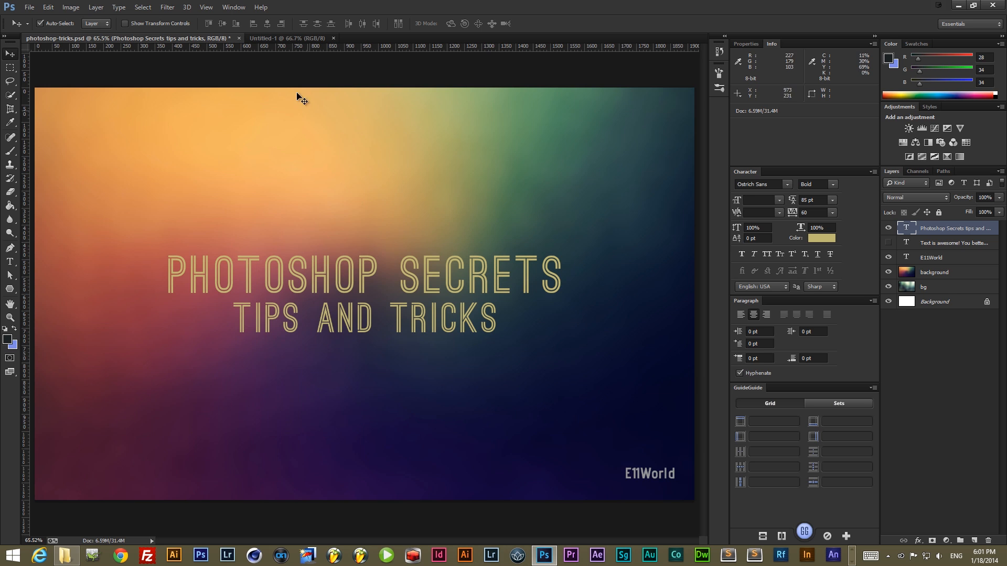
Create a new vertical guide at position 50% from the View menu.
{"action": "left_click", "coordinate": [205, 7]}
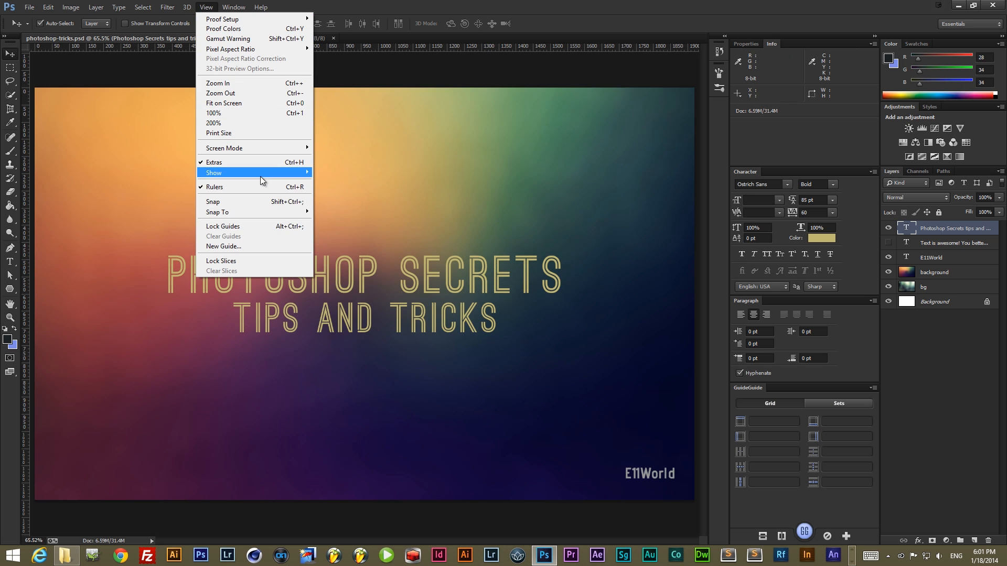
{"action": "left_click", "coordinate": [222, 247]}
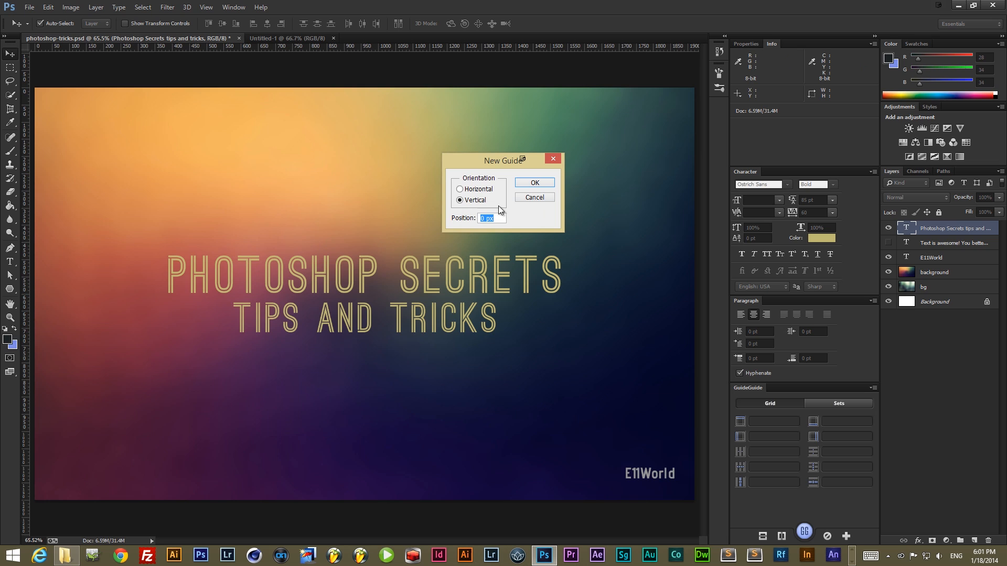
{"action": "type", "text": "5"}
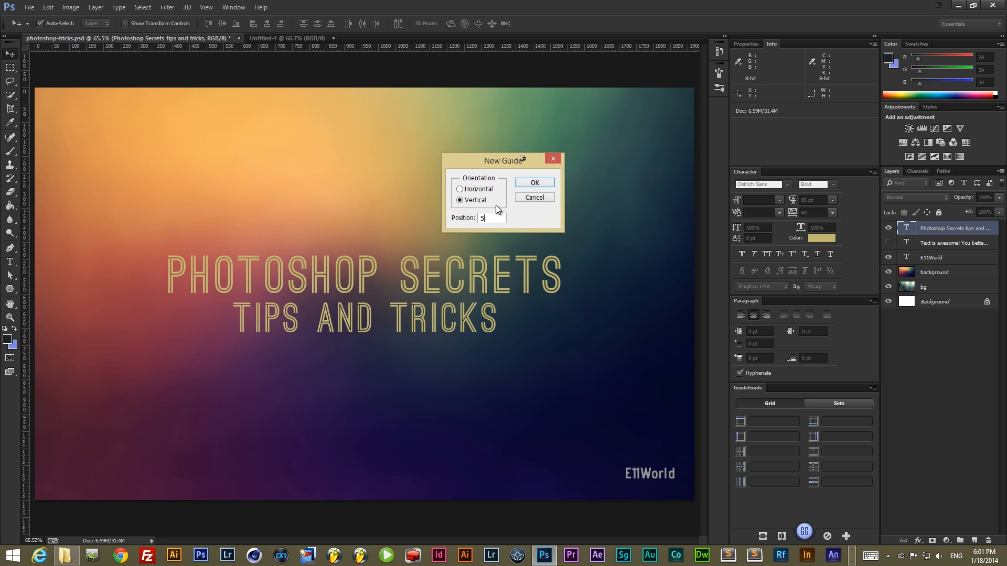
{"action": "type", "text": "0%"}
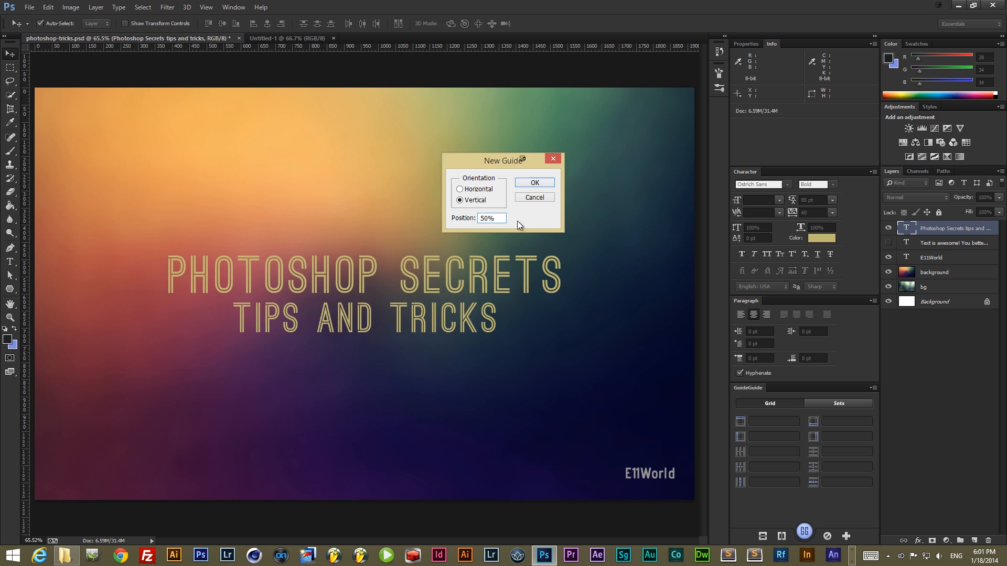
{"action": "left_click", "coordinate": [533, 182]}
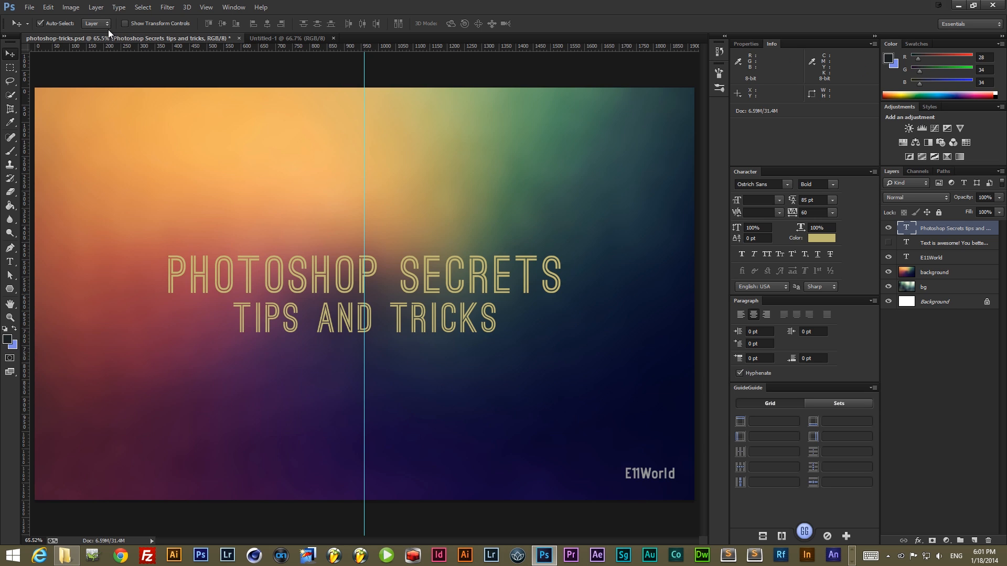
{"action": "mouse_move", "coordinate": [106, 27]}
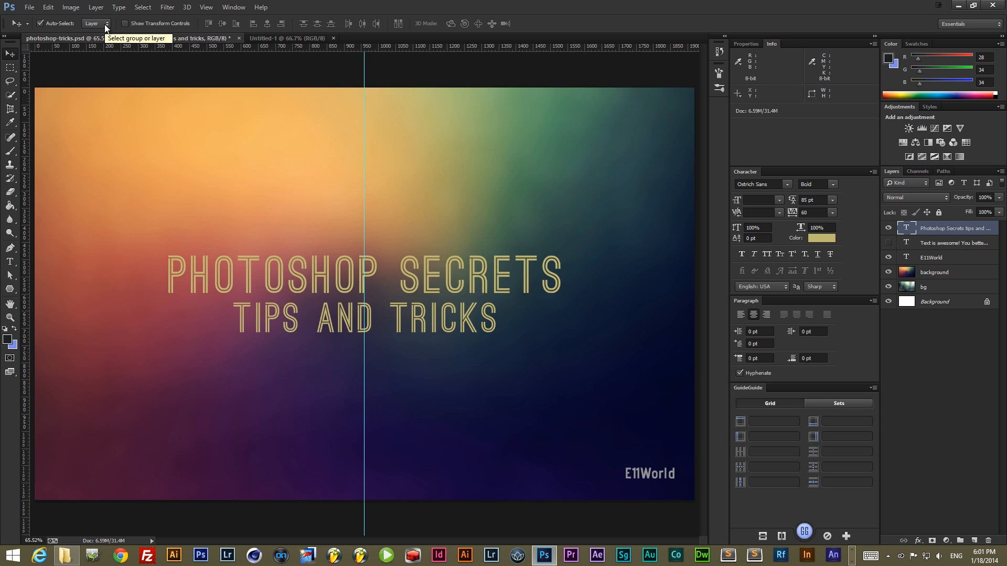
{"action": "mouse_move", "coordinate": [154, 31]}
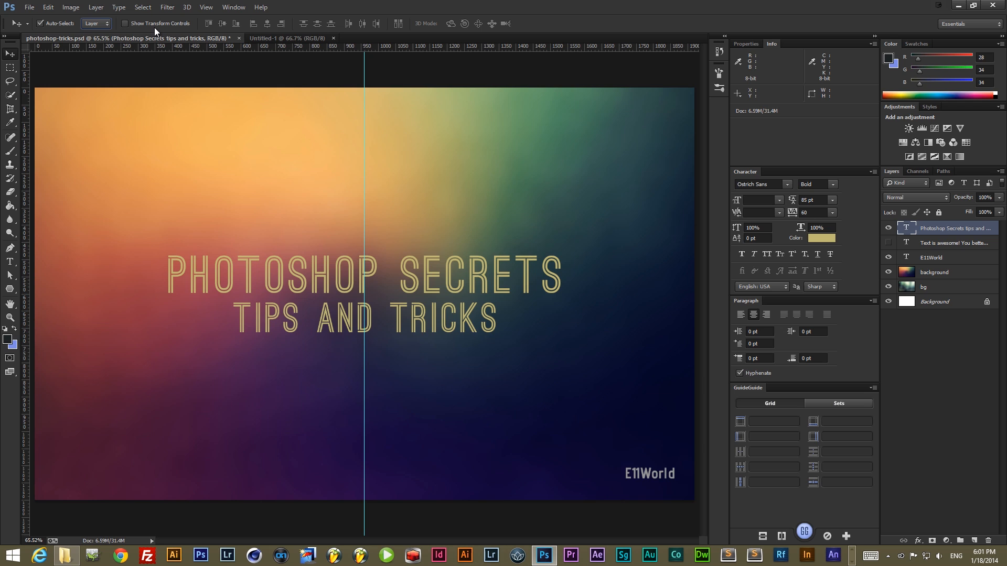
{"action": "left_click", "coordinate": [126, 23]}
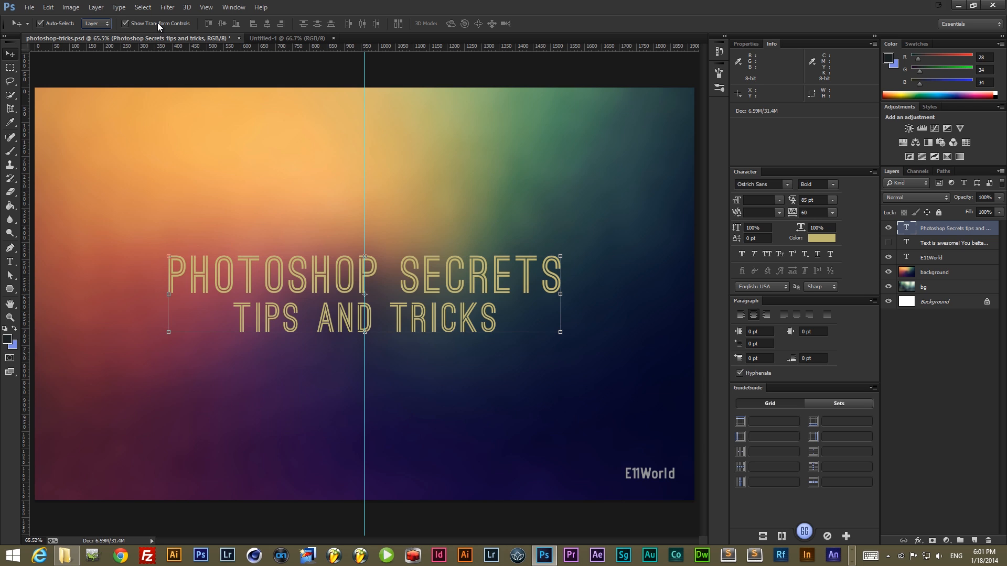
{"action": "mouse_move", "coordinate": [559, 255]}
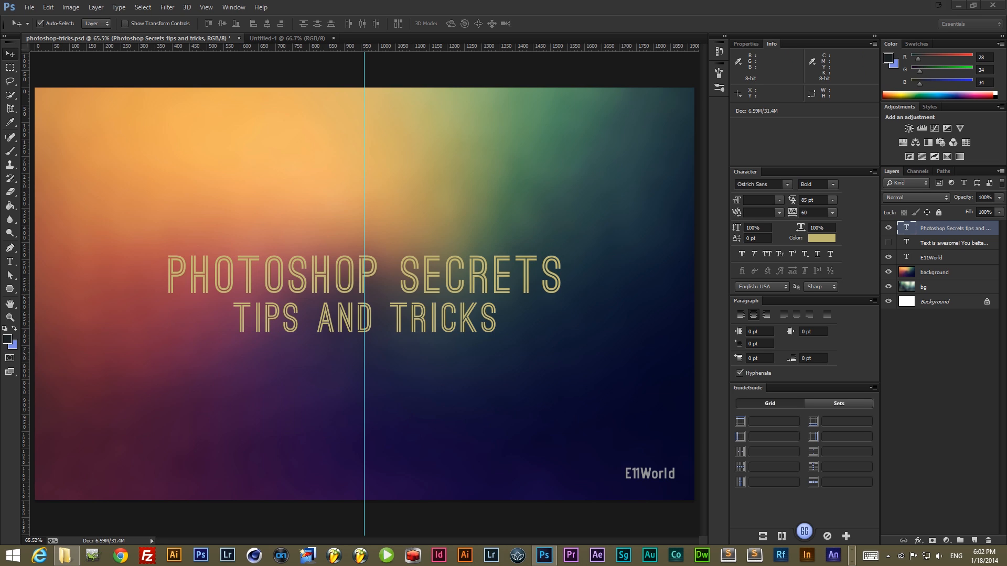
{"action": "mouse_move", "coordinate": [437, 338]}
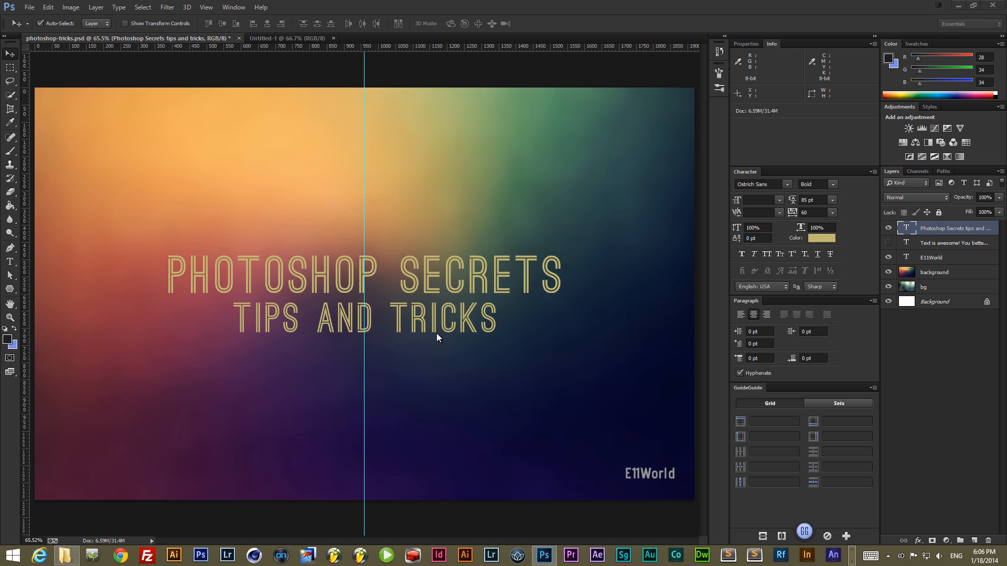
{"action": "mouse_move", "coordinate": [350, 364]}
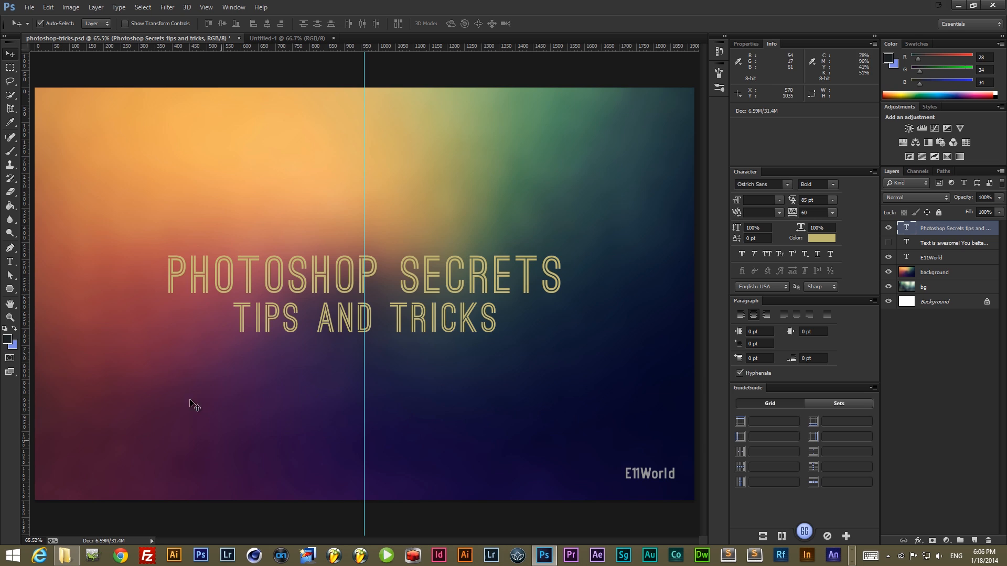
{"action": "mouse_move", "coordinate": [87, 504]}
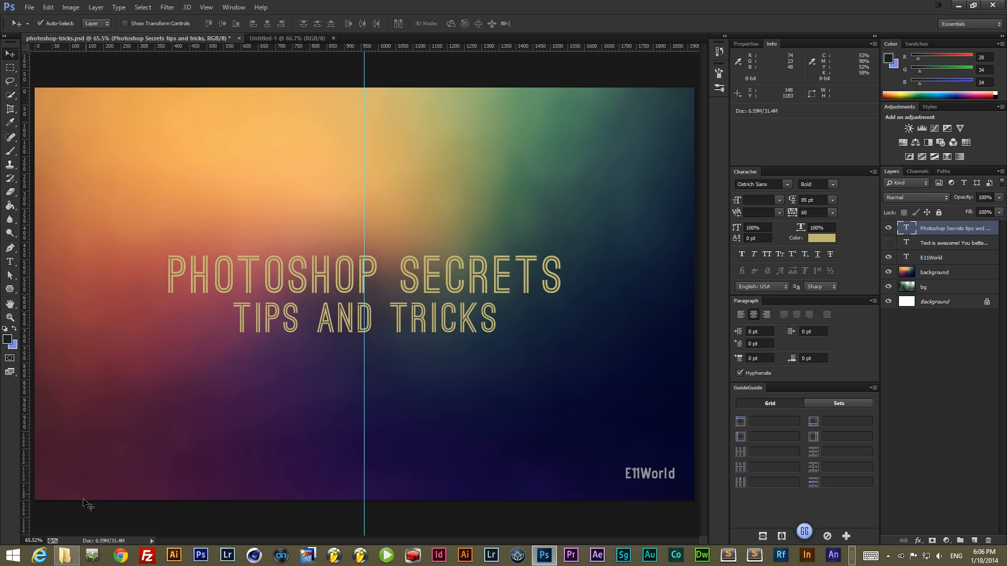
{"action": "mouse_move", "coordinate": [12, 324]}
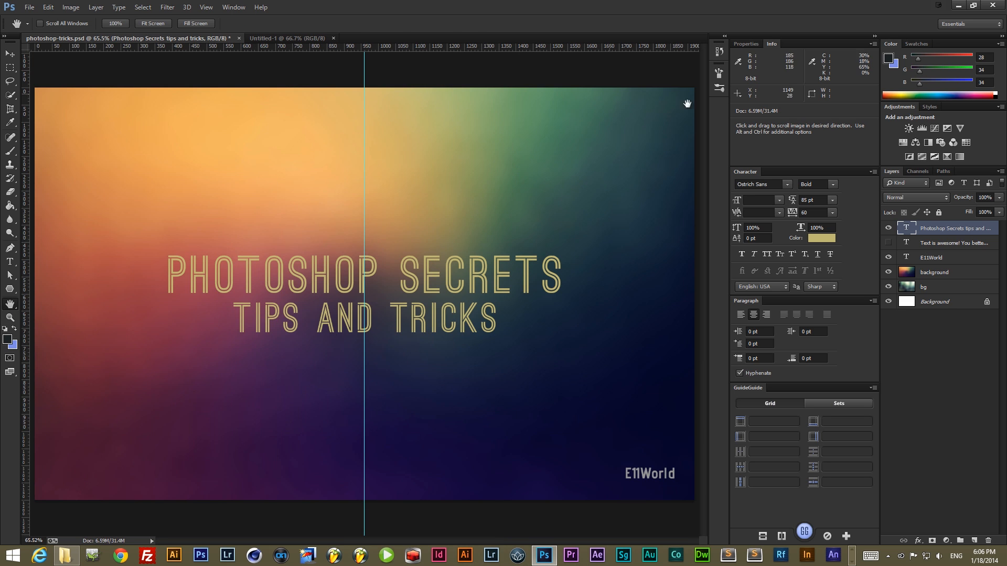
Switch the canvas view to 100% actual pixels.
{"action": "left_click", "coordinate": [11, 53]}
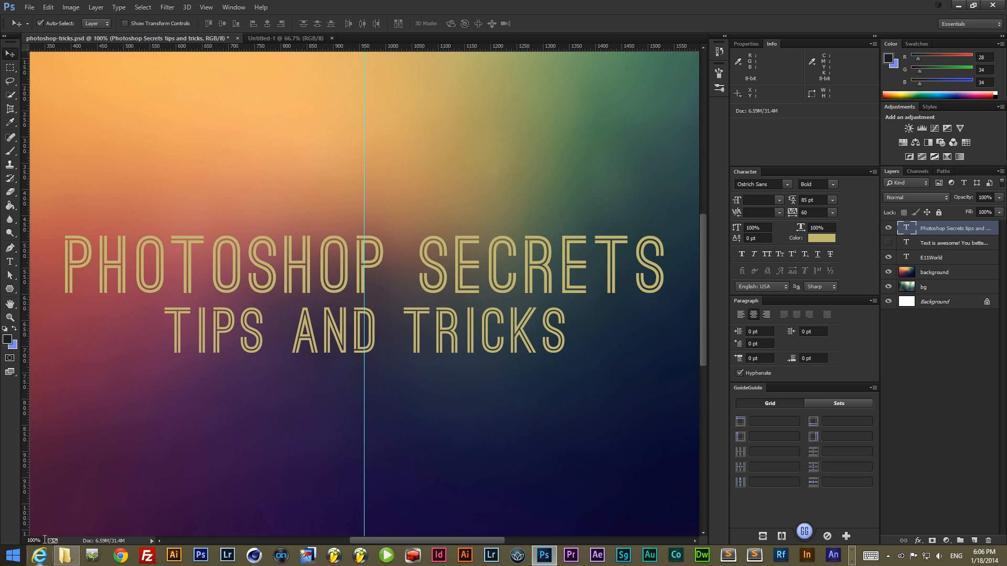
{"action": "mouse_move", "coordinate": [591, 249]}
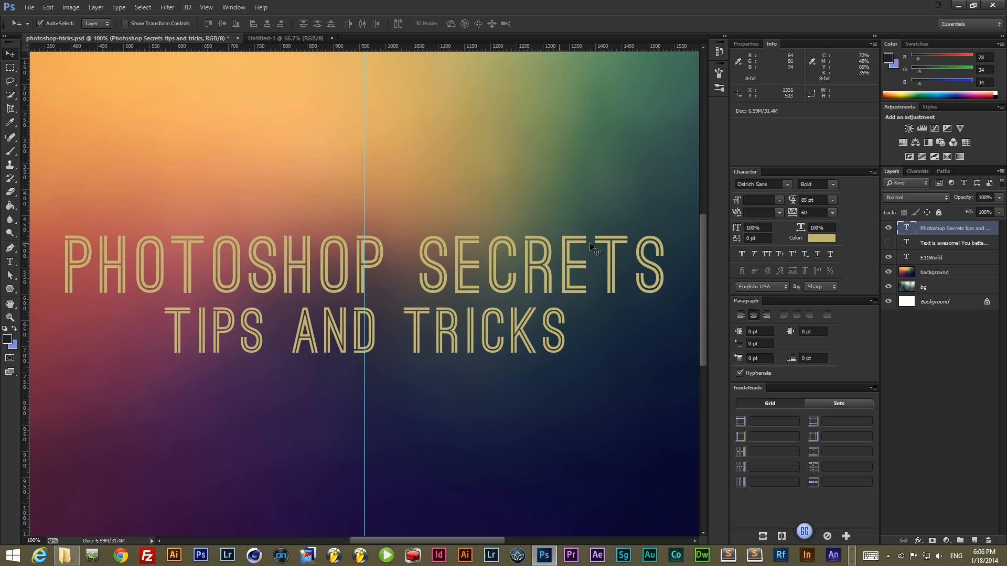
{"action": "mouse_move", "coordinate": [599, 236]}
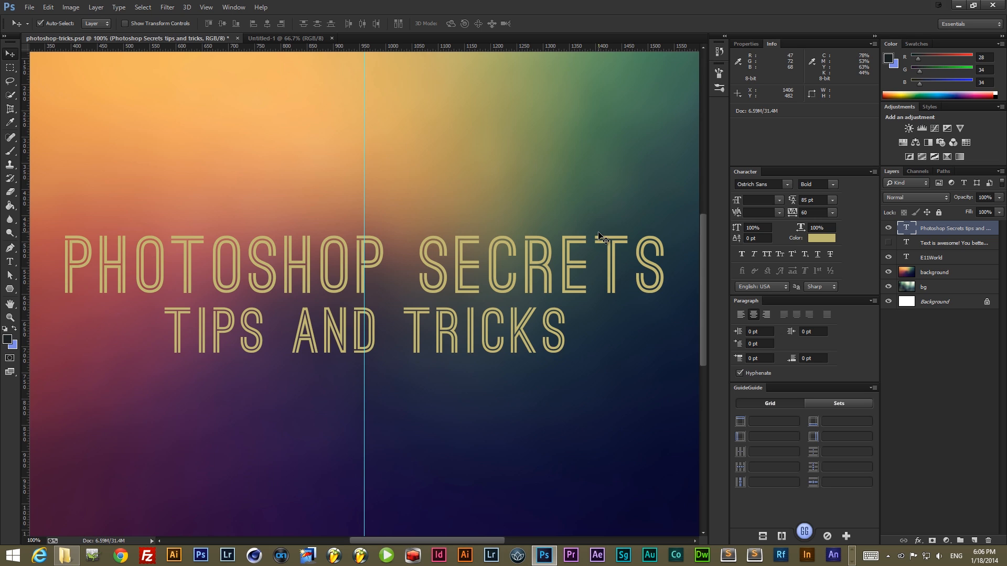
{"action": "mouse_move", "coordinate": [617, 323]}
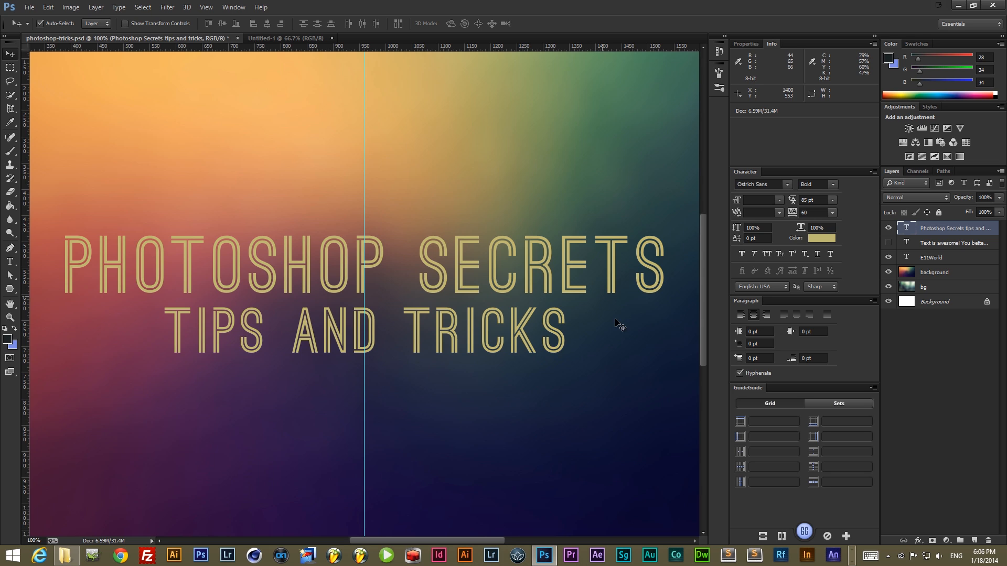
{"action": "mouse_move", "coordinate": [170, 305]}
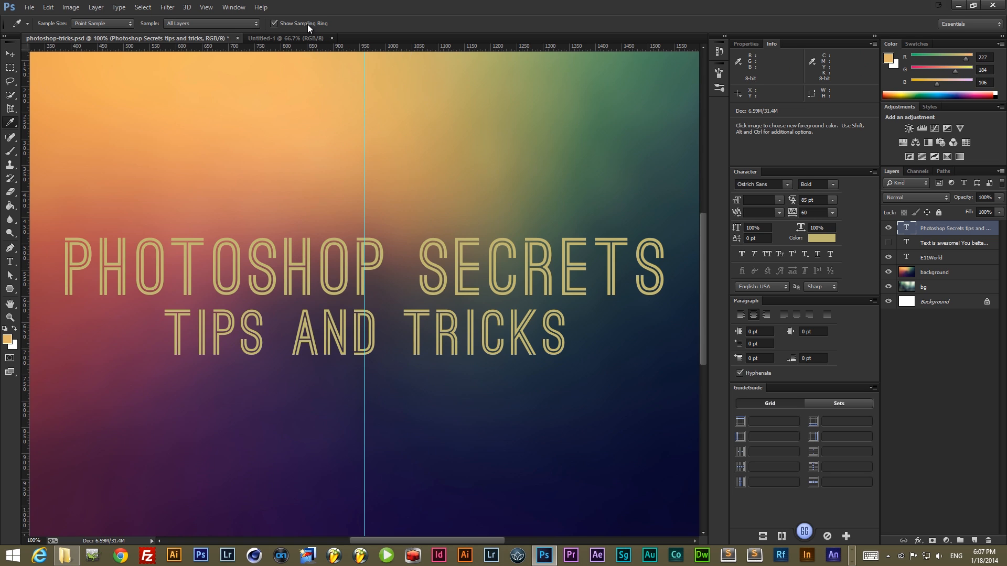
Sample the foreground colour from two spots on the background, ending on dark purple.
{"action": "left_click", "coordinate": [294, 171]}
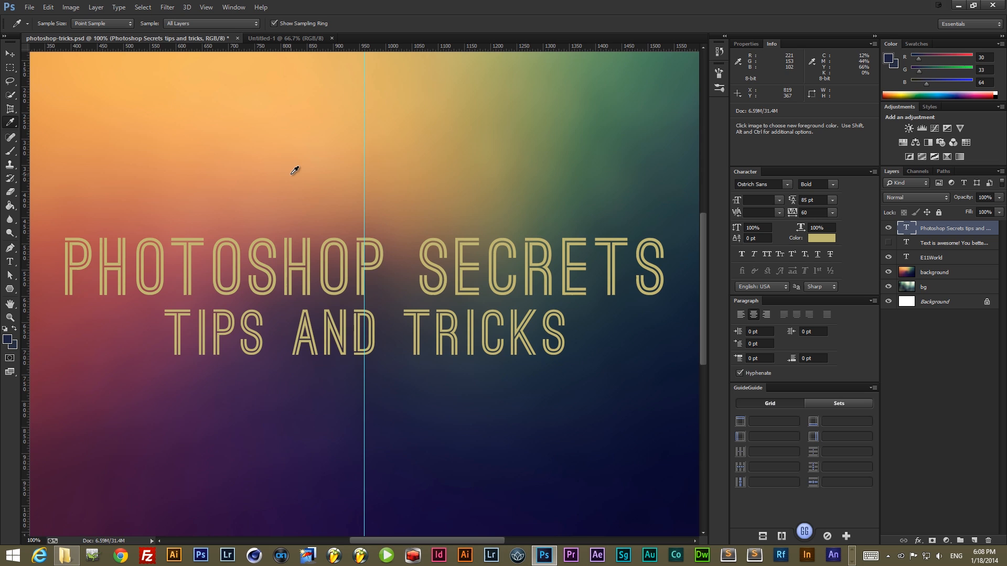
{"action": "mouse_move", "coordinate": [170, 316]}
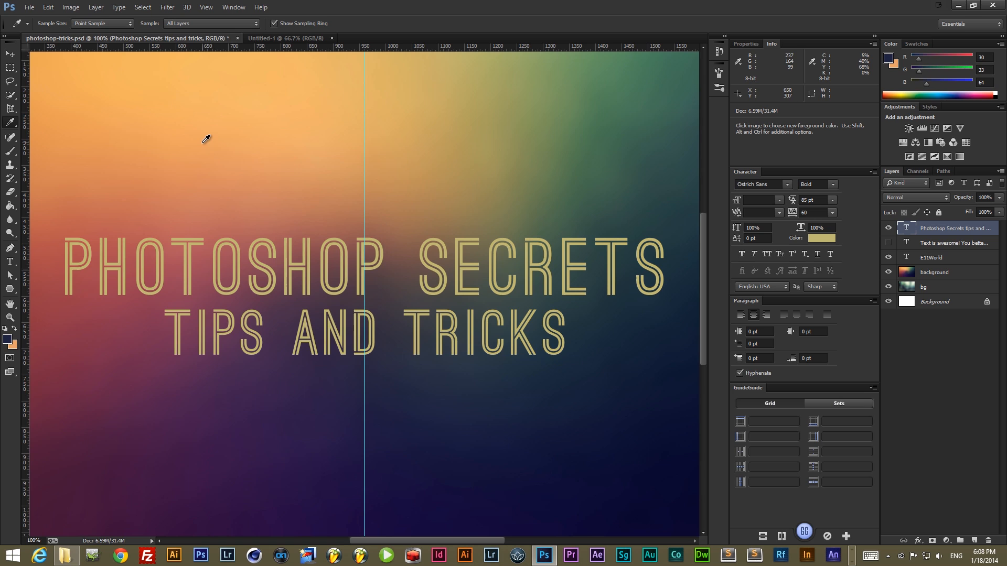
{"action": "left_click", "coordinate": [246, 370]}
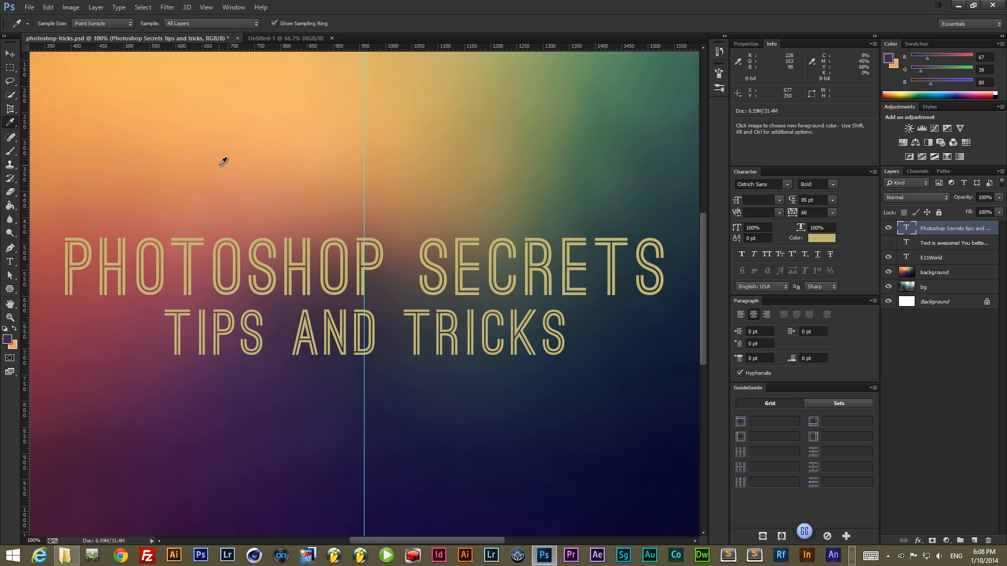
{"action": "mouse_move", "coordinate": [237, 166]}
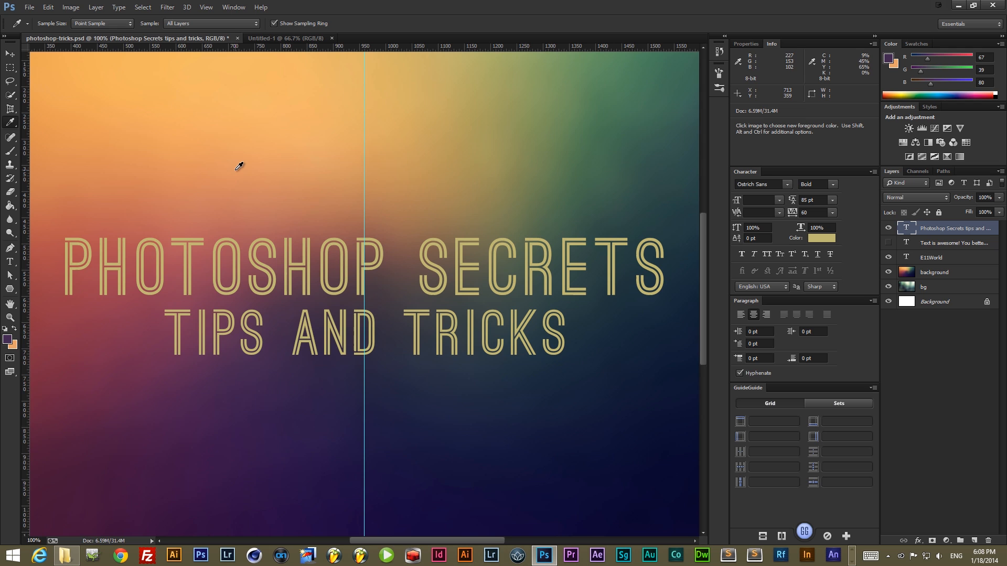
{"action": "mouse_move", "coordinate": [346, 270]}
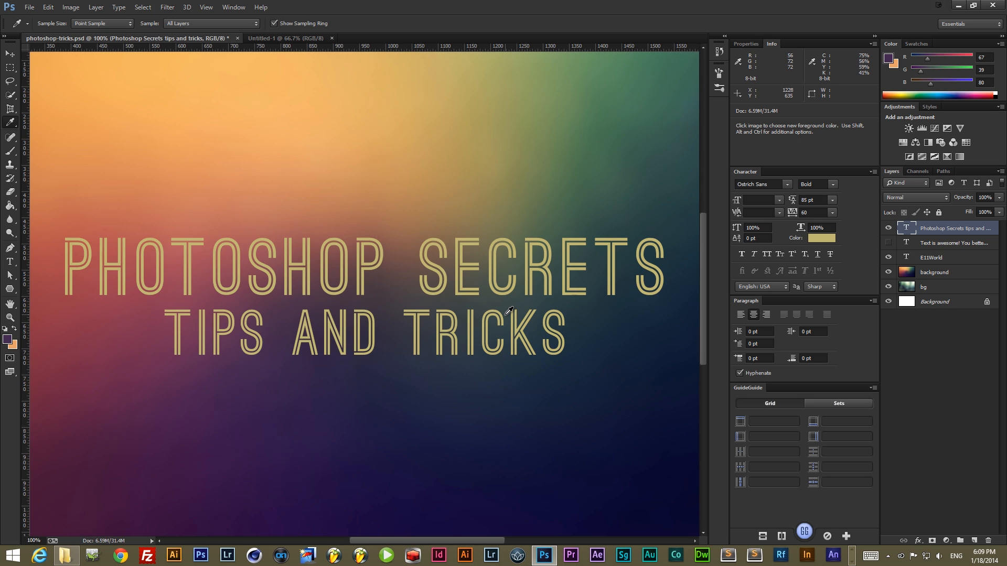
{"action": "mouse_move", "coordinate": [509, 313]}
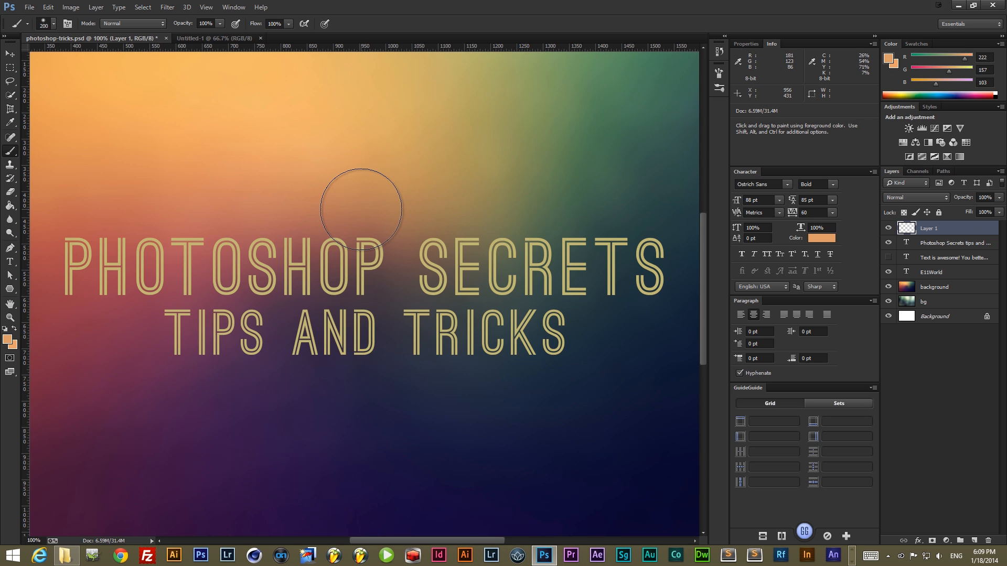
{"action": "mouse_move", "coordinate": [361, 203]}
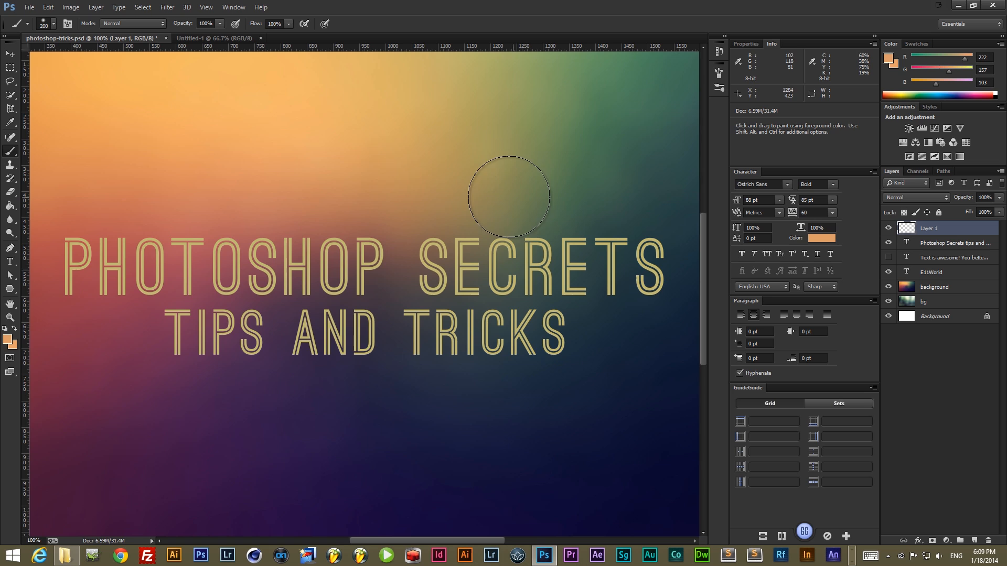
{"action": "mouse_move", "coordinate": [515, 197]}
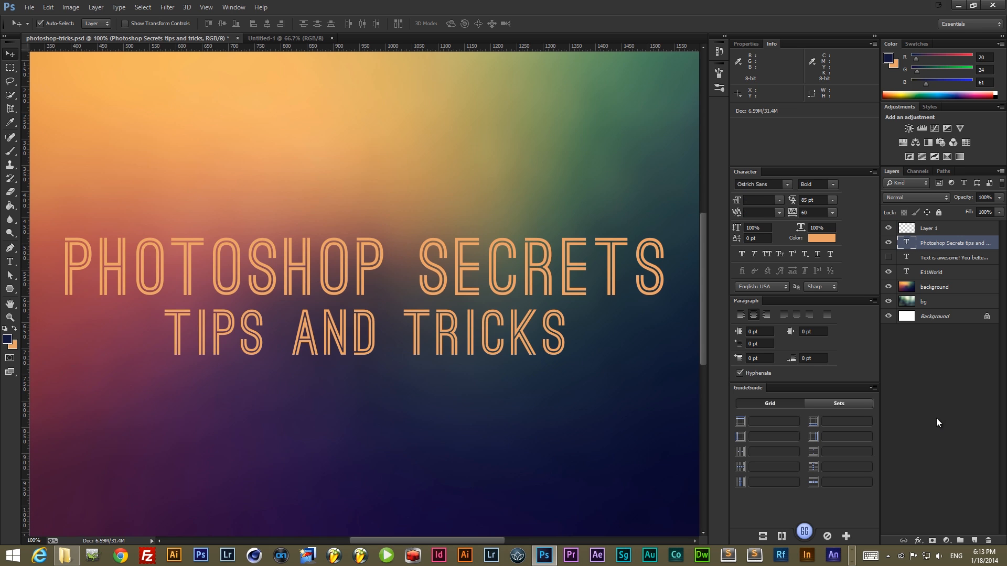
{"action": "mouse_move", "coordinate": [938, 441]}
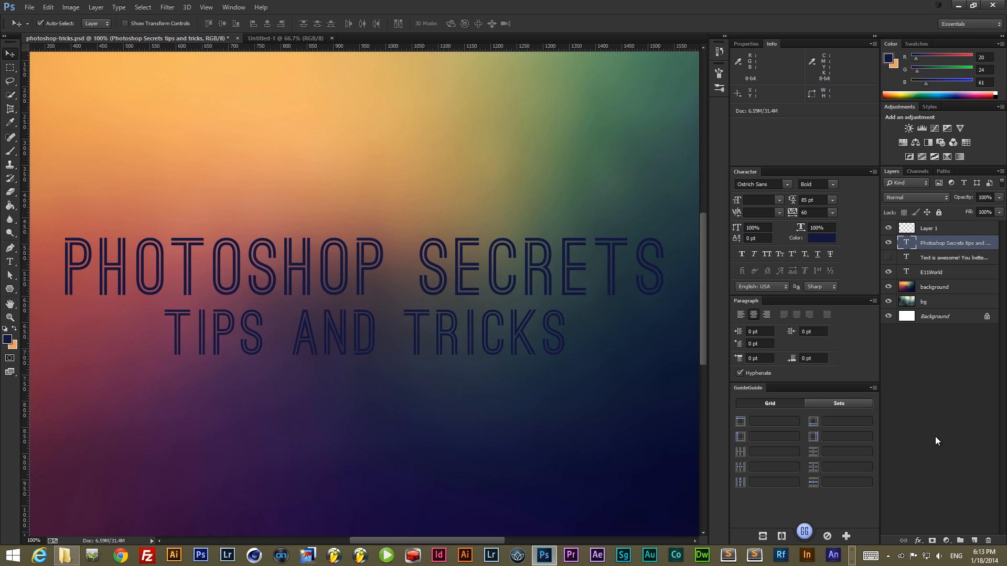
{"action": "left_click", "coordinate": [821, 238]}
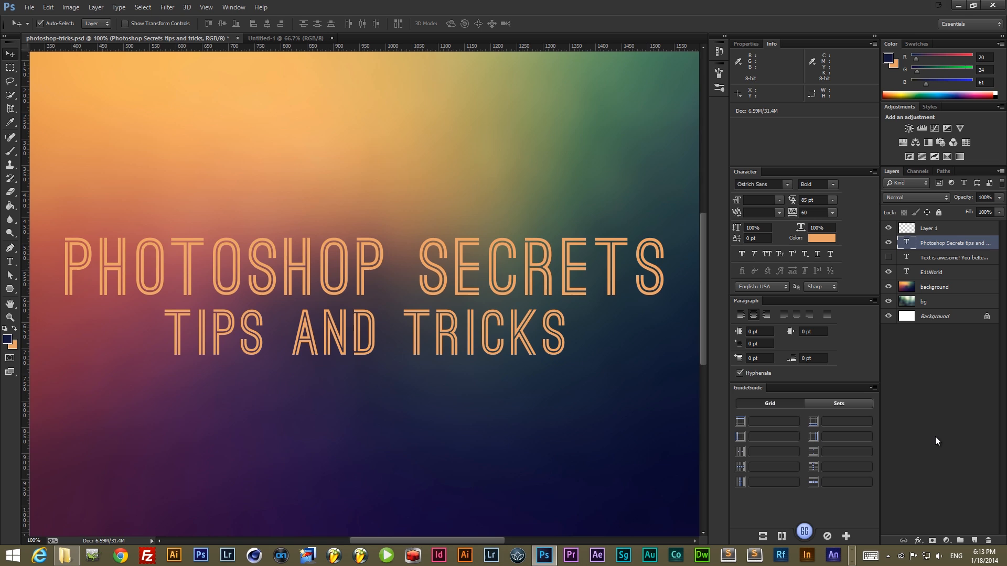
{"action": "mouse_move", "coordinate": [946, 251]}
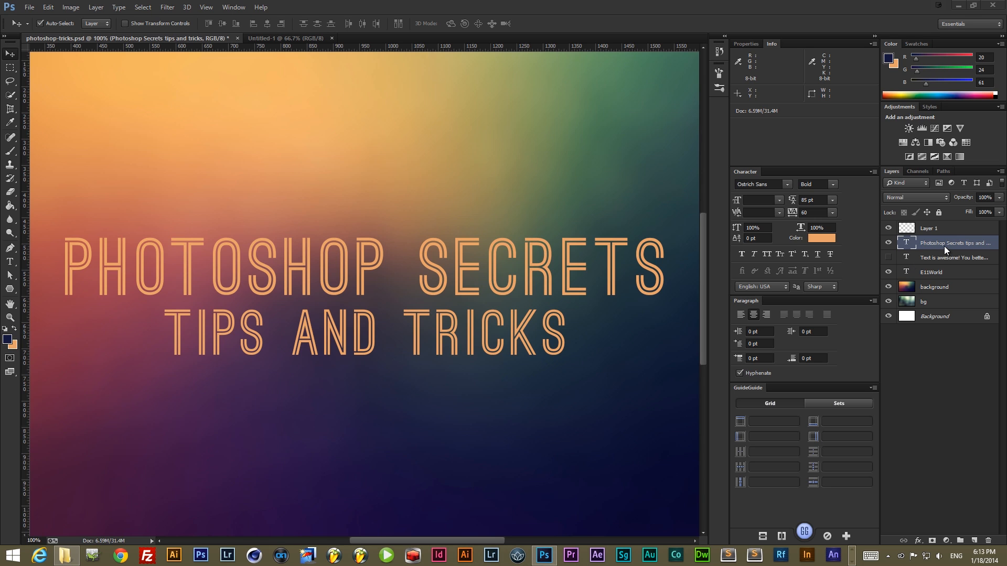
{"action": "mouse_move", "coordinate": [934, 245]}
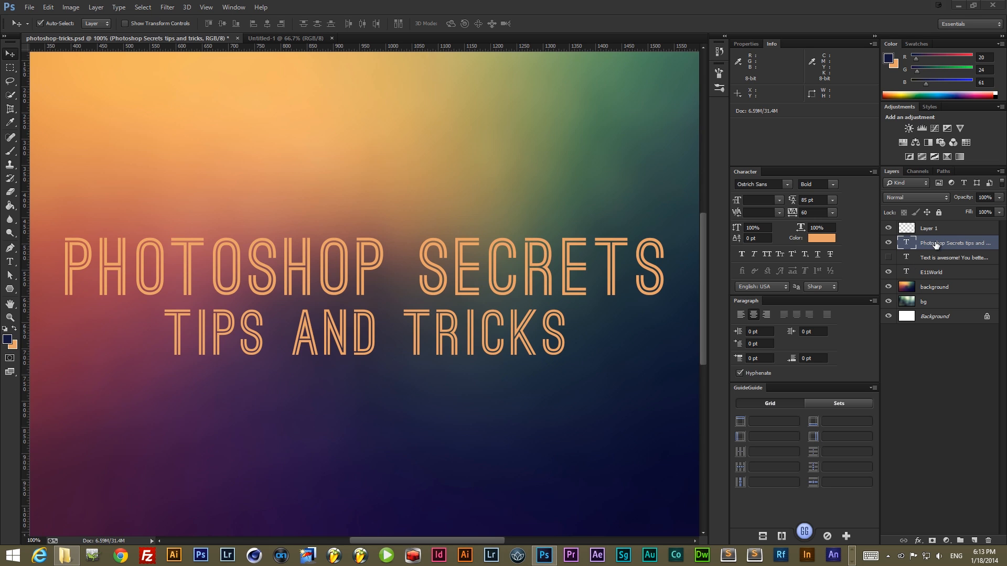
Type 'ASAS' on a new type layer, then resize the title's text box.
{"action": "right_click", "coordinate": [953, 243]}
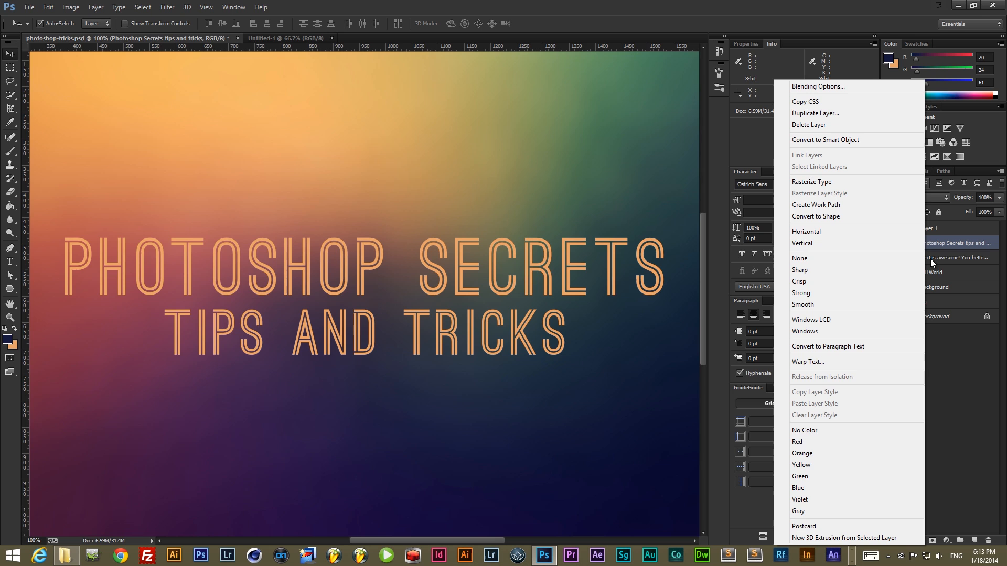
{"action": "mouse_move", "coordinate": [824, 194]}
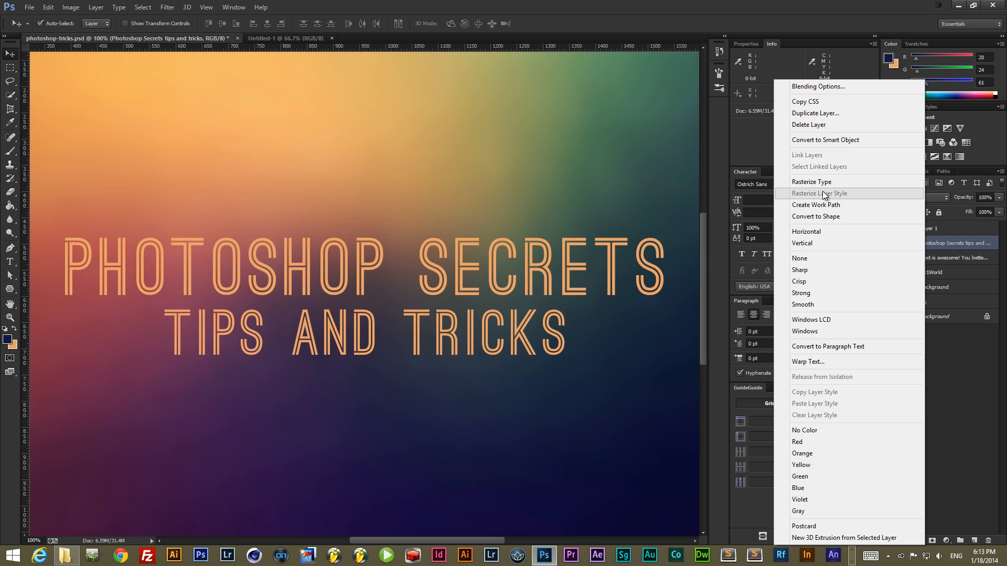
{"action": "mouse_move", "coordinate": [835, 217]}
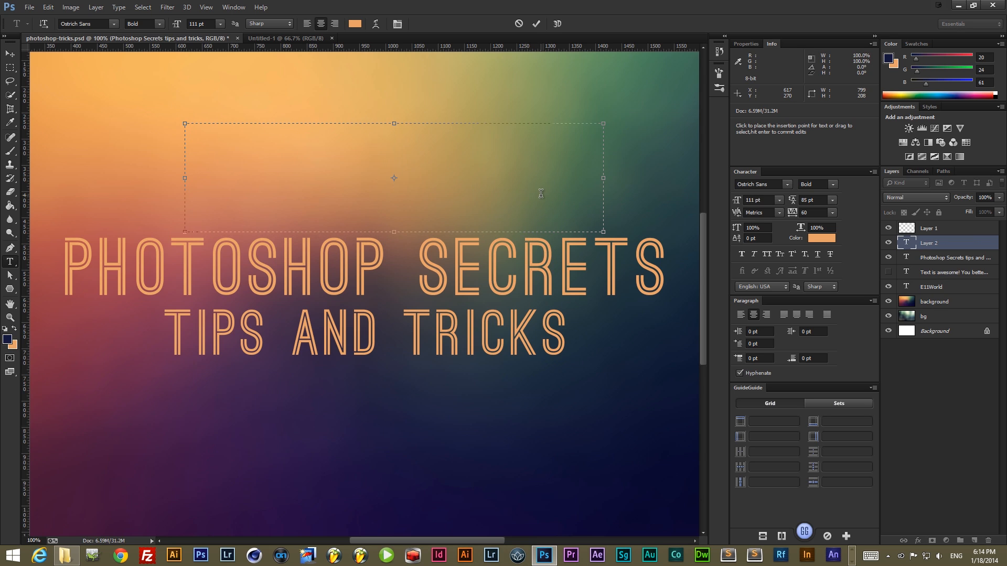
{"action": "type", "text": "ASAS"}
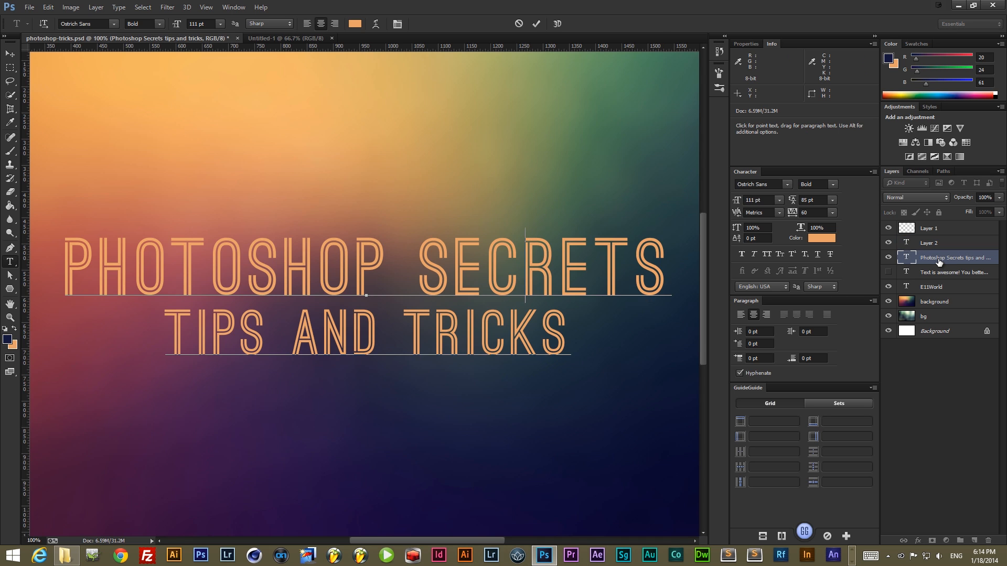
{"action": "right_click", "coordinate": [956, 258]}
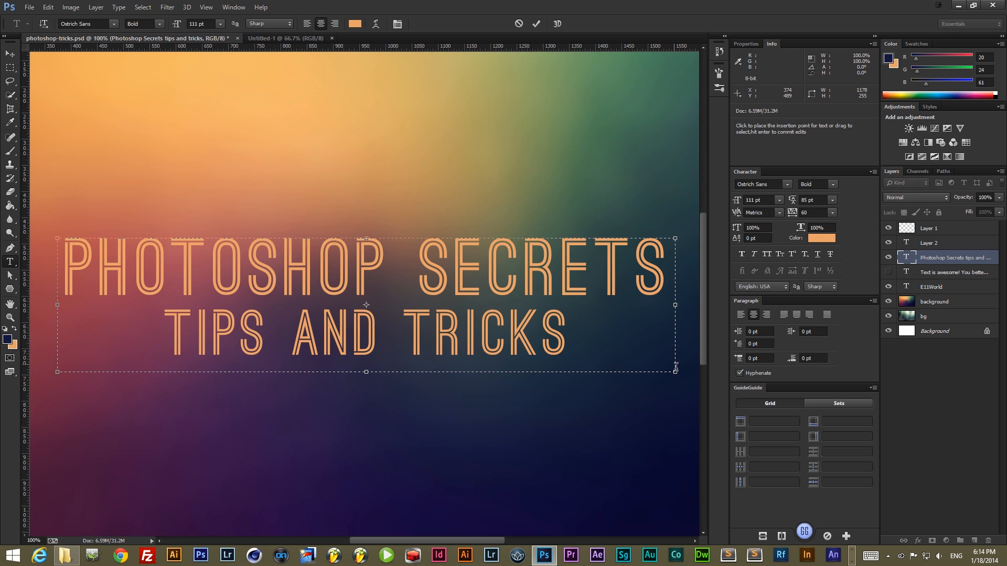
{"action": "left_click_drag", "start_coordinate": [675, 371], "coordinate": [552, 386]}
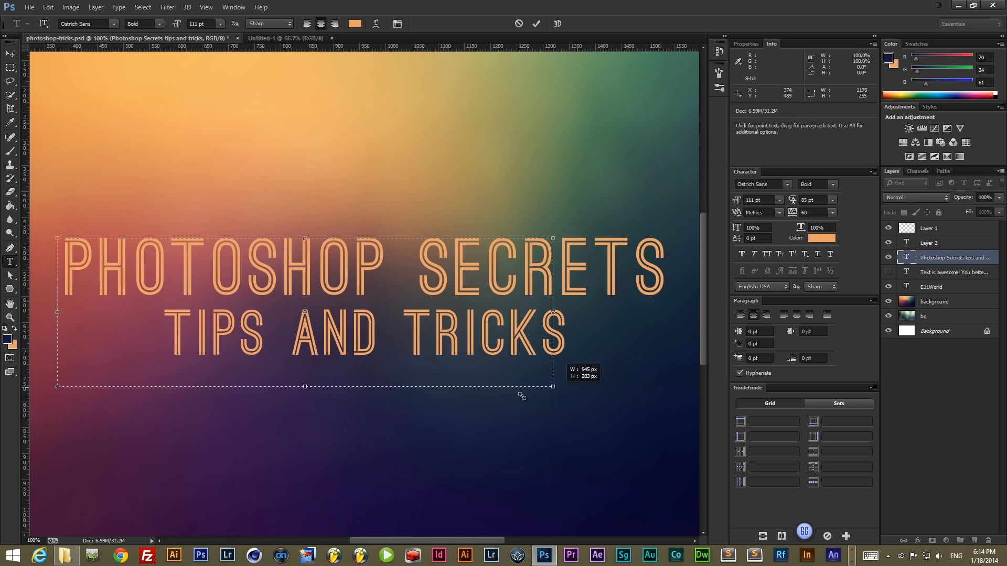
{"action": "left_click_drag", "start_coordinate": [552, 387], "coordinate": [519, 377]}
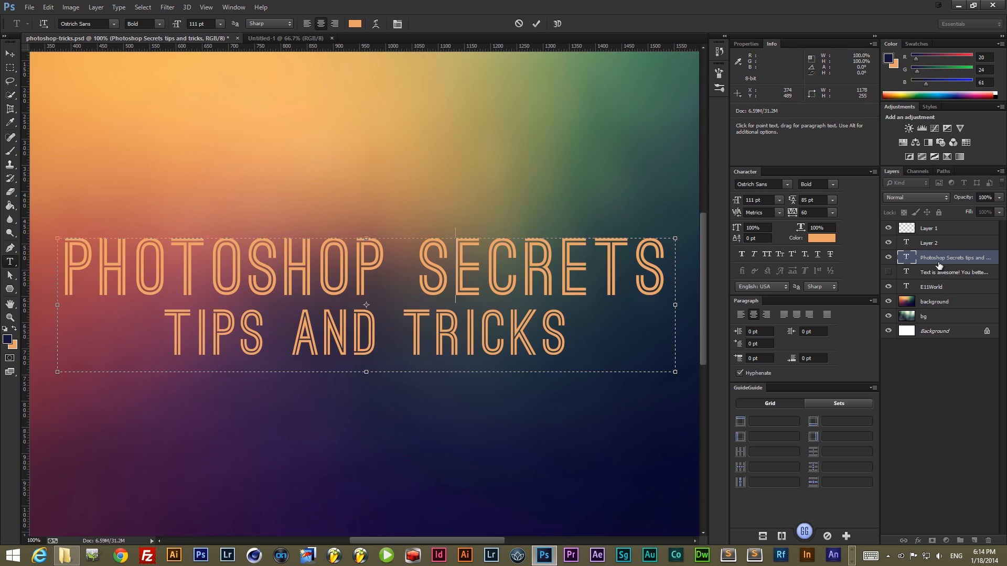
{"action": "right_click", "coordinate": [954, 258]}
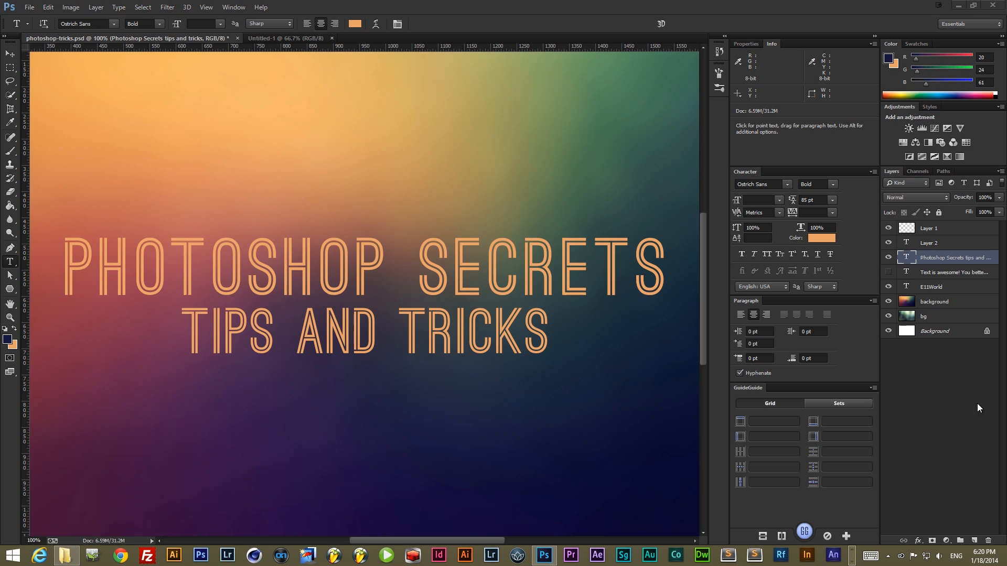
{"action": "mouse_move", "coordinate": [488, 284]}
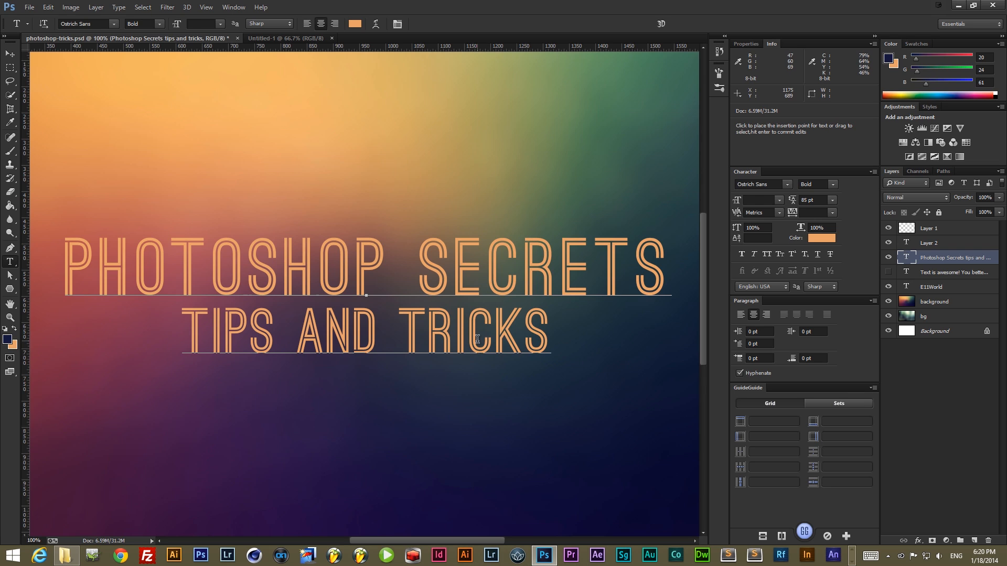
Select the TIPS AND TRICKS line and set its tracking to 20.
{"action": "double_click", "coordinate": [475, 332]}
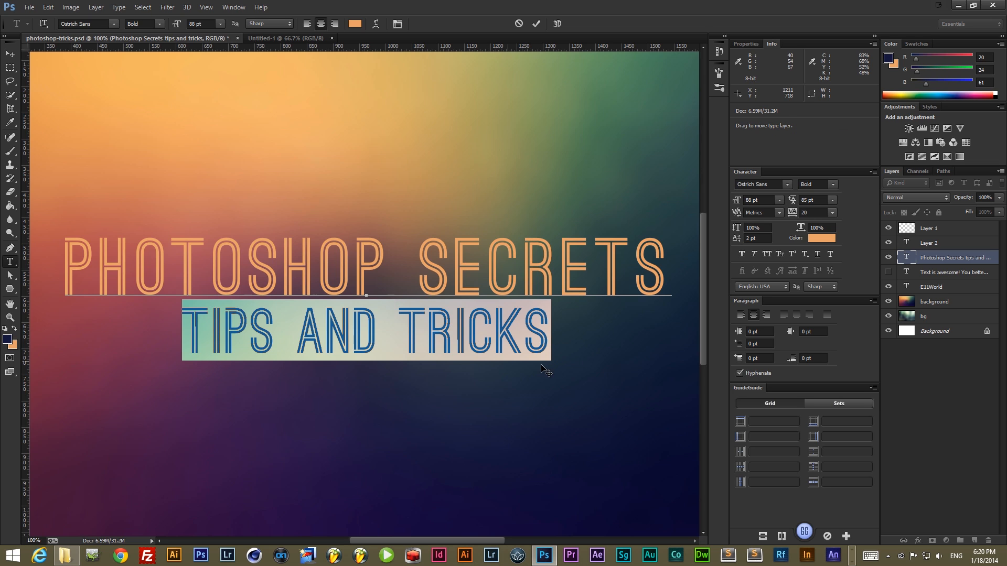
{"action": "mouse_move", "coordinate": [544, 408]}
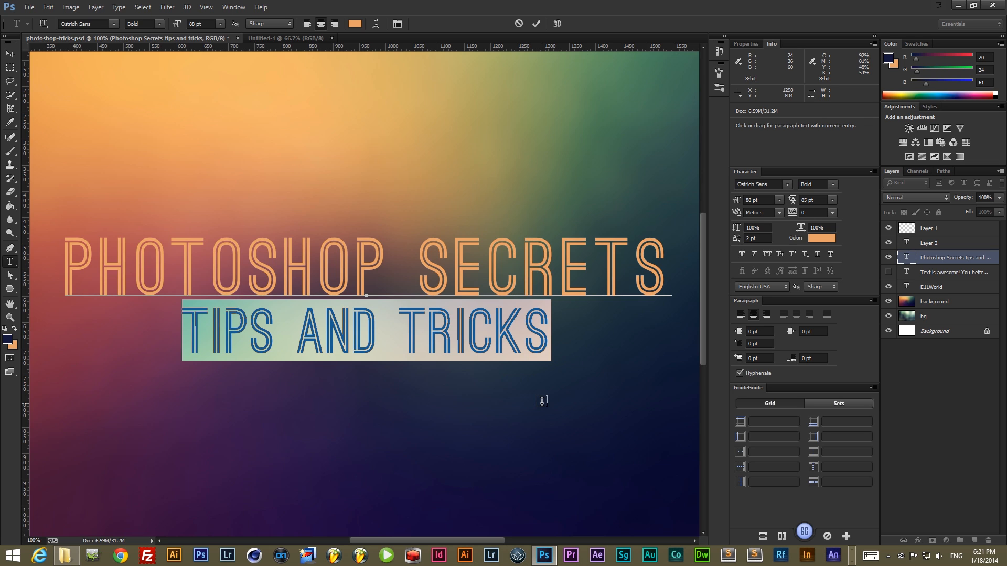
{"action": "type", "text": "20"}
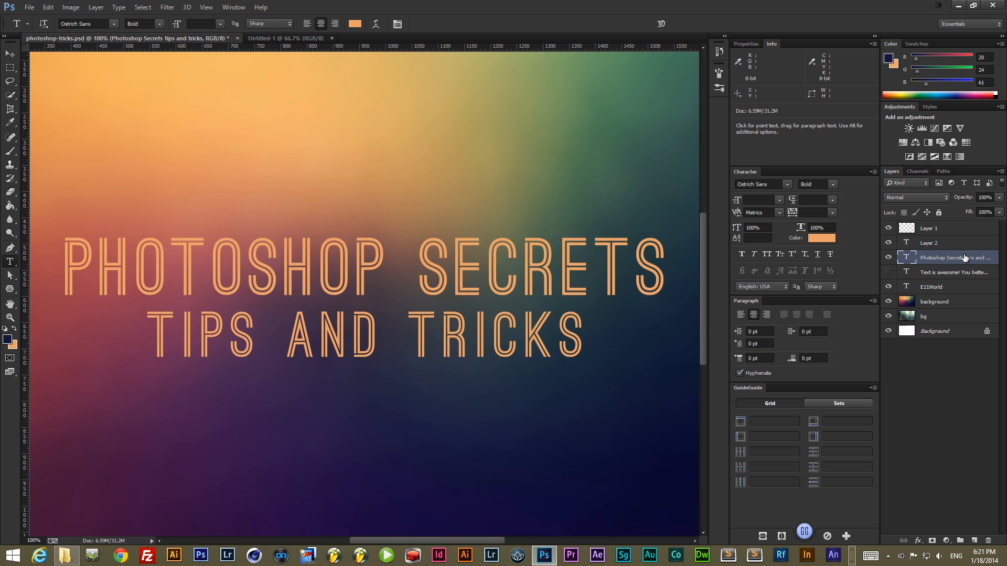
Apply Drop Shadow and a white Color Overlay style to the title text layer.
{"action": "double_click", "coordinate": [955, 258]}
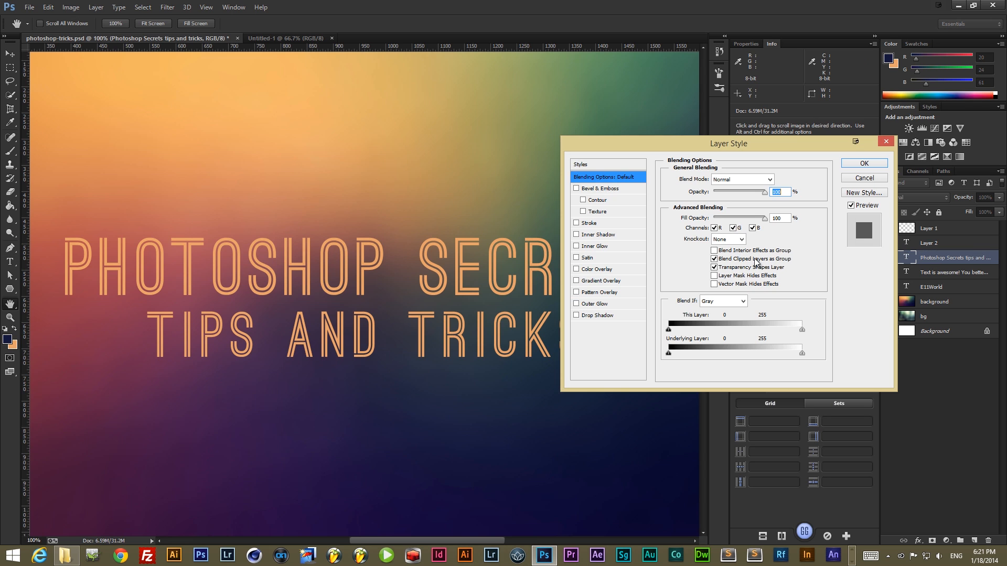
{"action": "left_click", "coordinate": [595, 315]}
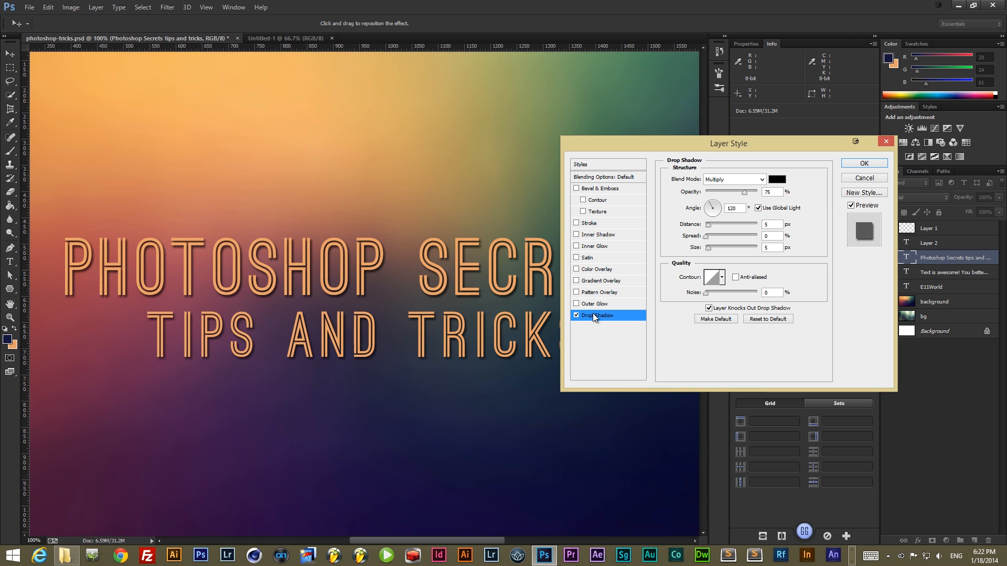
{"action": "left_click", "coordinate": [576, 270]}
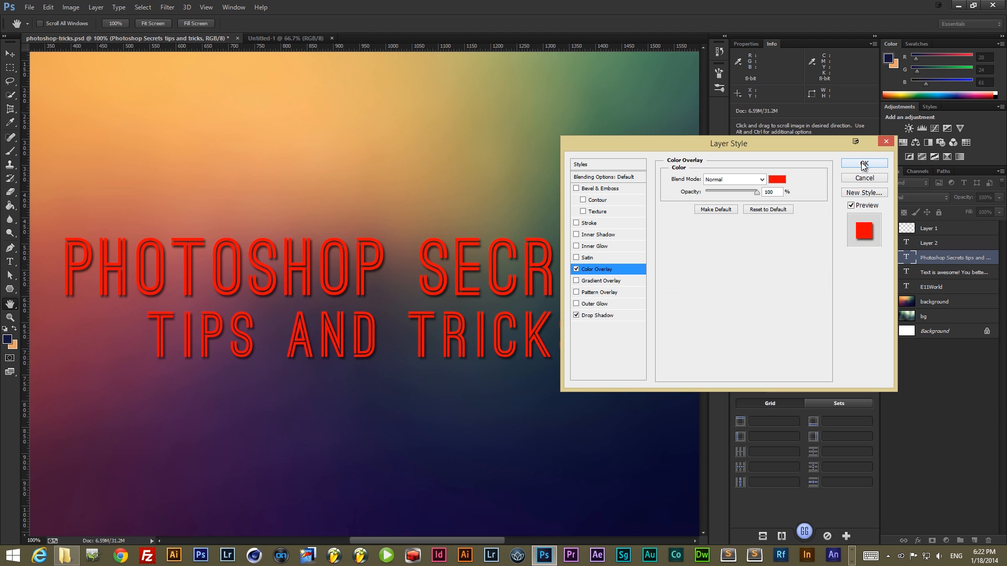
{"action": "left_click", "coordinate": [776, 179]}
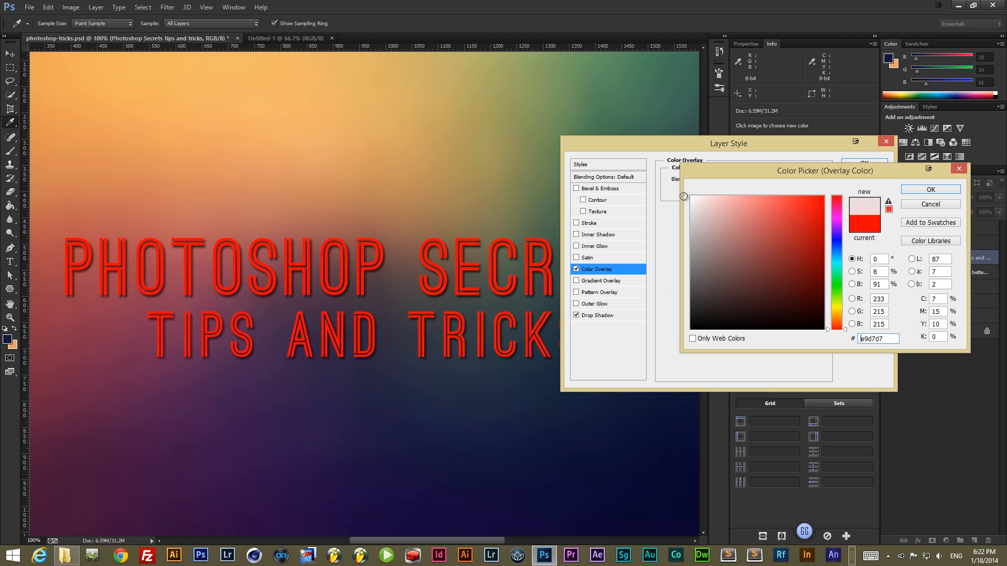
{"action": "left_click", "coordinate": [929, 189]}
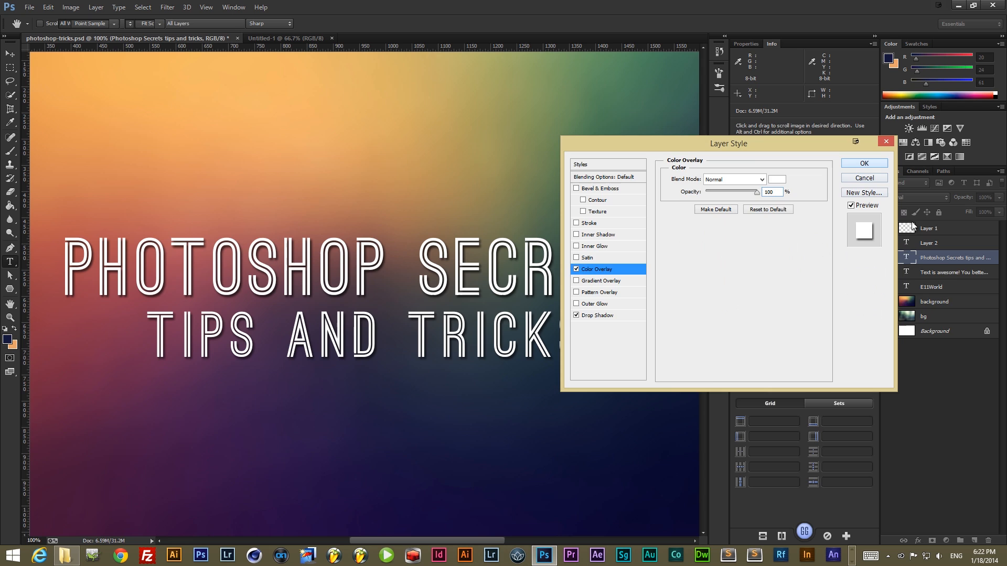
{"action": "left_click", "coordinate": [864, 163]}
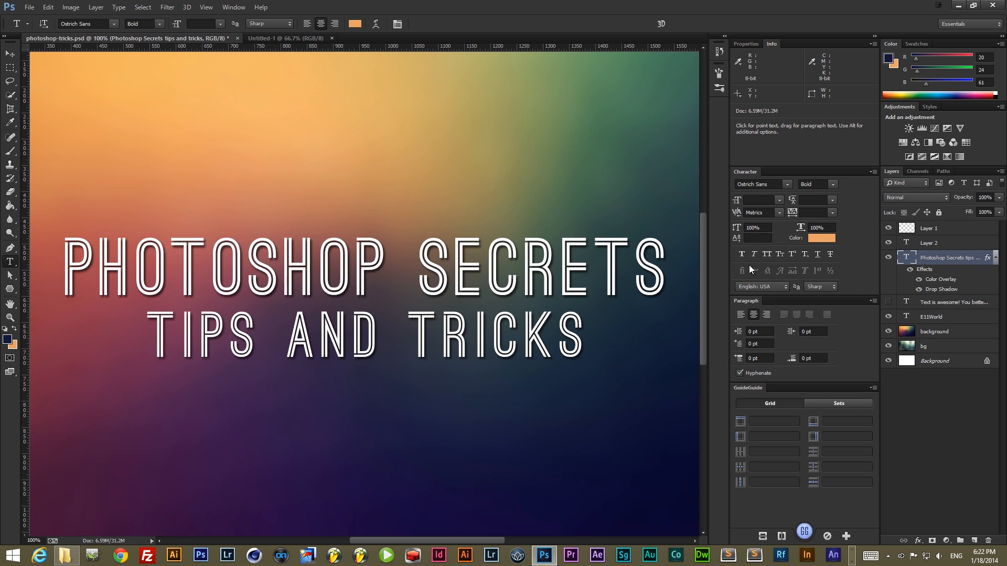
{"action": "left_click", "coordinate": [10, 54]}
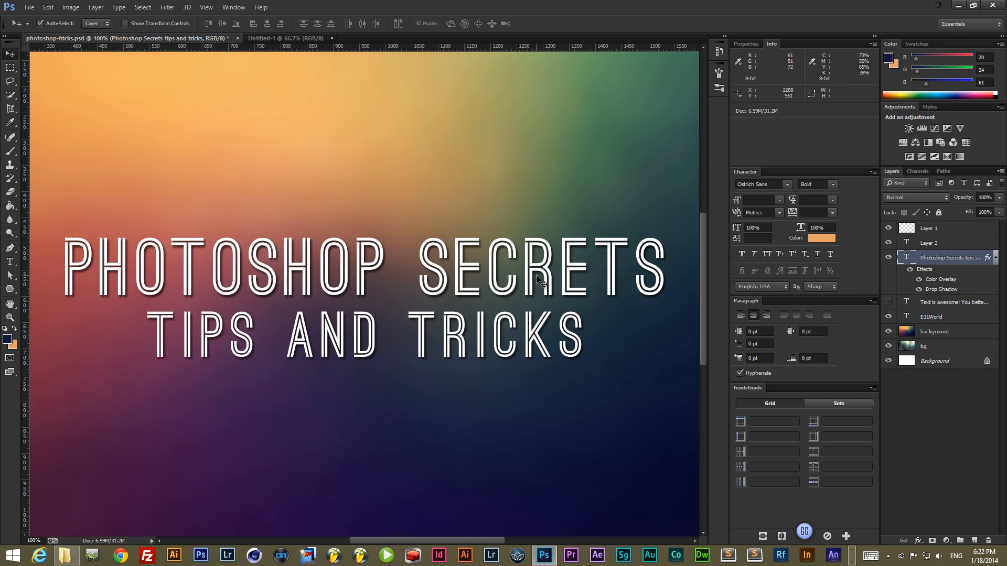
Show the 'Text is awesome!' layer, check it, then hide it again.
{"action": "left_click", "coordinate": [950, 257]}
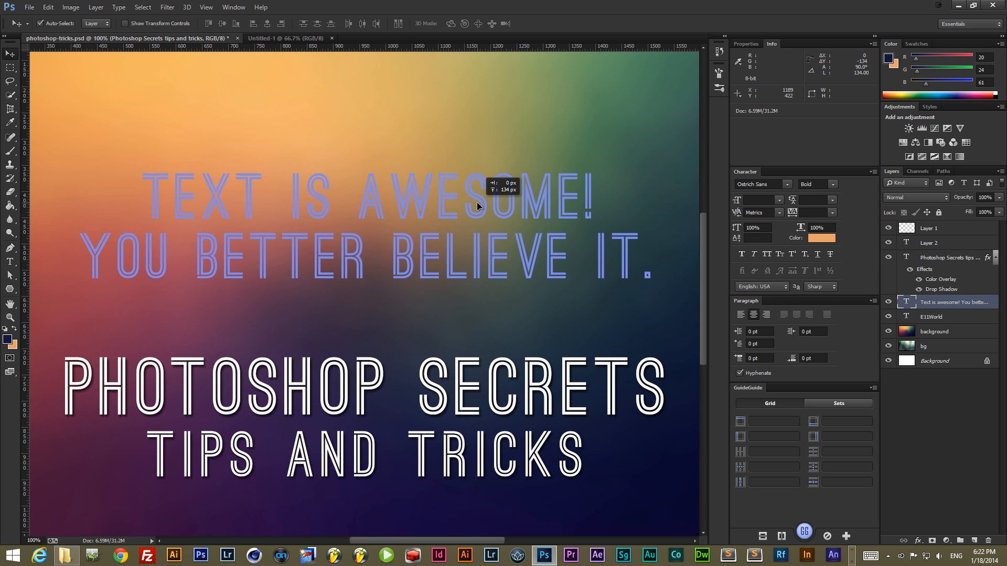
{"action": "left_click", "coordinate": [947, 303]}
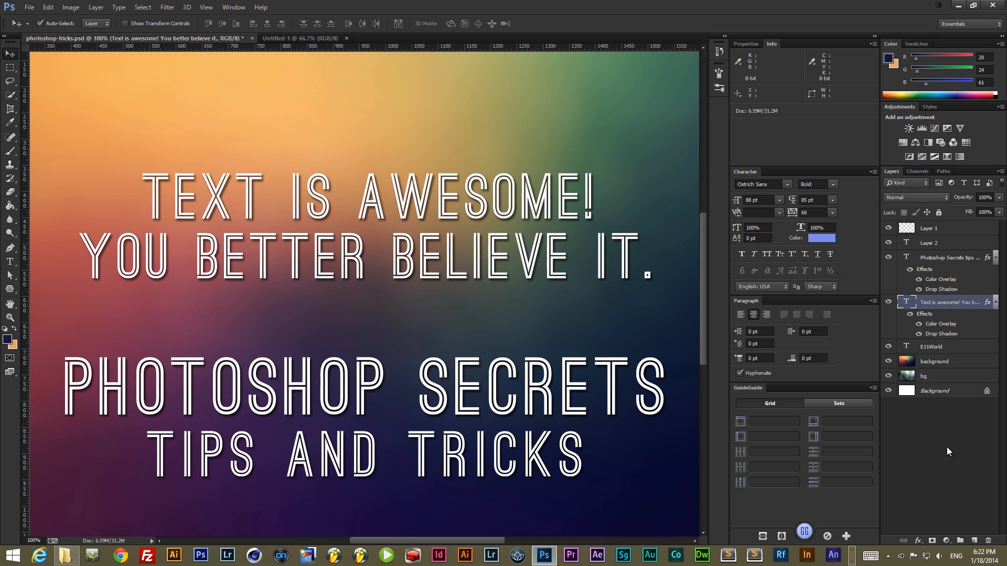
{"action": "mouse_move", "coordinate": [944, 449]}
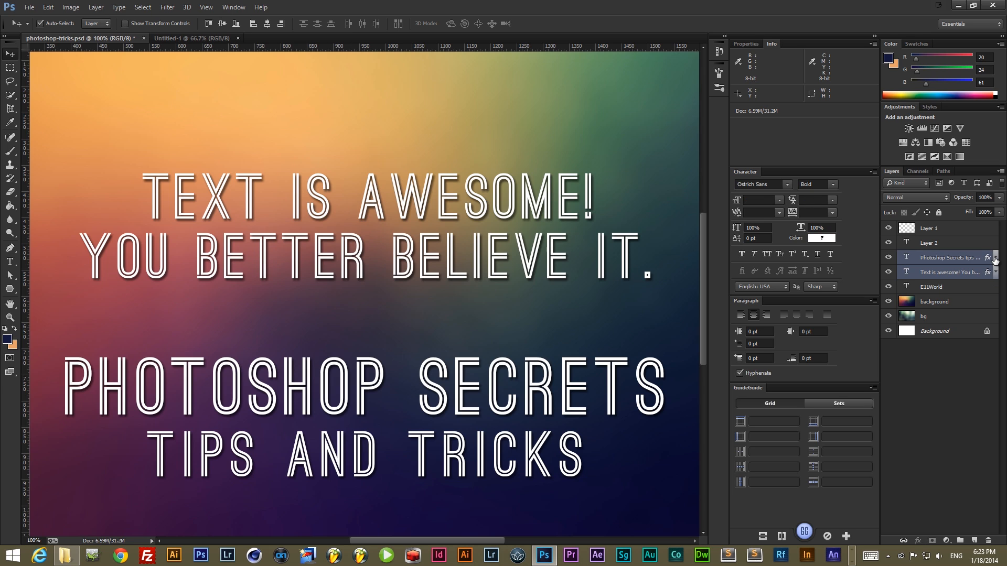
{"action": "left_click", "coordinate": [996, 258]}
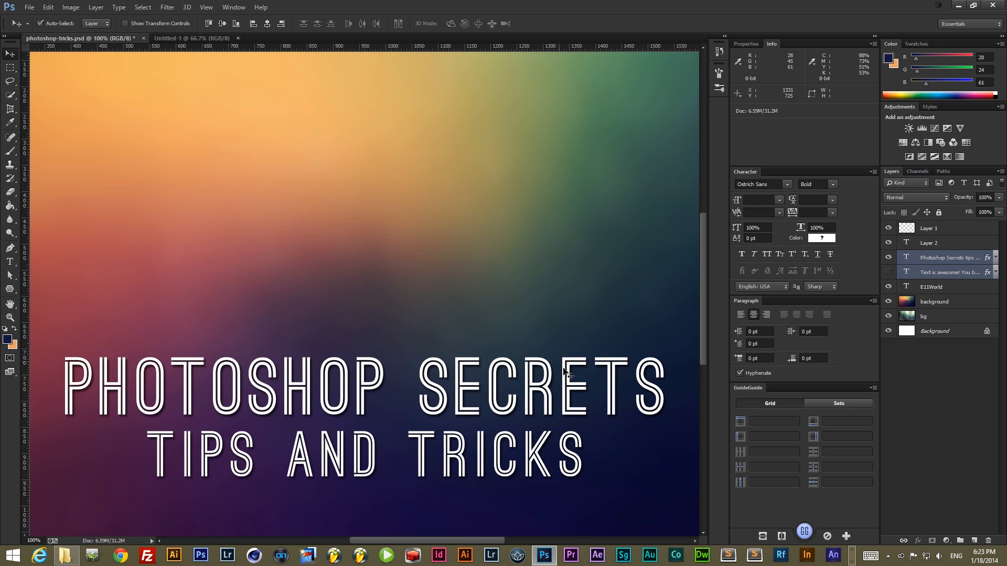
Drag the title up toward canvas centre, then reselect layers ending on bg.
{"action": "left_click", "coordinate": [950, 258]}
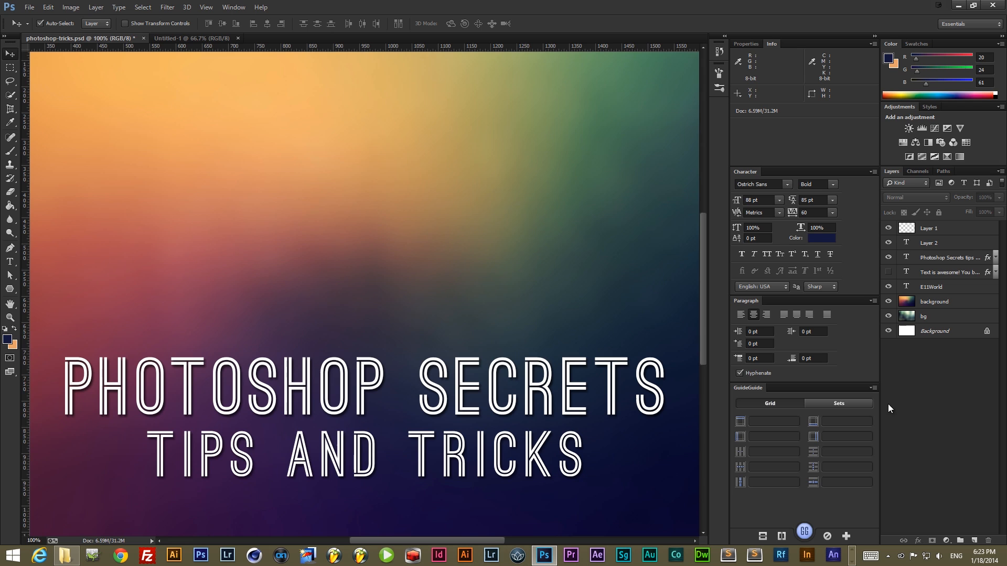
{"action": "left_click_drag", "start_coordinate": [366, 386], "coordinate": [366, 257]}
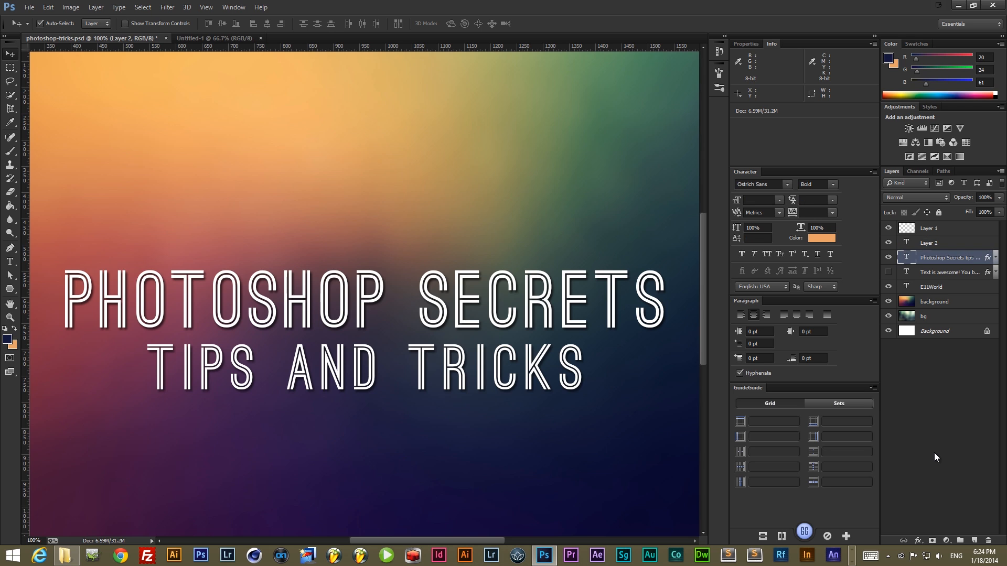
{"action": "left_click", "coordinate": [935, 301]}
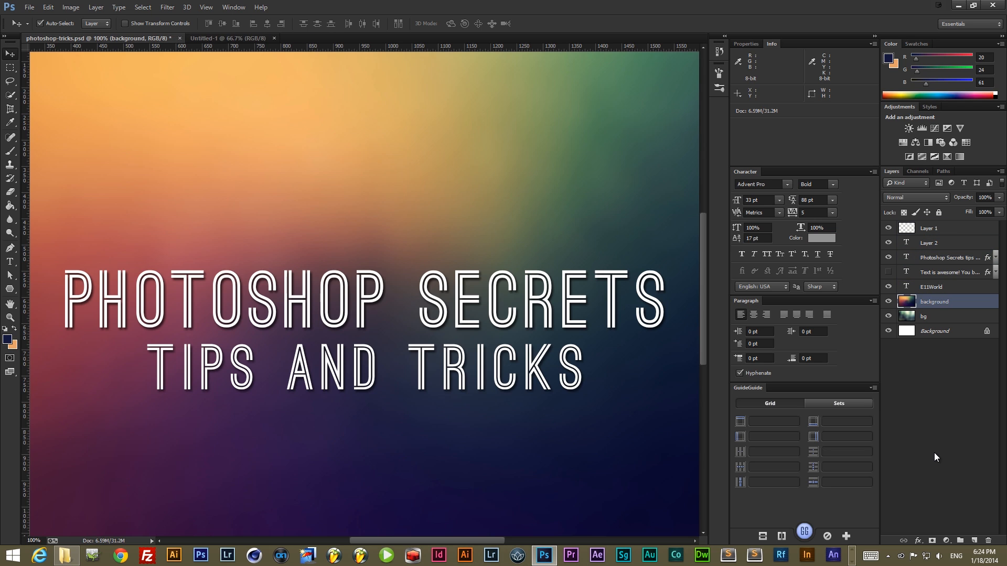
{"action": "left_click", "coordinate": [929, 242]}
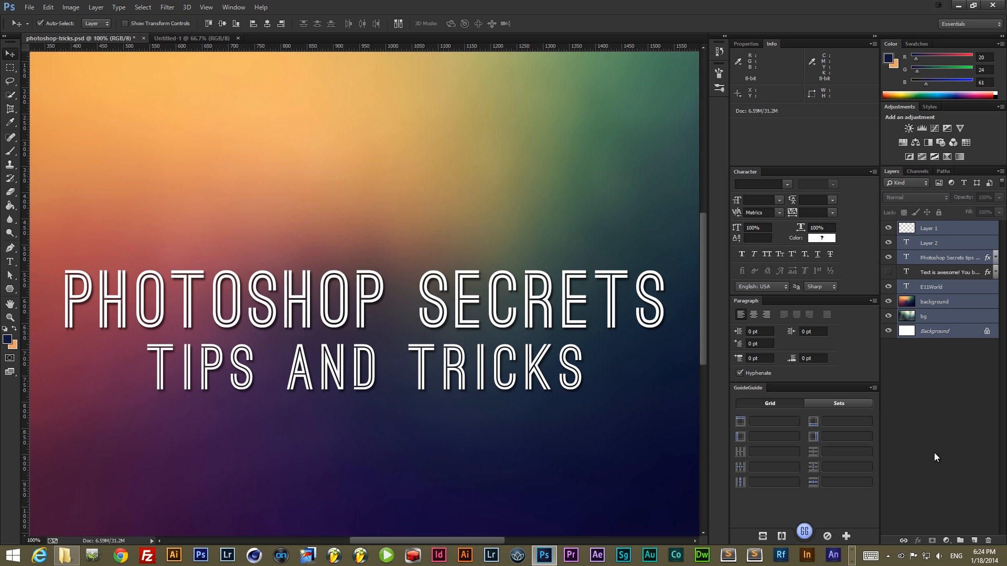
{"action": "mouse_move", "coordinate": [899, 349]}
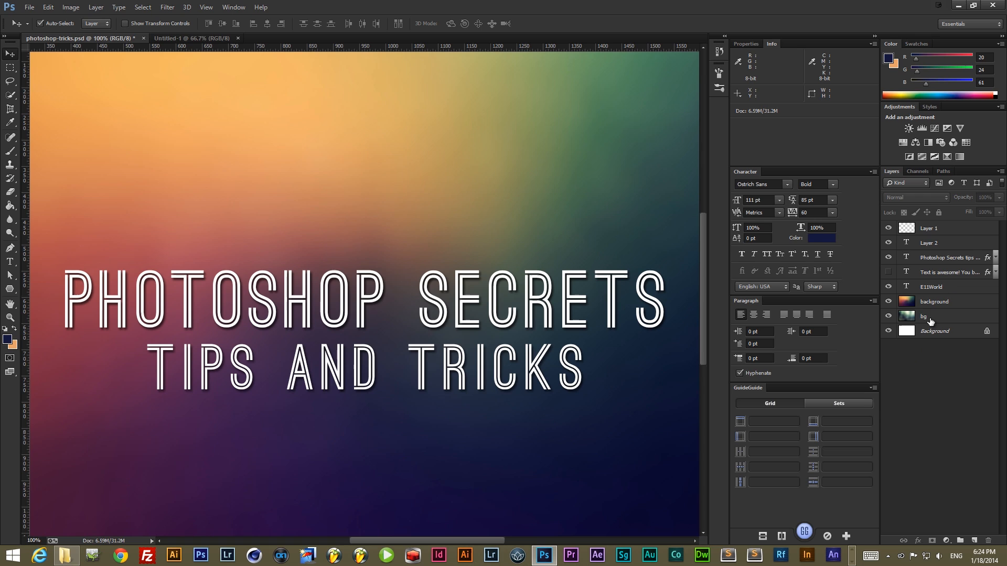
{"action": "left_click", "coordinate": [934, 315]}
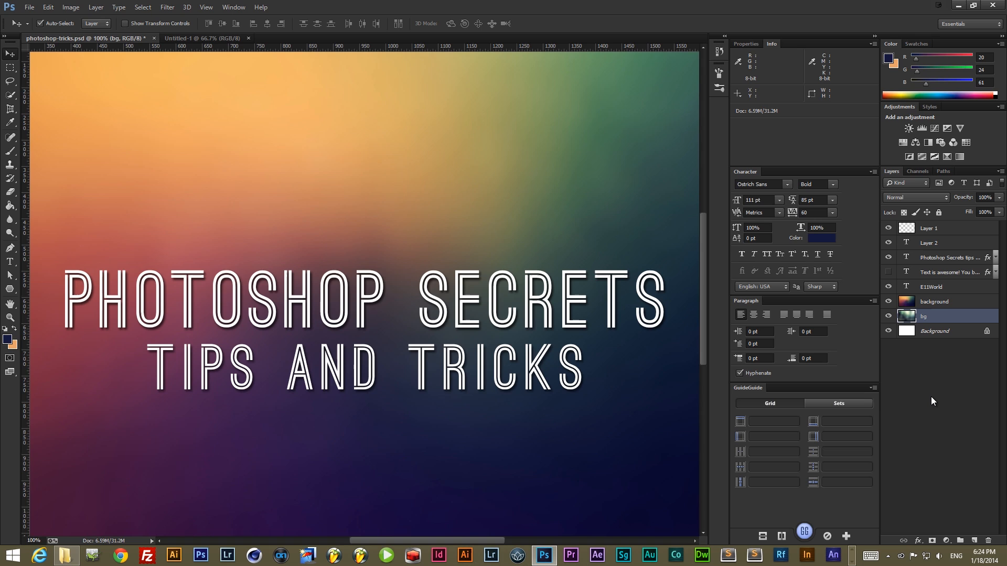
Cycle the bg layer through Color Burn, Linear Dodge, Soft Light, Multiply and Overlay.
{"action": "left_click", "coordinate": [935, 331]}
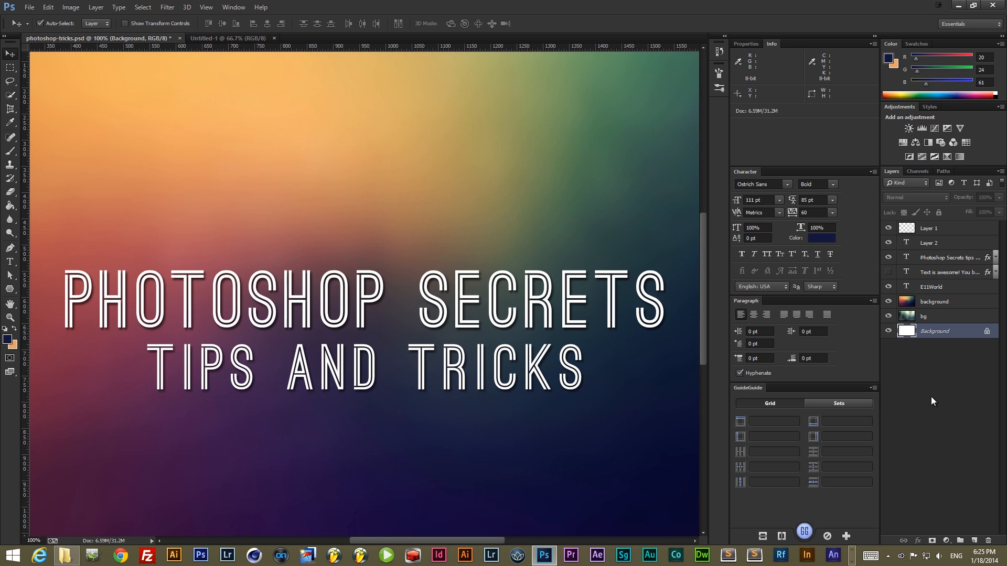
{"action": "left_click", "coordinate": [935, 302]}
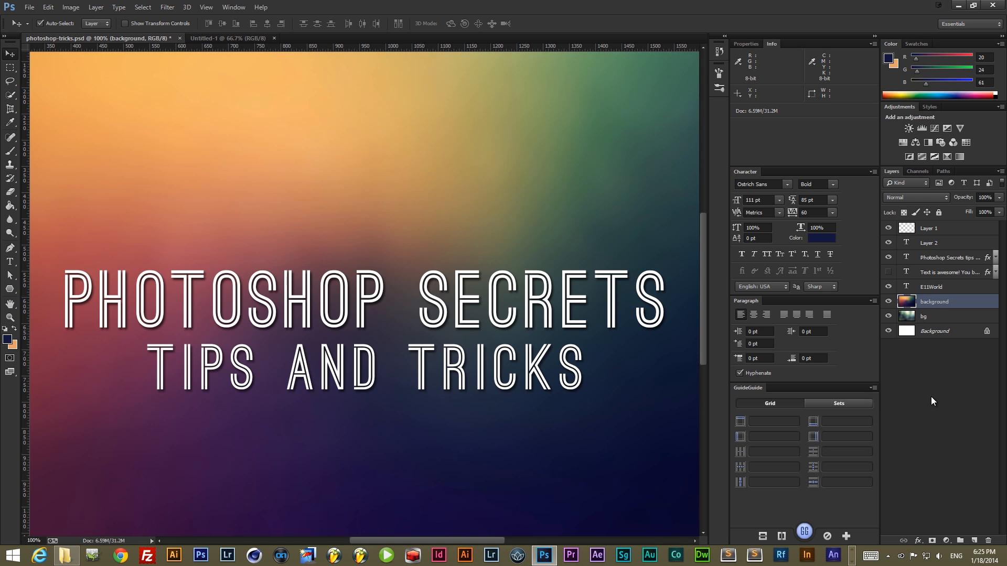
{"action": "mouse_move", "coordinate": [928, 191]}
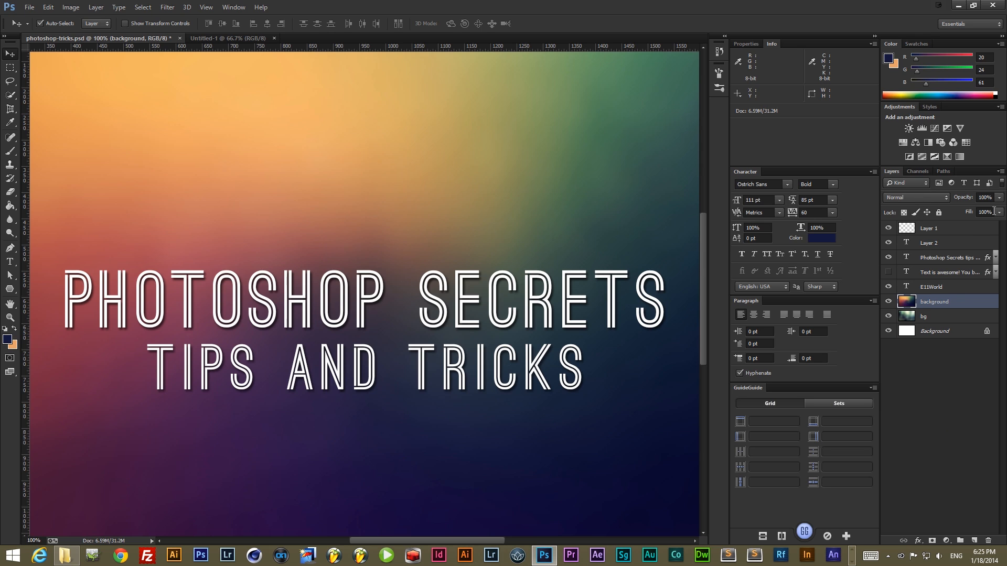
{"action": "mouse_move", "coordinate": [959, 412]}
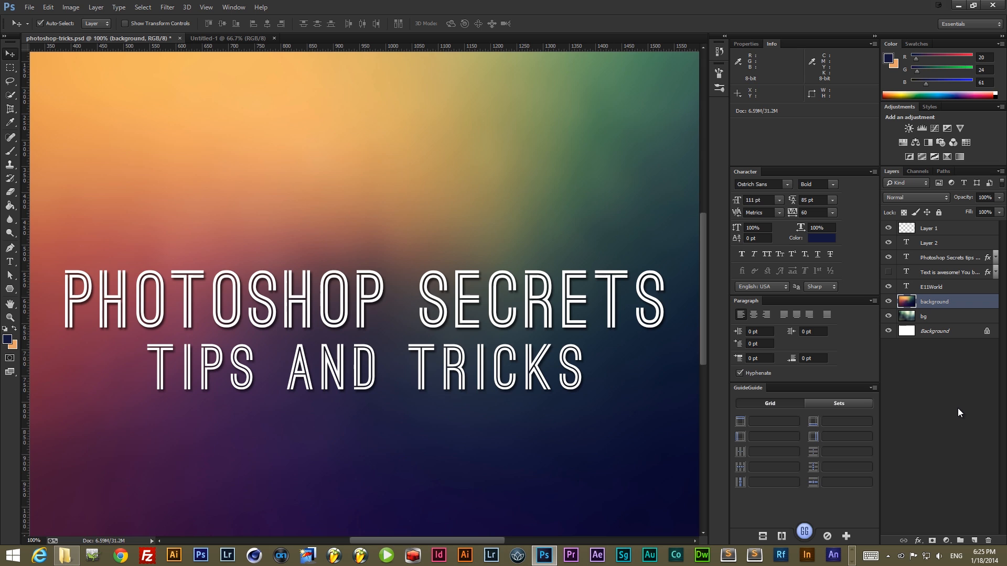
{"action": "left_click", "coordinate": [984, 197]}
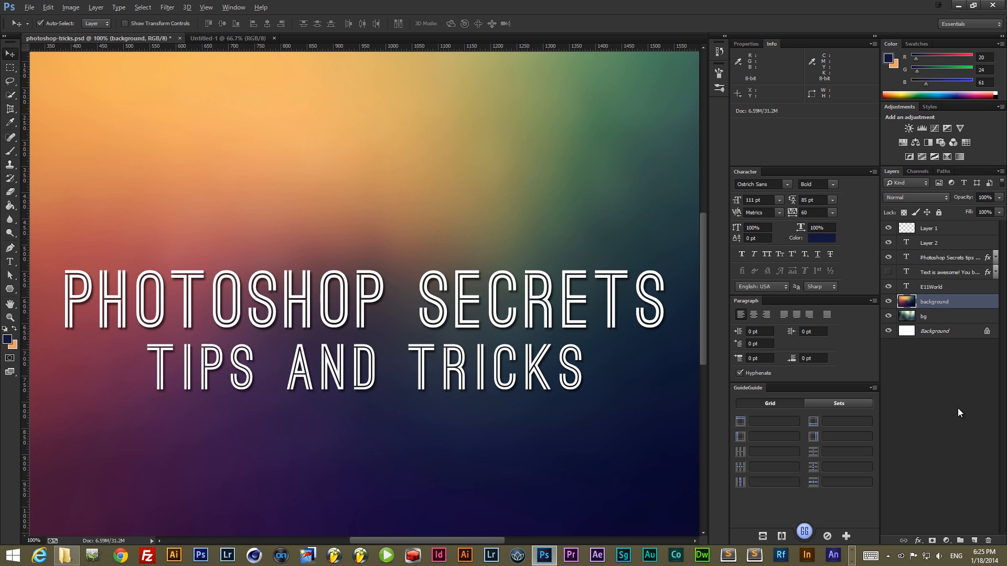
{"action": "left_click", "coordinate": [915, 197]}
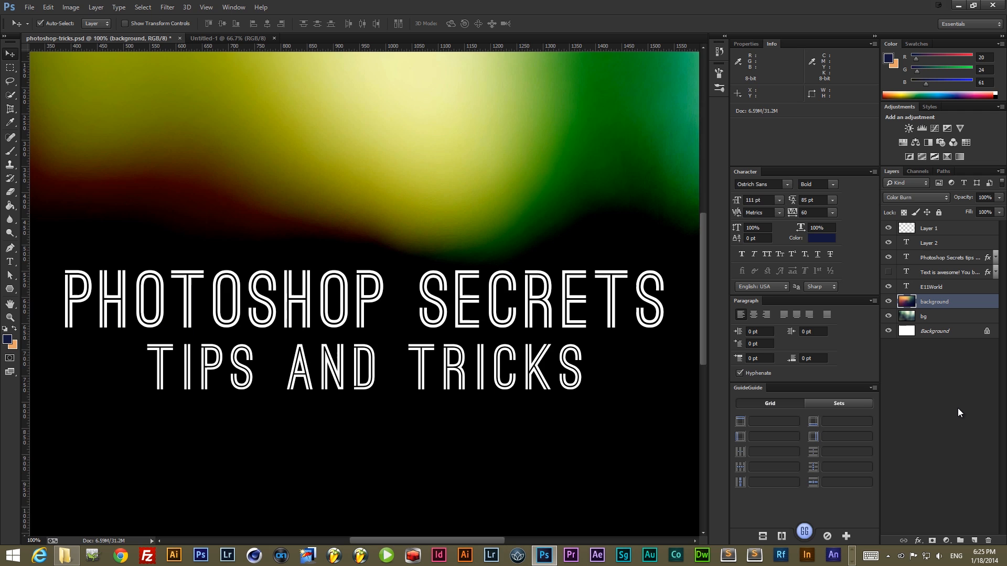
{"action": "left_click", "coordinate": [912, 197]}
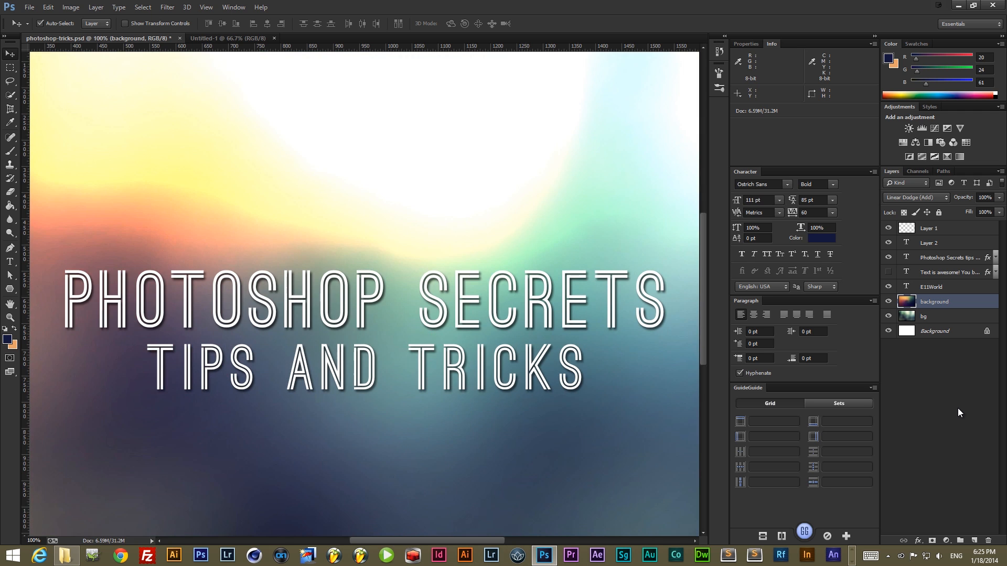
{"action": "left_click", "coordinate": [915, 198]}
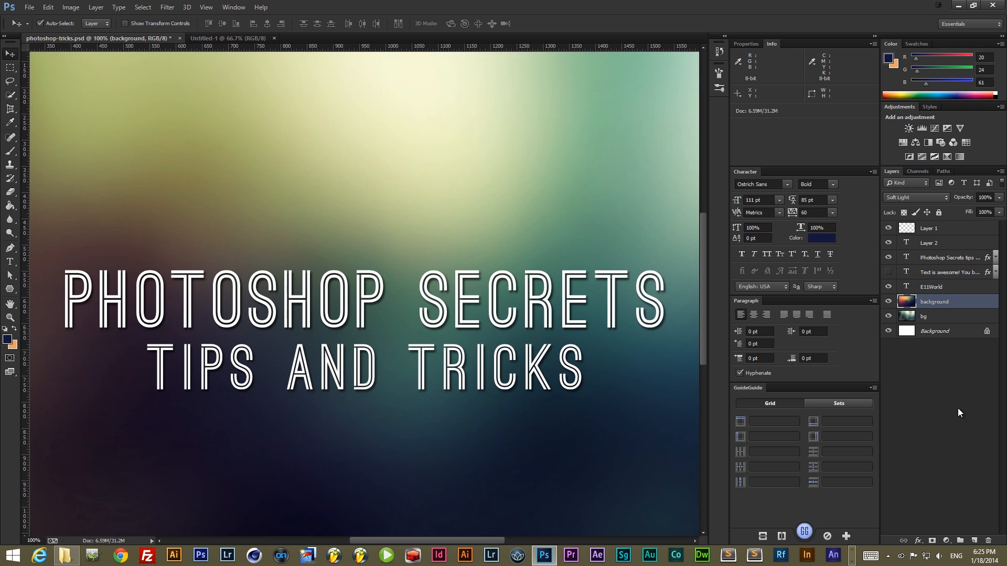
{"action": "left_click", "coordinate": [915, 197]}
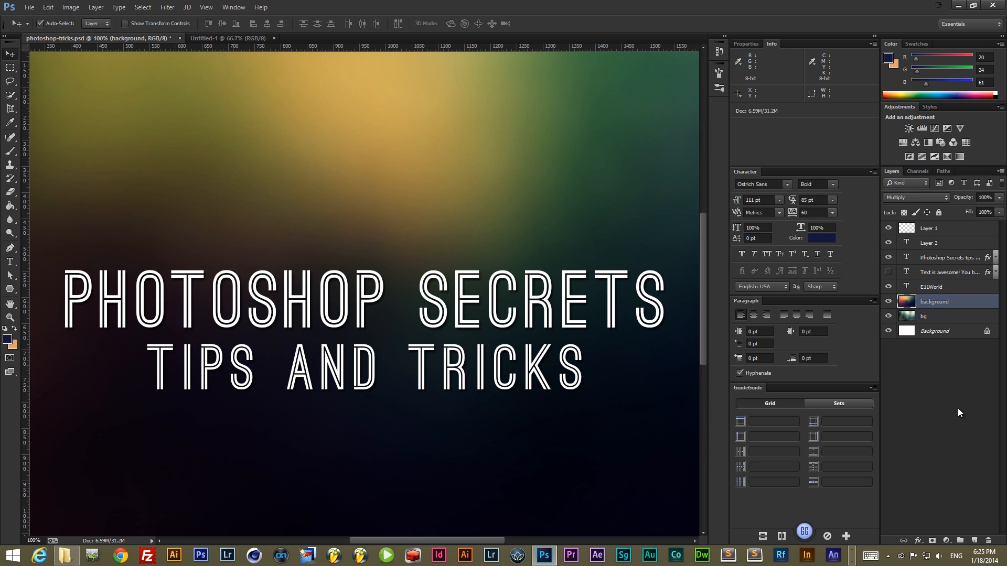
{"action": "left_click", "coordinate": [912, 197]}
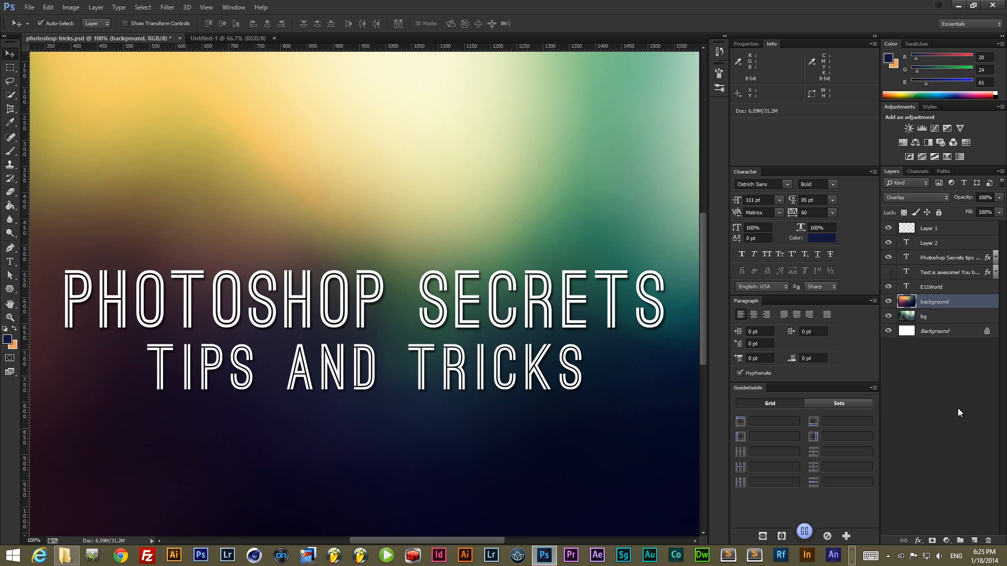
{"action": "left_click", "coordinate": [912, 197]}
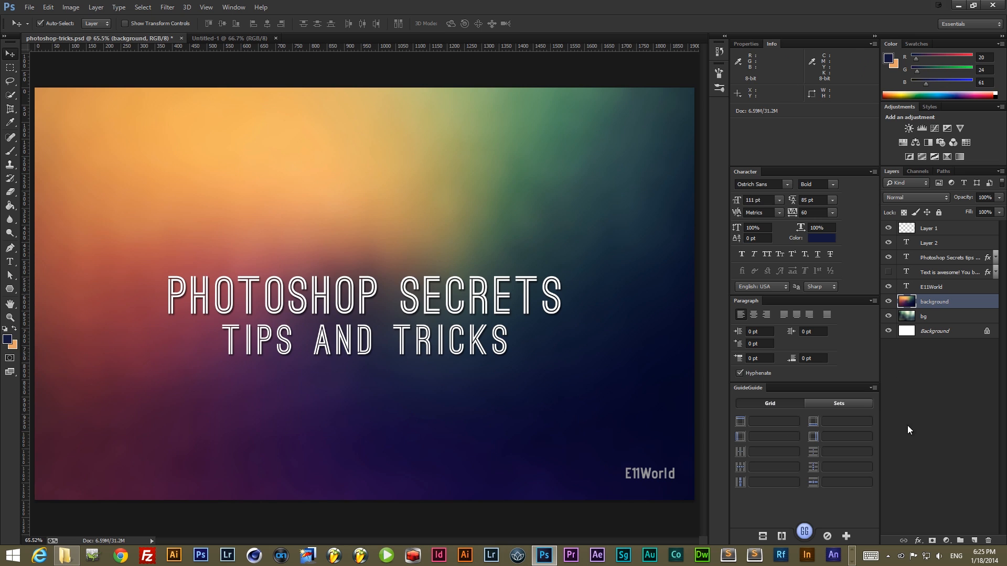
{"action": "mouse_move", "coordinate": [993, 419]}
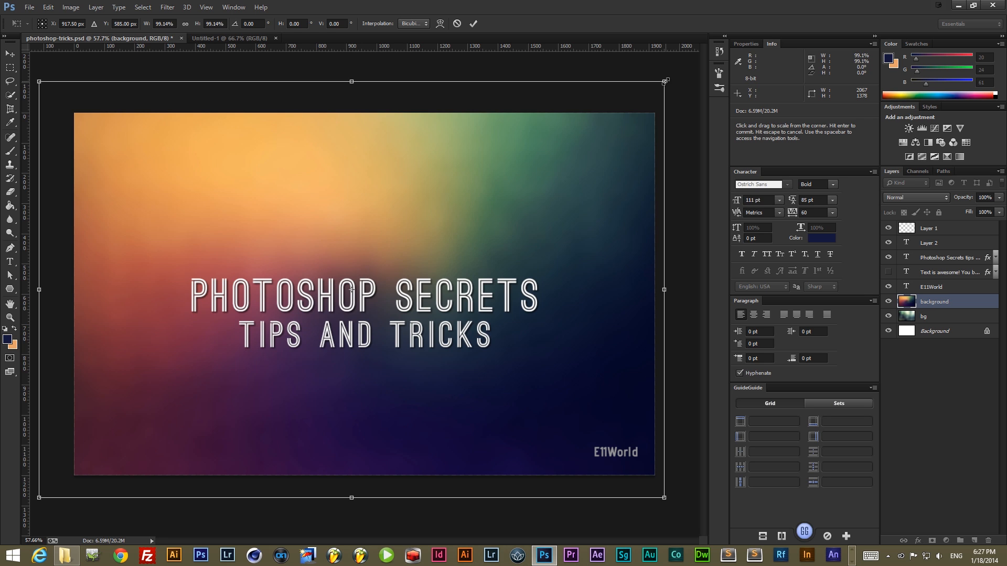
{"action": "left_click_drag", "start_coordinate": [665, 81], "coordinate": [667, 85]}
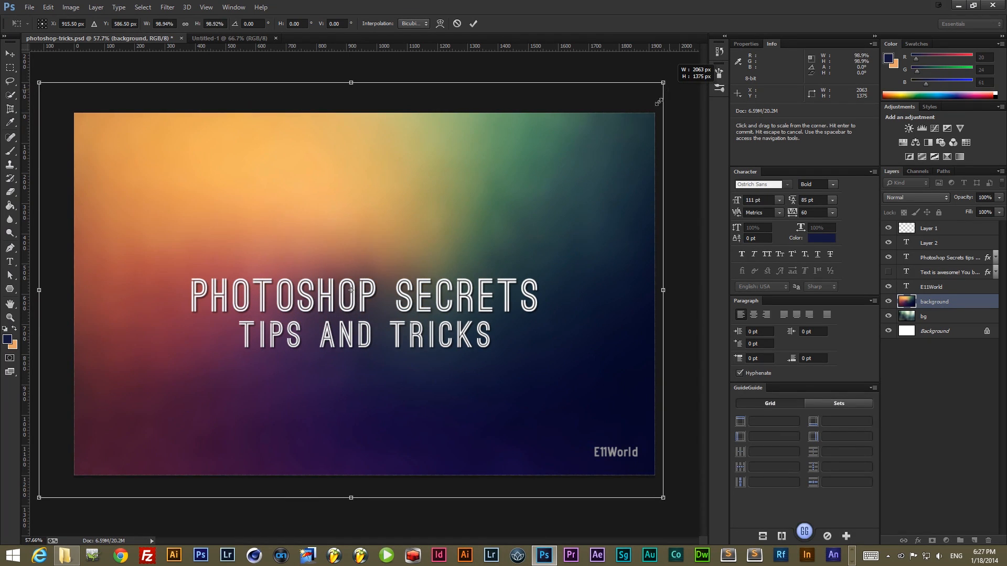
{"action": "left_click_drag", "start_coordinate": [662, 83], "coordinate": [666, 79]}
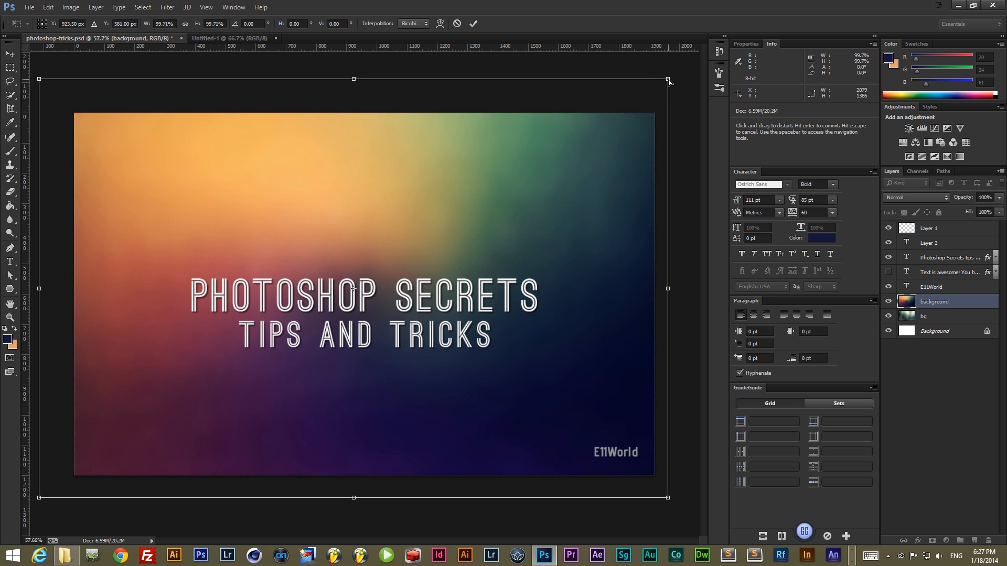
{"action": "left_click_drag", "start_coordinate": [667, 79], "coordinate": [509, 166]}
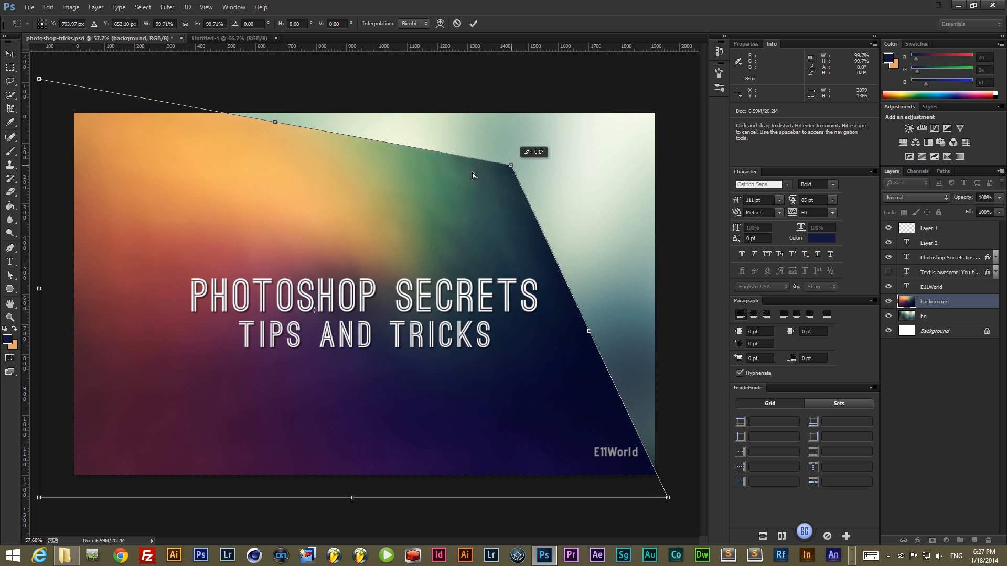
{"action": "left_click_drag", "start_coordinate": [511, 165], "coordinate": [568, 204]}
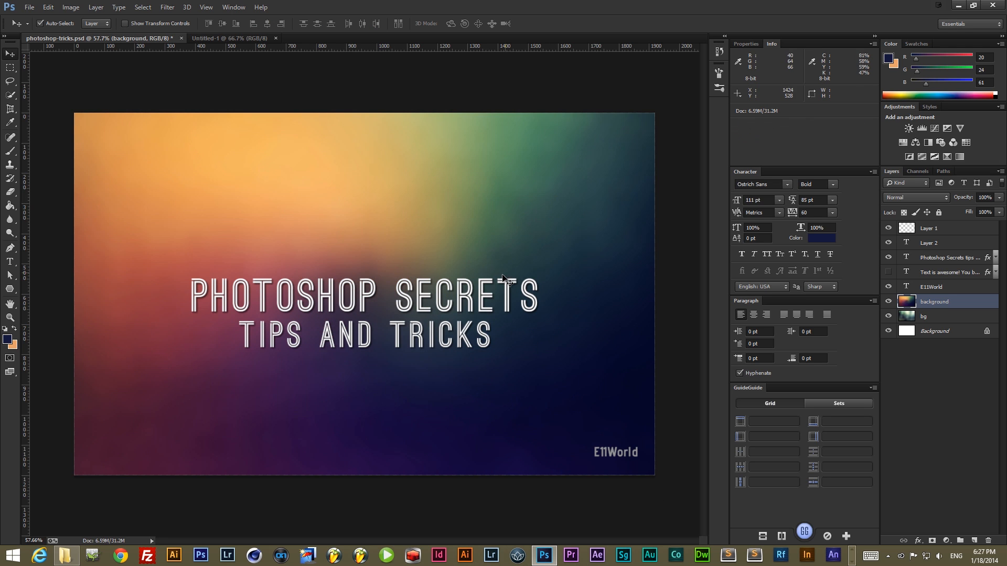
{"action": "left_click", "coordinate": [950, 258]}
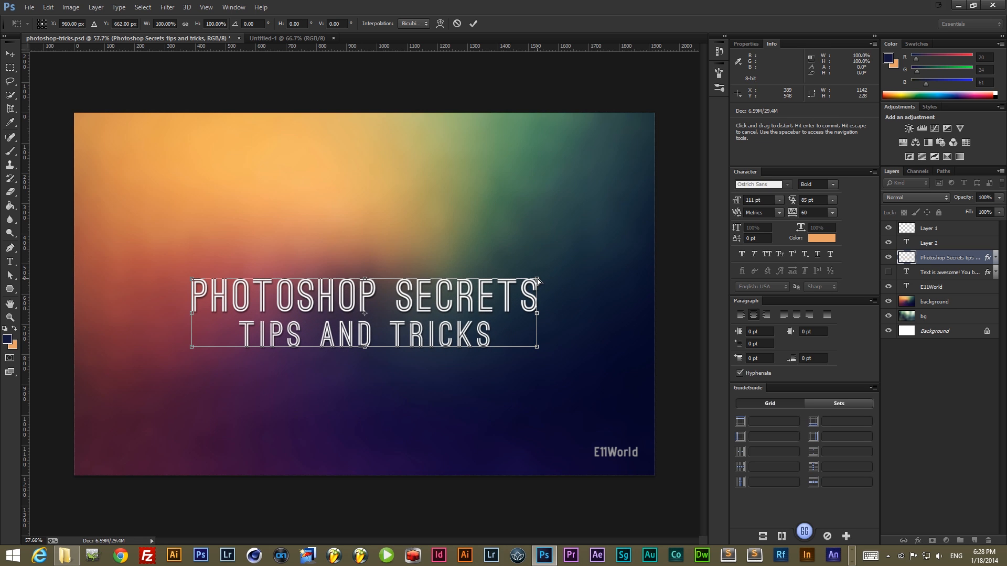
Drag the top transform handles inward to skew and narrow the title's top.
{"action": "left_click_drag", "start_coordinate": [536, 281], "coordinate": [498, 283]}
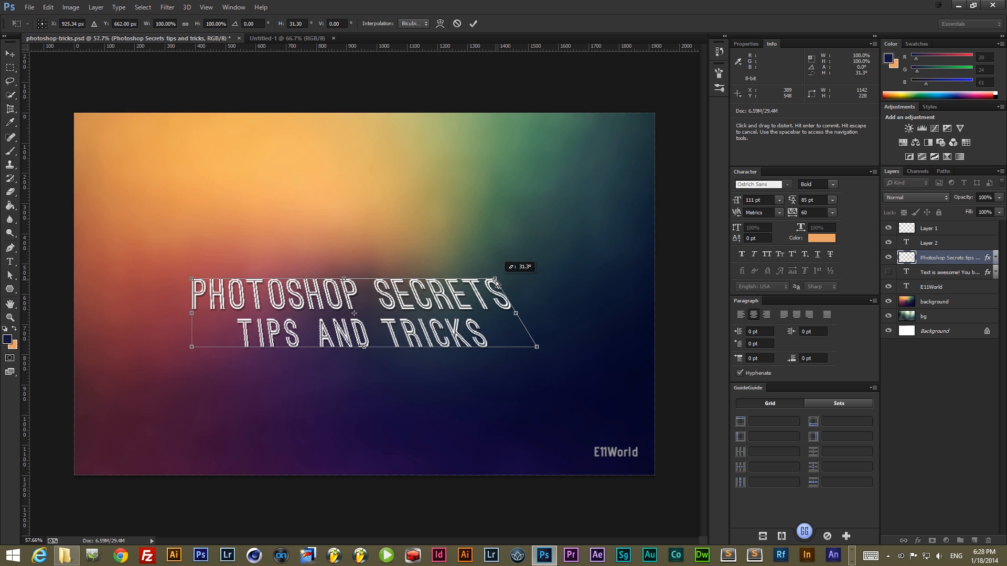
{"action": "left_click_drag", "start_coordinate": [496, 281], "coordinate": [423, 281]}
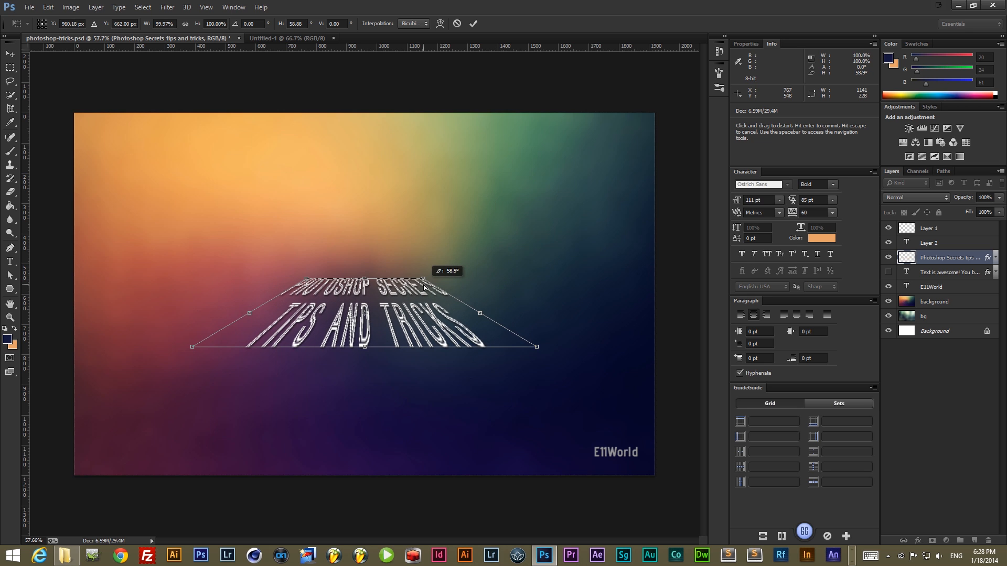